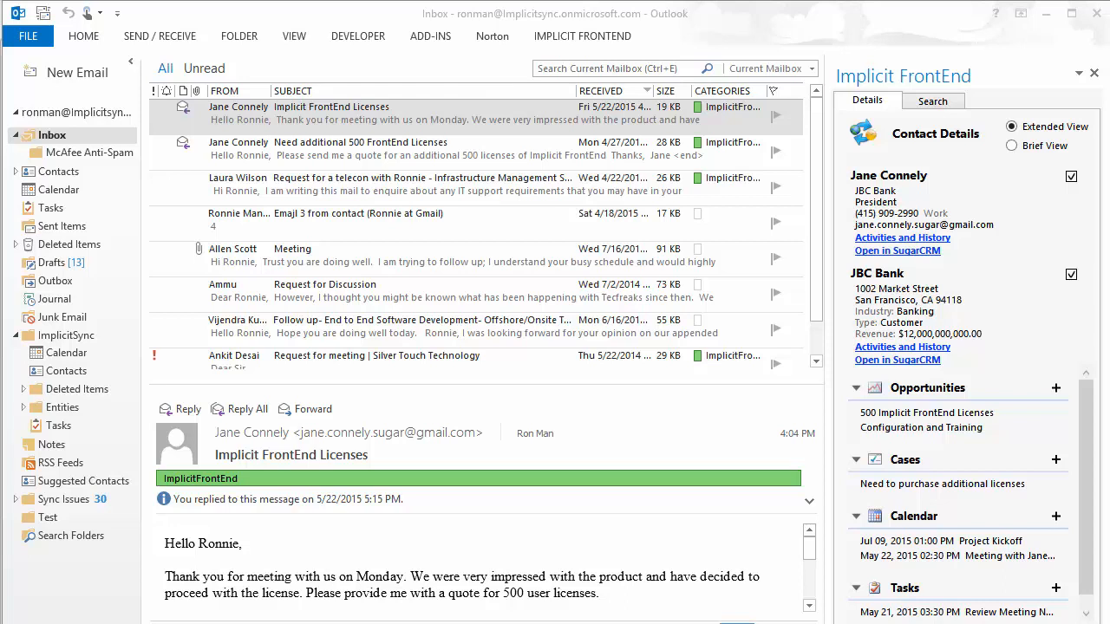
{"action": "mouse_move", "coordinate": [598, 53]}
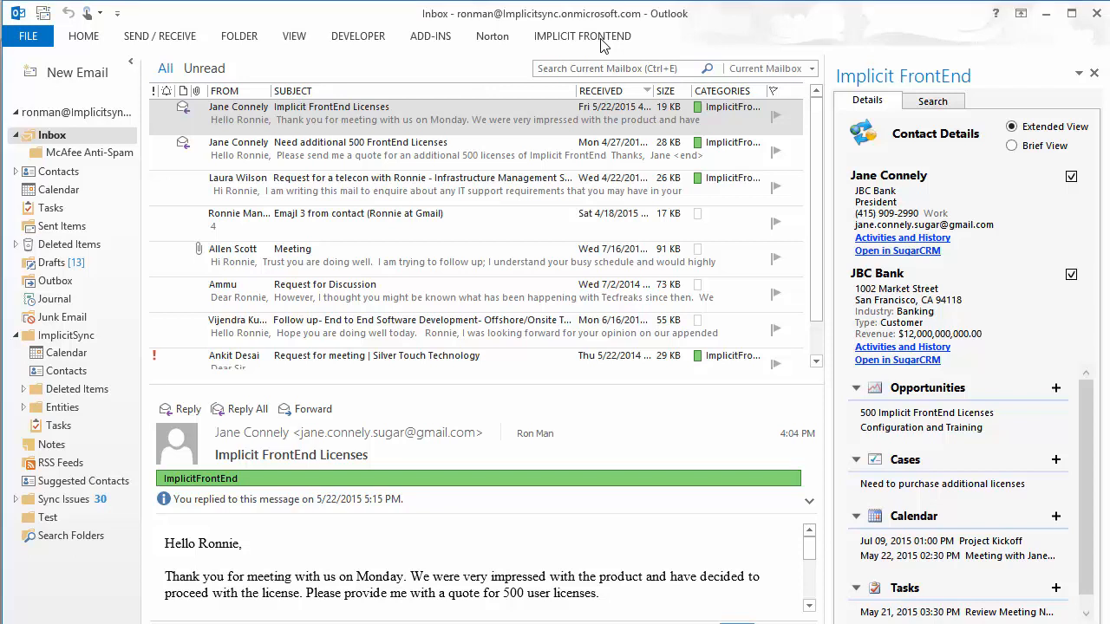
- Show the Implicit FrontEnd ribbon with SugarCRM accounts, leads, opportunities, cases, notes and sync options
{"action": "left_click", "coordinate": [582, 36]}
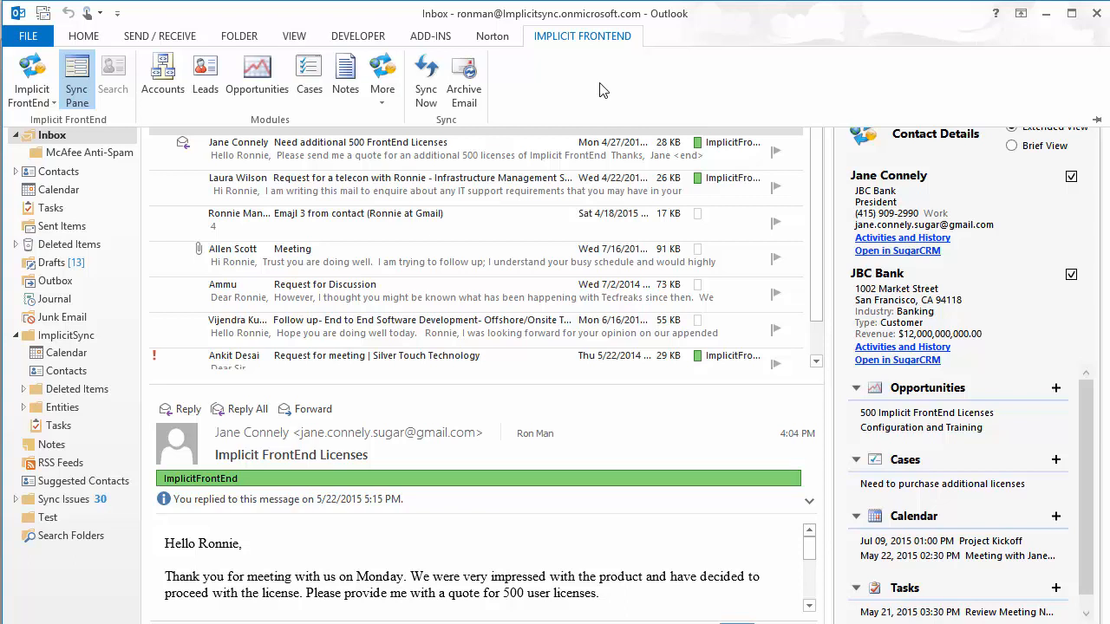
{"action": "mouse_move", "coordinate": [205, 90]}
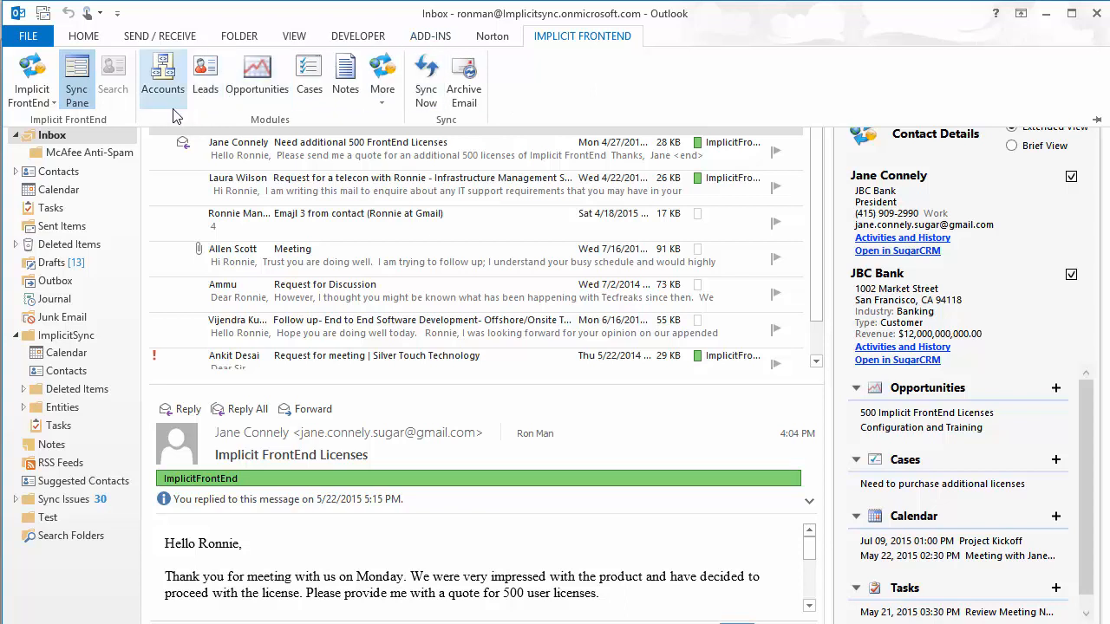
- Open the SugarCRM accounts list and view the 360 Vacations account details
{"action": "left_click", "coordinate": [162, 76]}
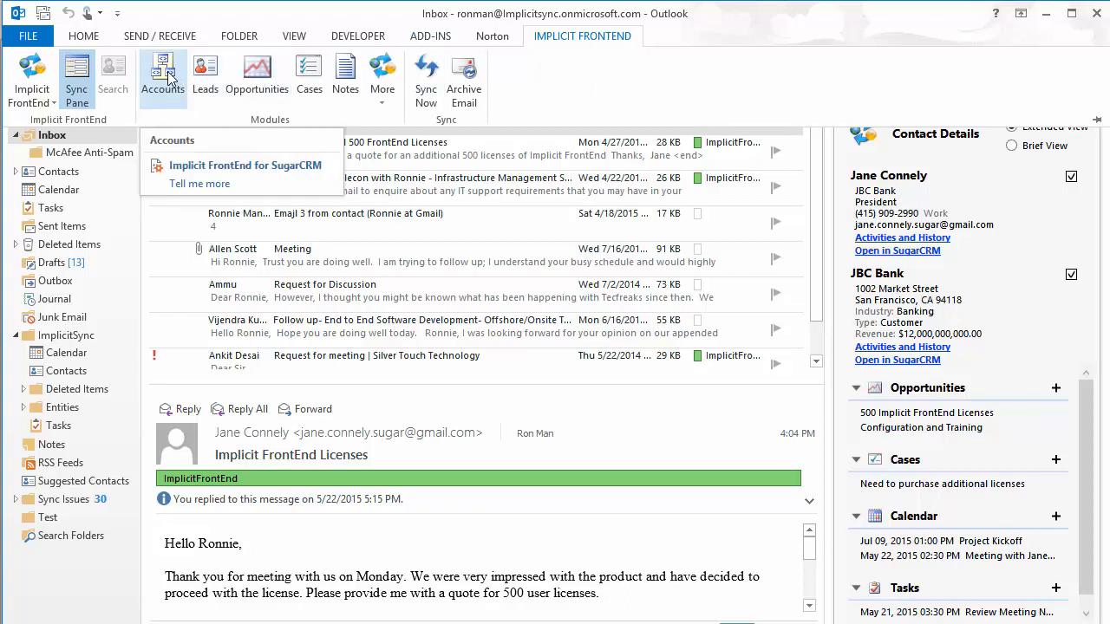
{"action": "left_click", "coordinate": [162, 74]}
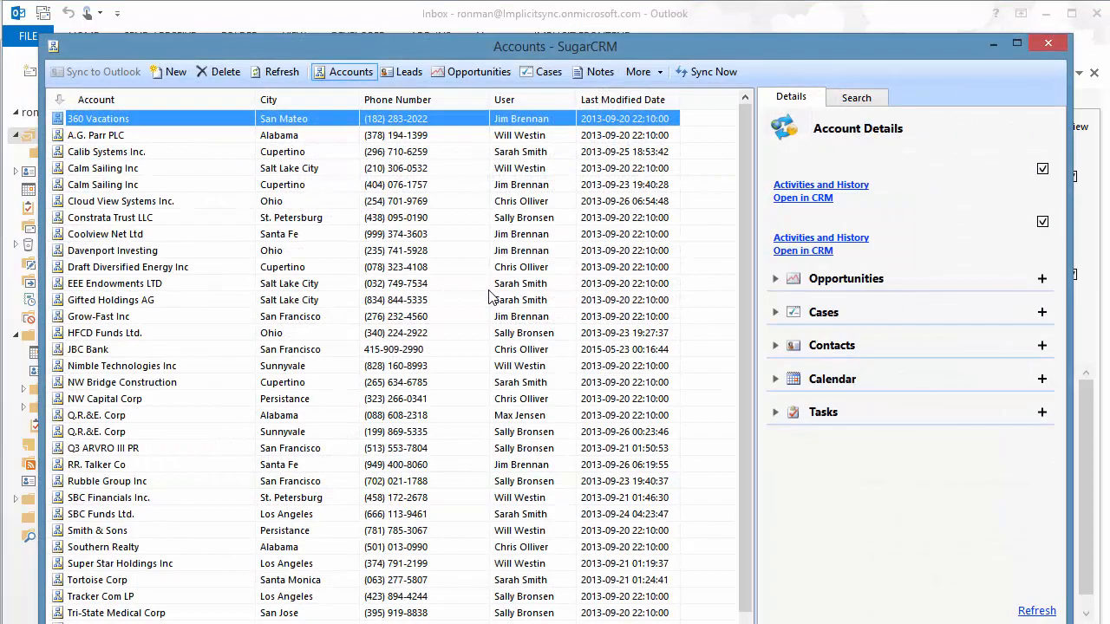
{"action": "left_click", "coordinate": [98, 118]}
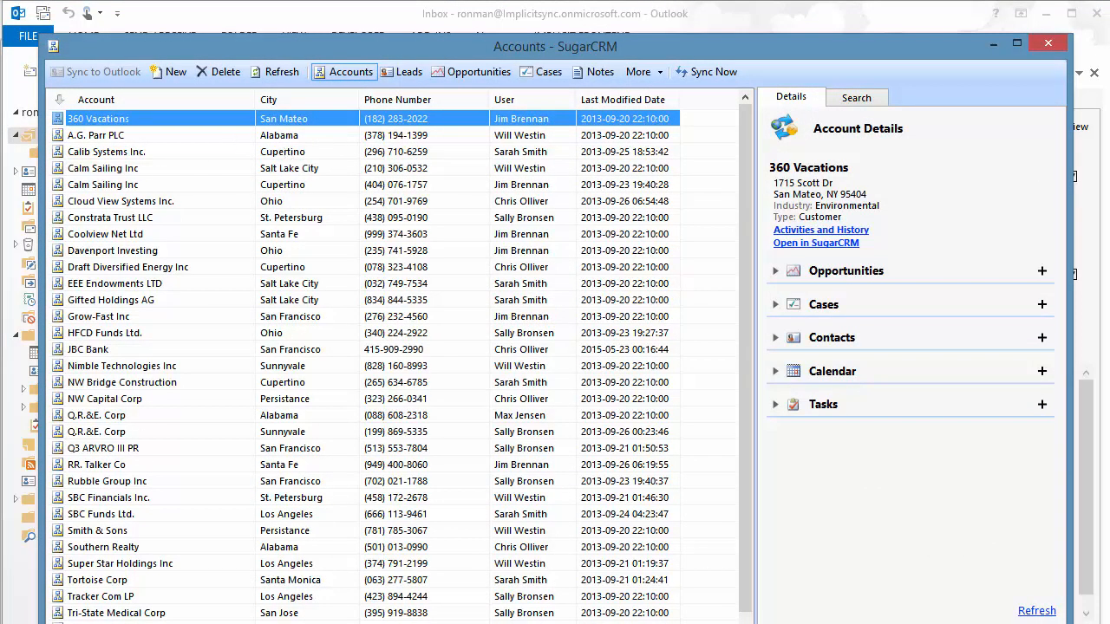
{"action": "mouse_move", "coordinate": [408, 72]}
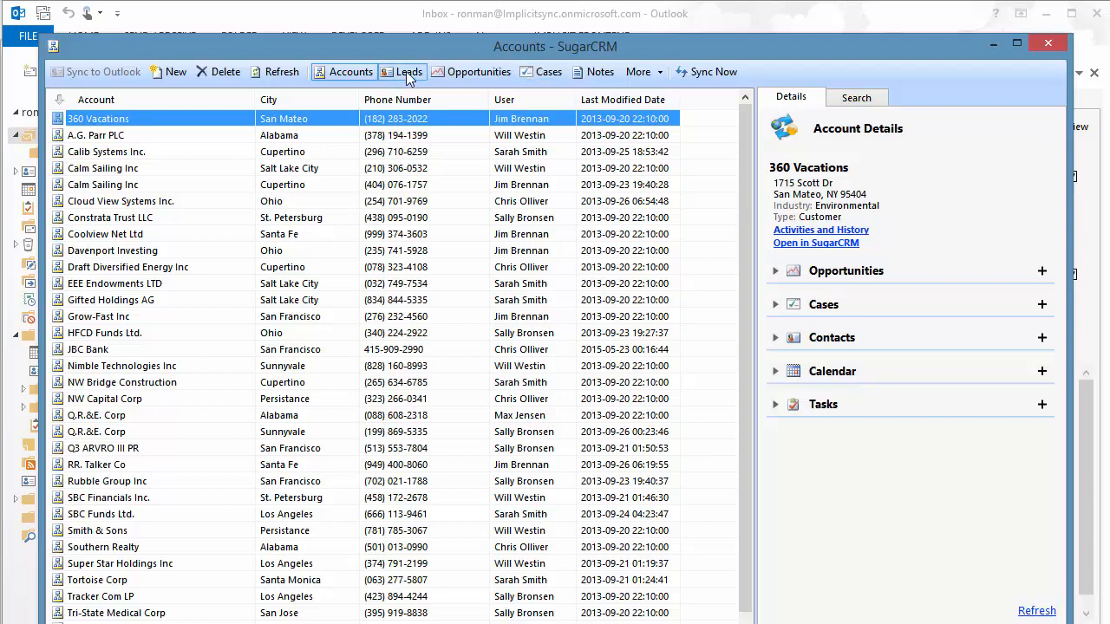
- Browse the leads, opportunities and cases lists, then reveal extra modules such as quotes
{"action": "left_click", "coordinate": [408, 72]}
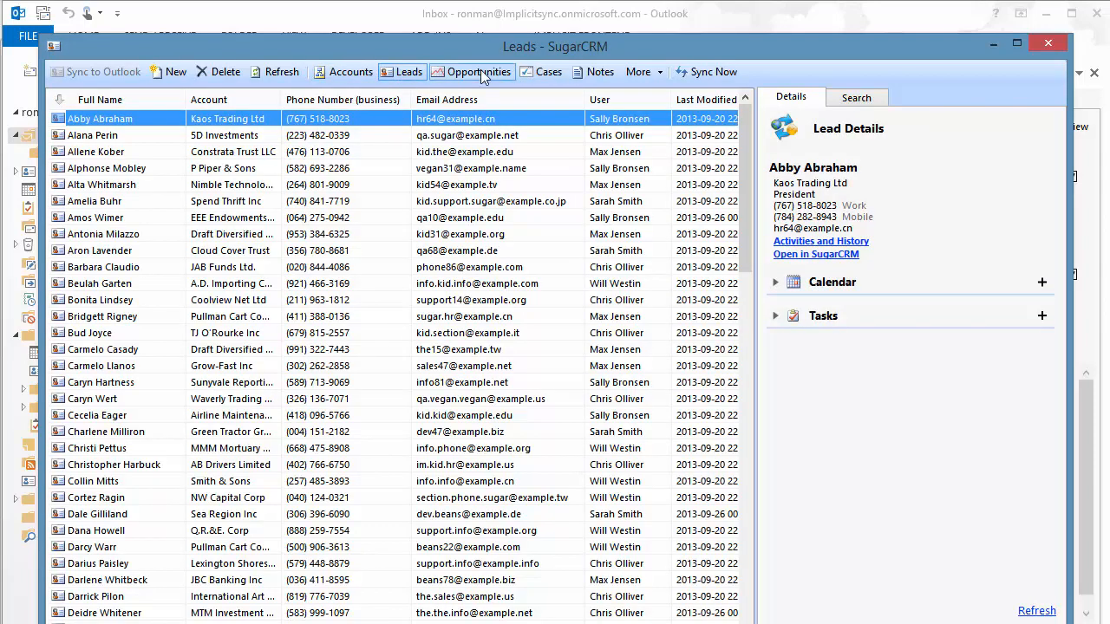
{"action": "left_click", "coordinate": [478, 71]}
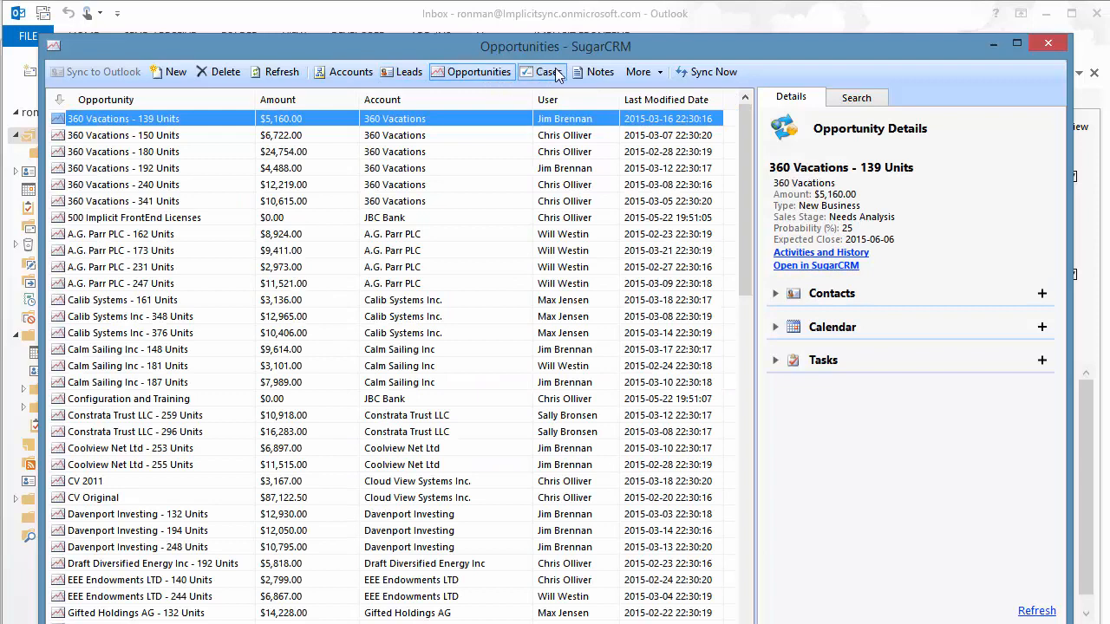
{"action": "left_click", "coordinate": [547, 72]}
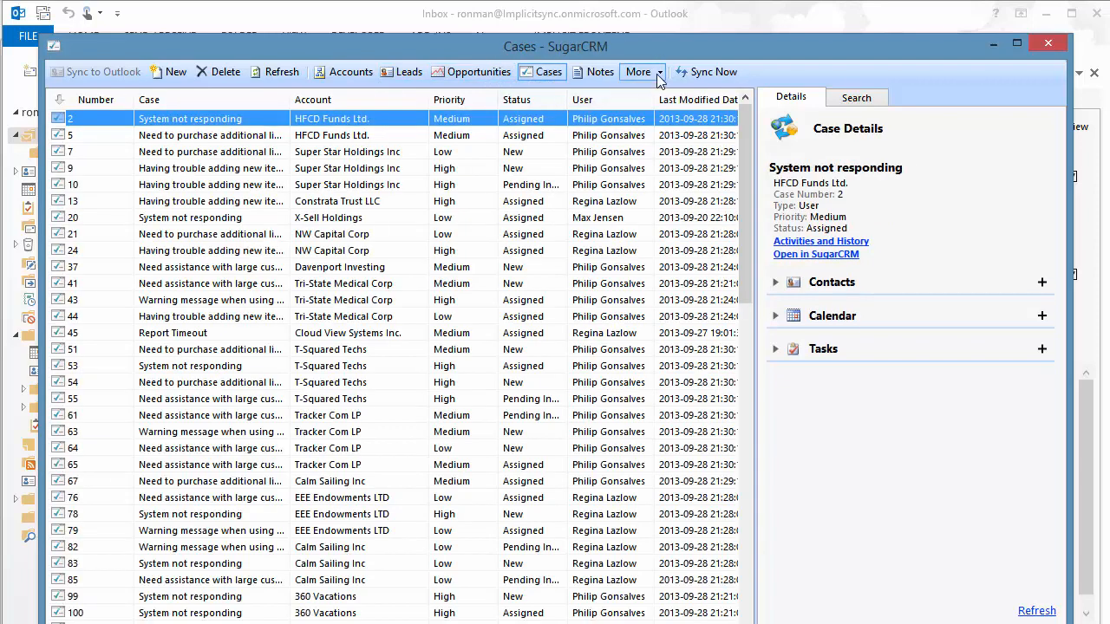
{"action": "left_click", "coordinate": [638, 72]}
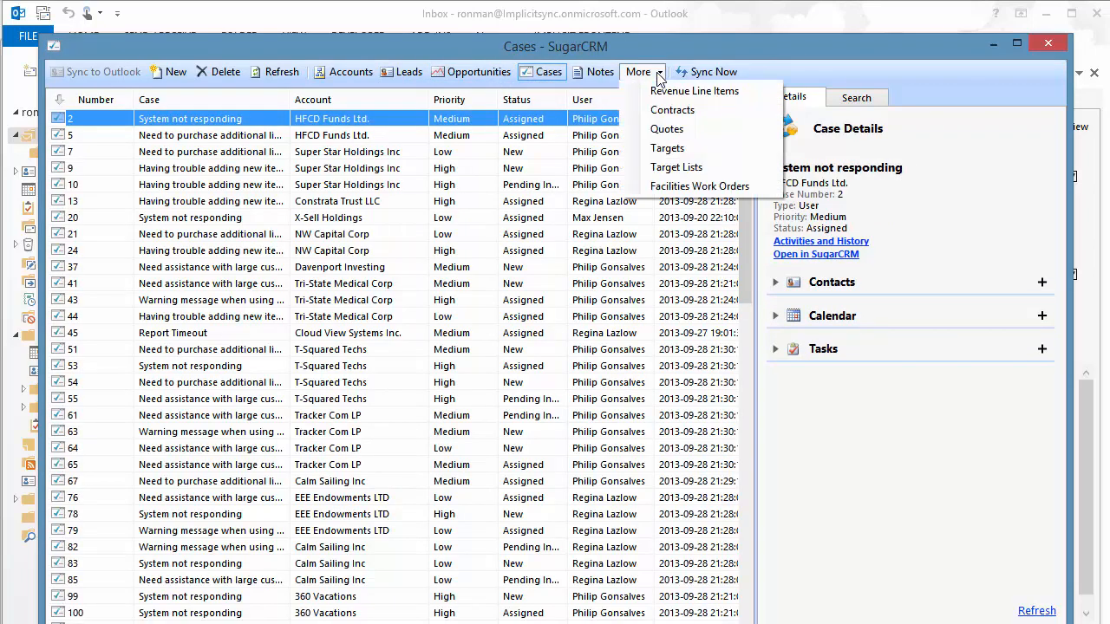
{"action": "mouse_move", "coordinate": [693, 91]}
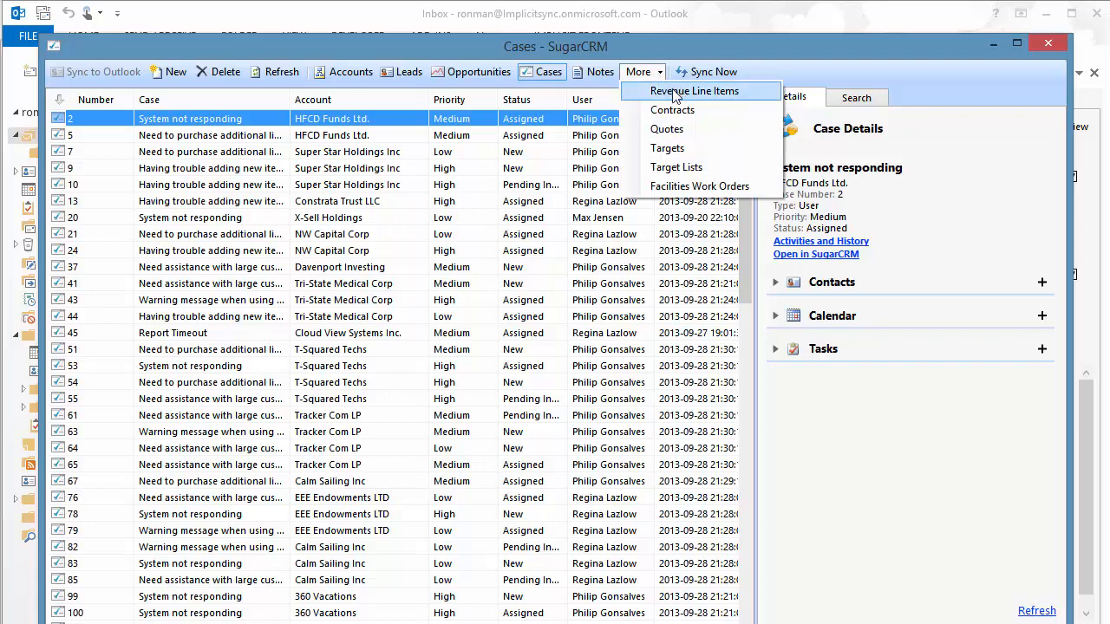
{"action": "mouse_move", "coordinate": [672, 109]}
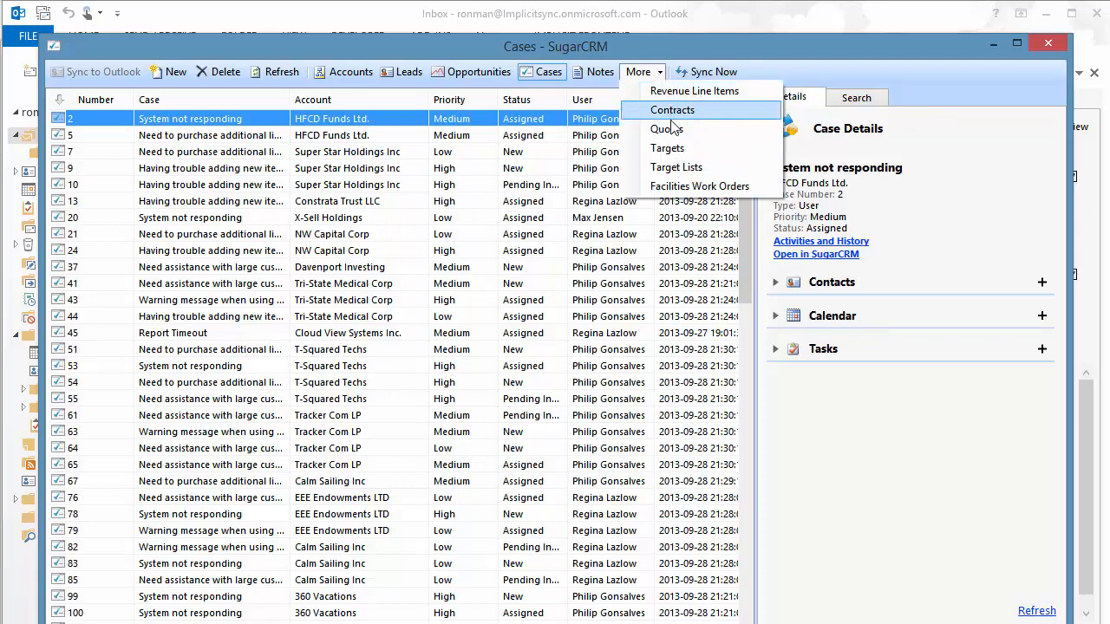
{"action": "mouse_move", "coordinate": [667, 148]}
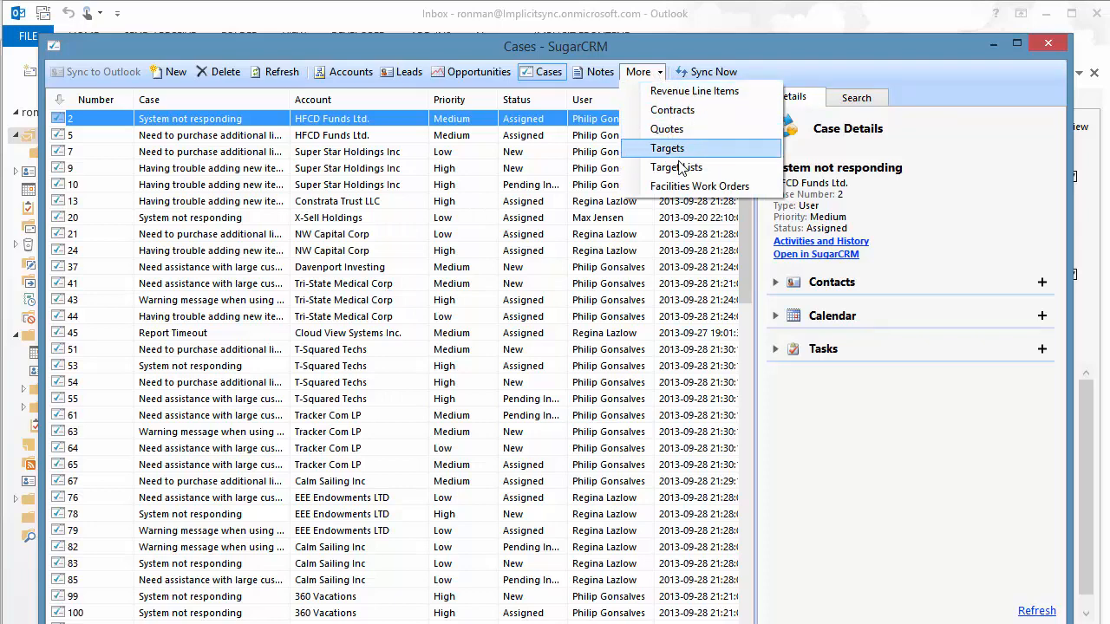
{"action": "mouse_move", "coordinate": [700, 185]}
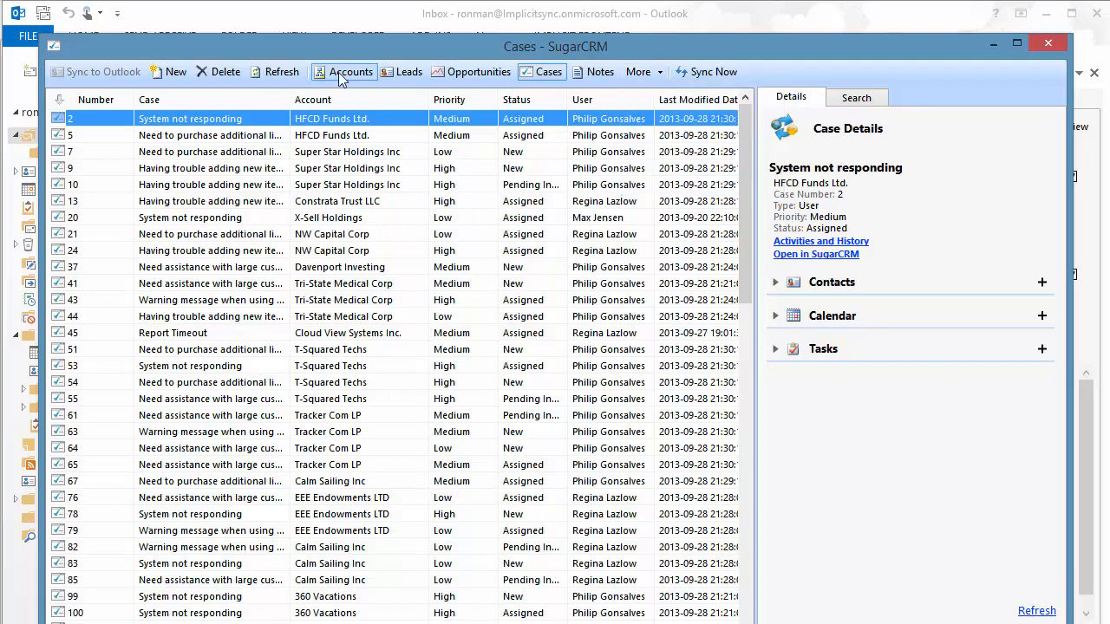
- Return to the accounts list and open the JBC Bank account form
{"action": "left_click", "coordinate": [350, 71]}
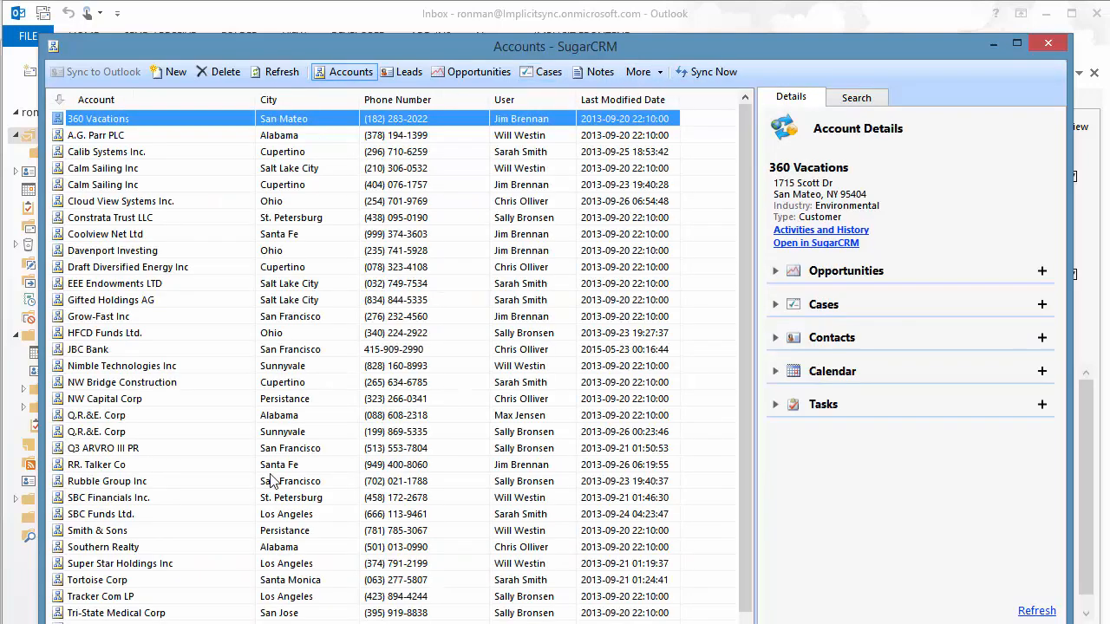
{"action": "left_click", "coordinate": [87, 348]}
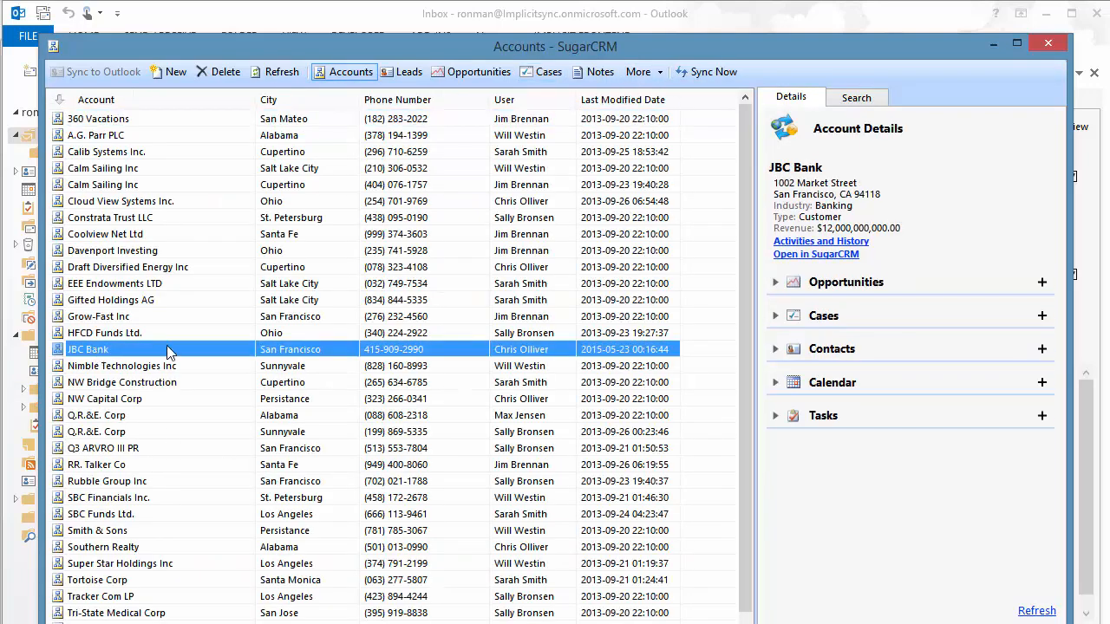
{"action": "double_click", "coordinate": [88, 349]}
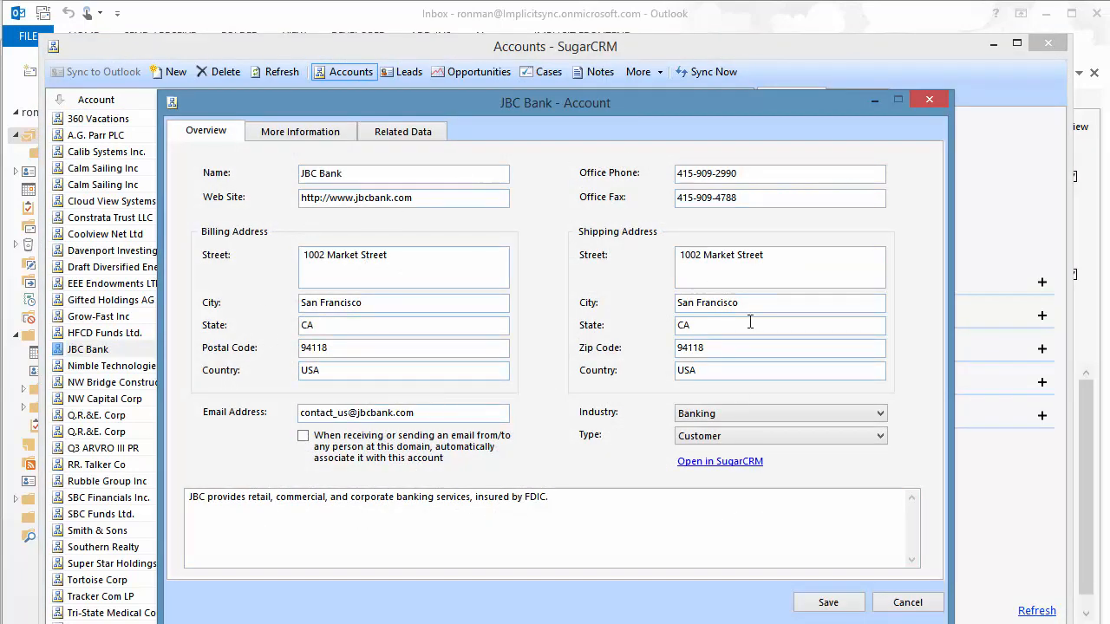
{"action": "mouse_move", "coordinate": [629, 484]}
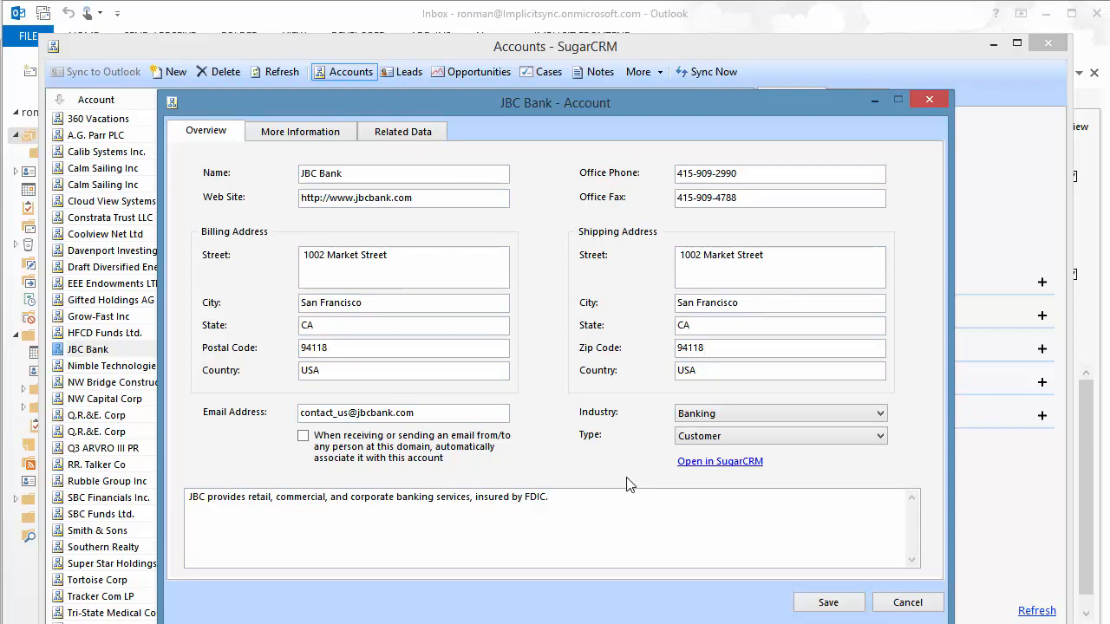
{"action": "mouse_move", "coordinate": [596, 488]}
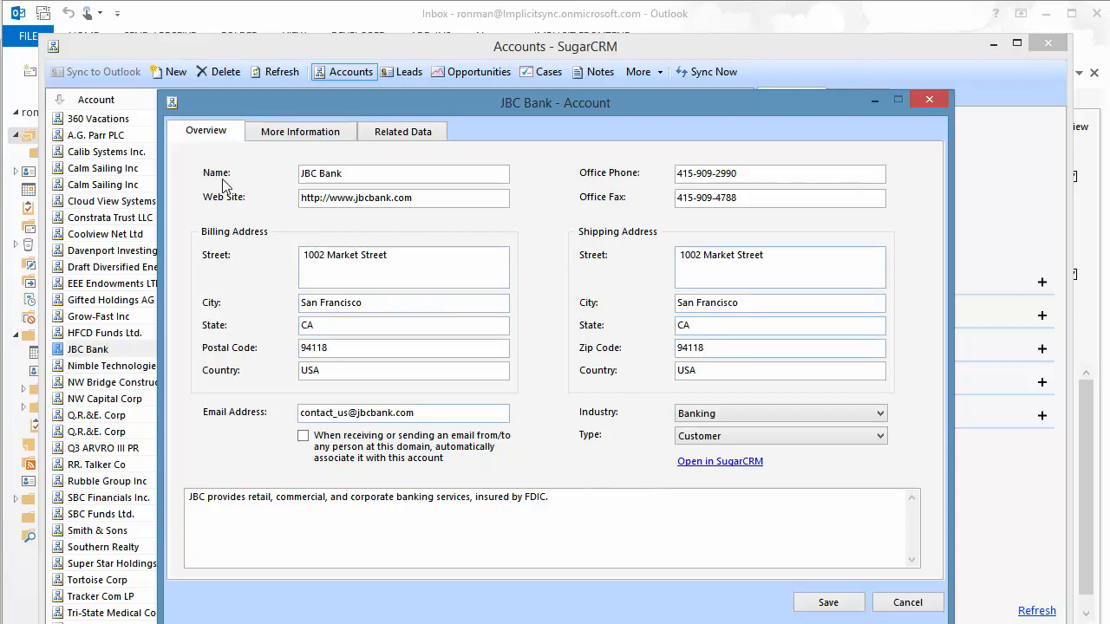
{"action": "mouse_move", "coordinate": [556, 445]}
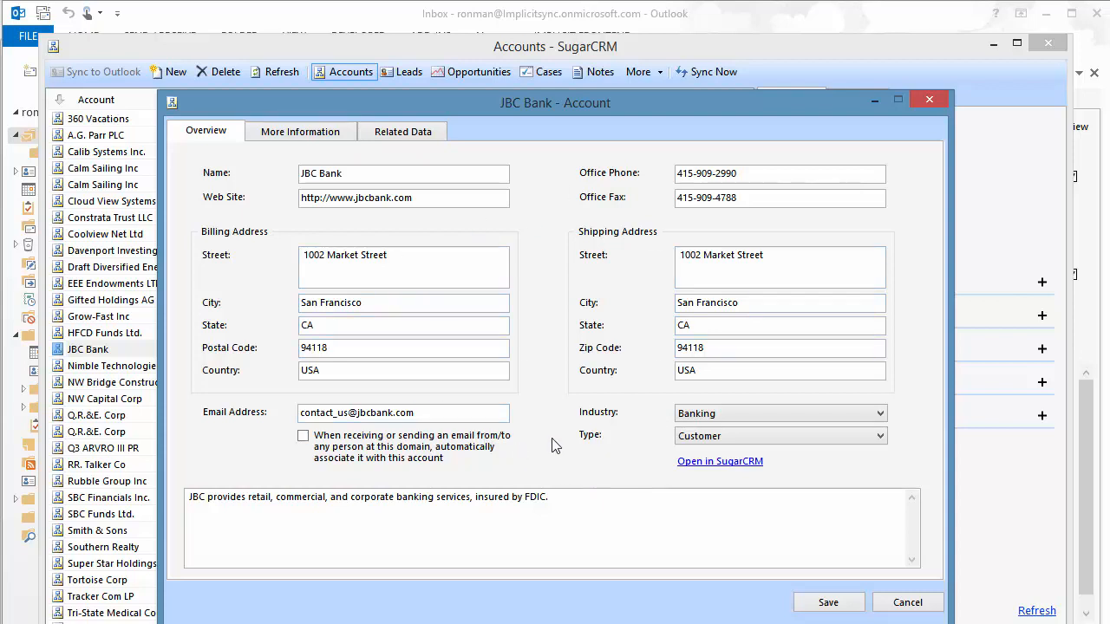
- View JBC Bank's related data: linked opportunities, cases and activities
{"action": "left_click", "coordinate": [402, 130]}
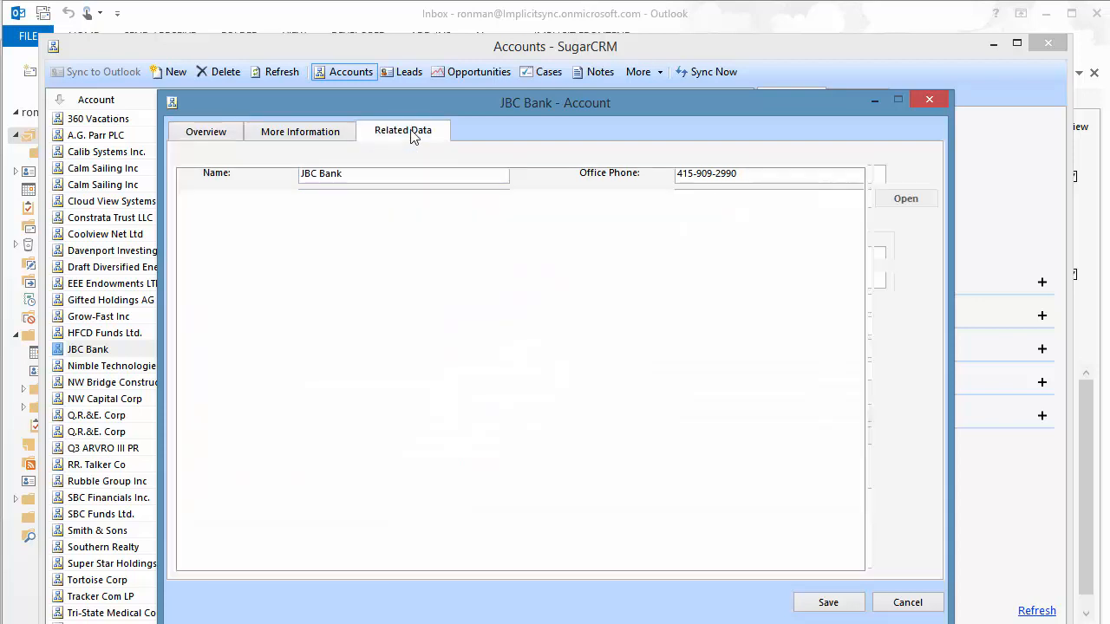
{"action": "left_click", "coordinate": [403, 131]}
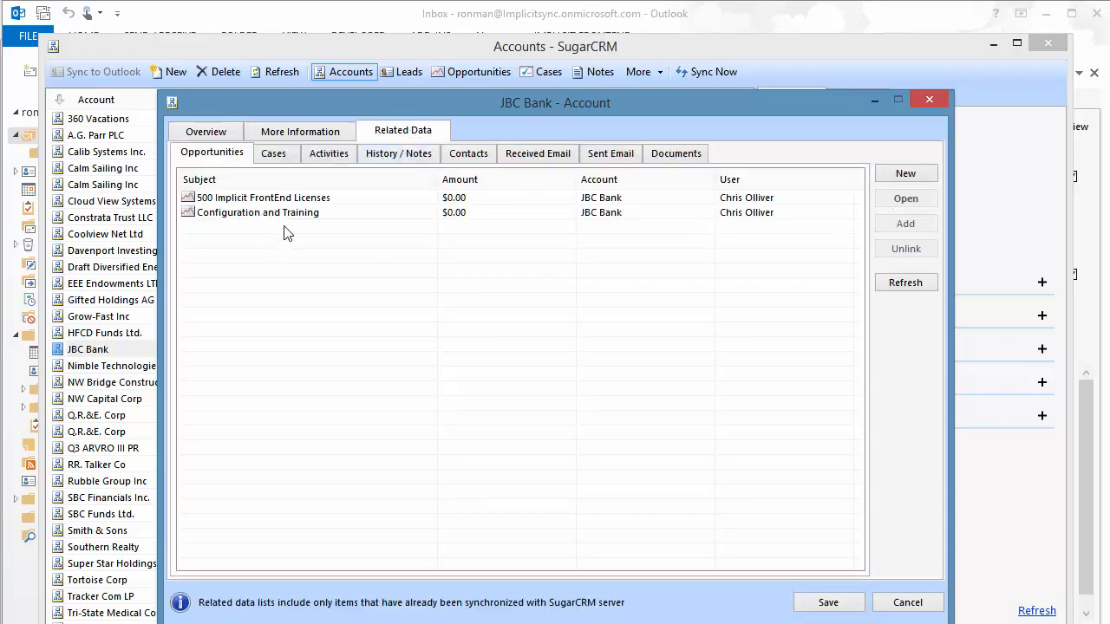
{"action": "left_click", "coordinate": [273, 154]}
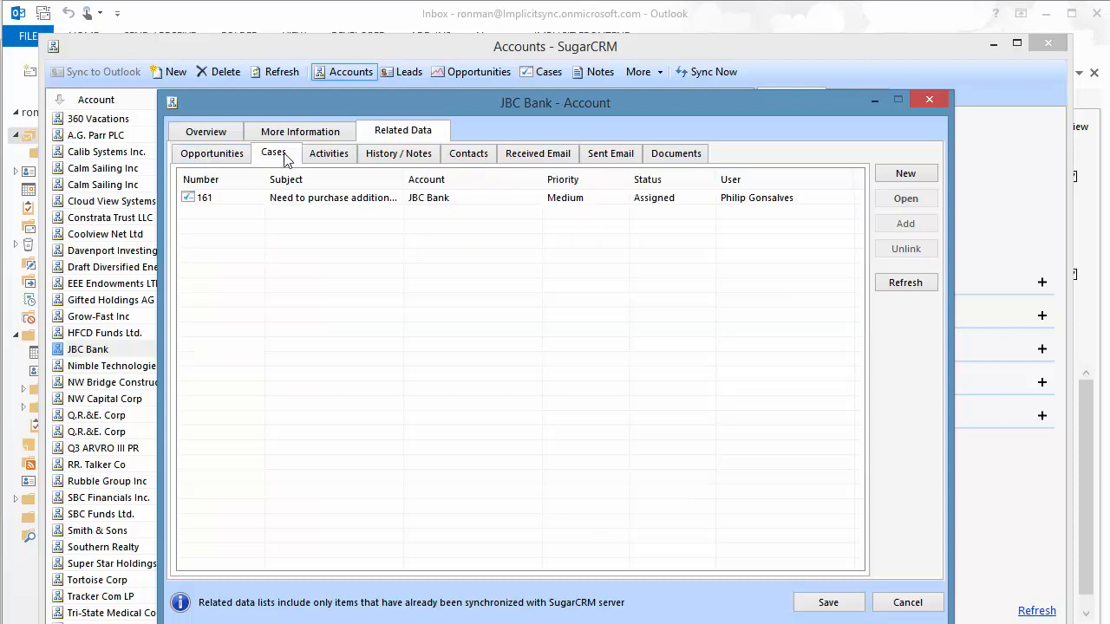
{"action": "left_click", "coordinate": [329, 153]}
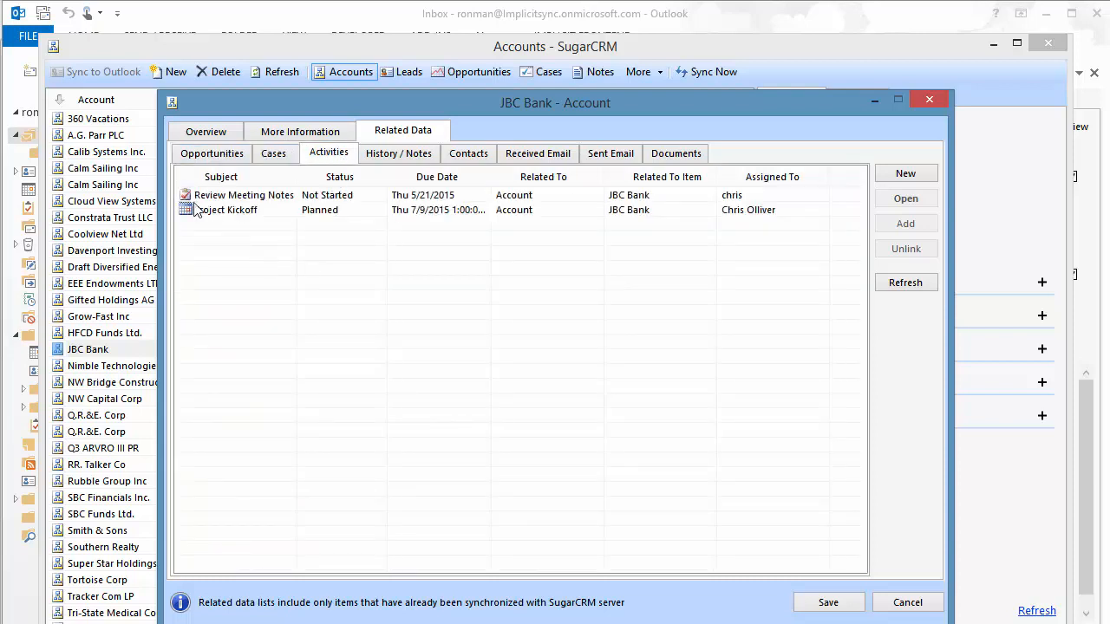
{"action": "mouse_move", "coordinate": [256, 221]}
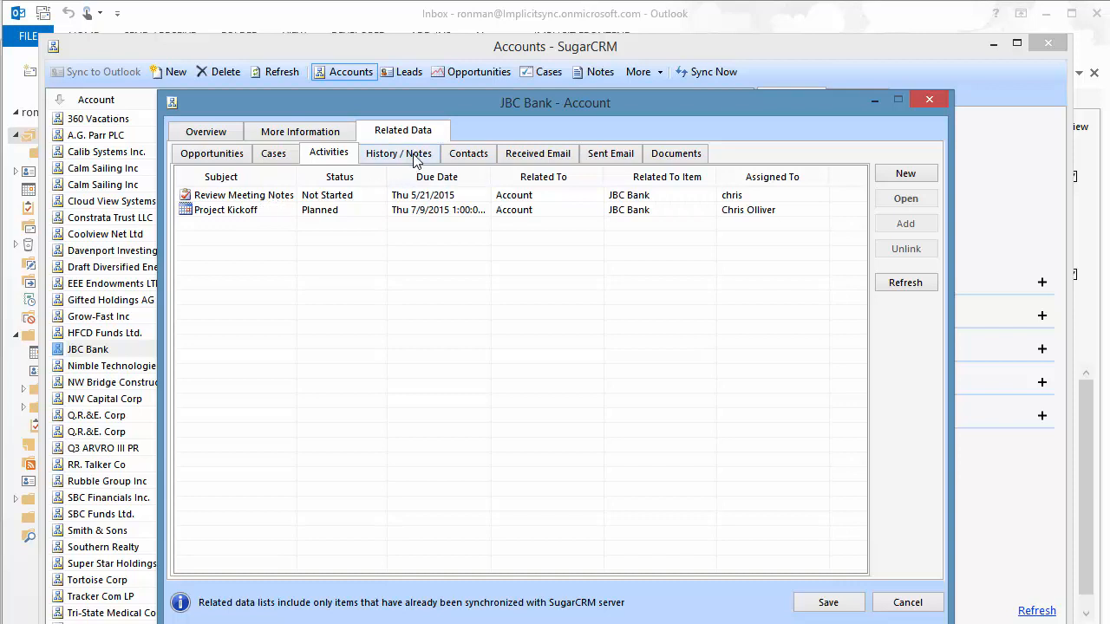
- Review JBC Bank's history notes, contacts, received emails and documents, ending on received emails
{"action": "left_click", "coordinate": [398, 154]}
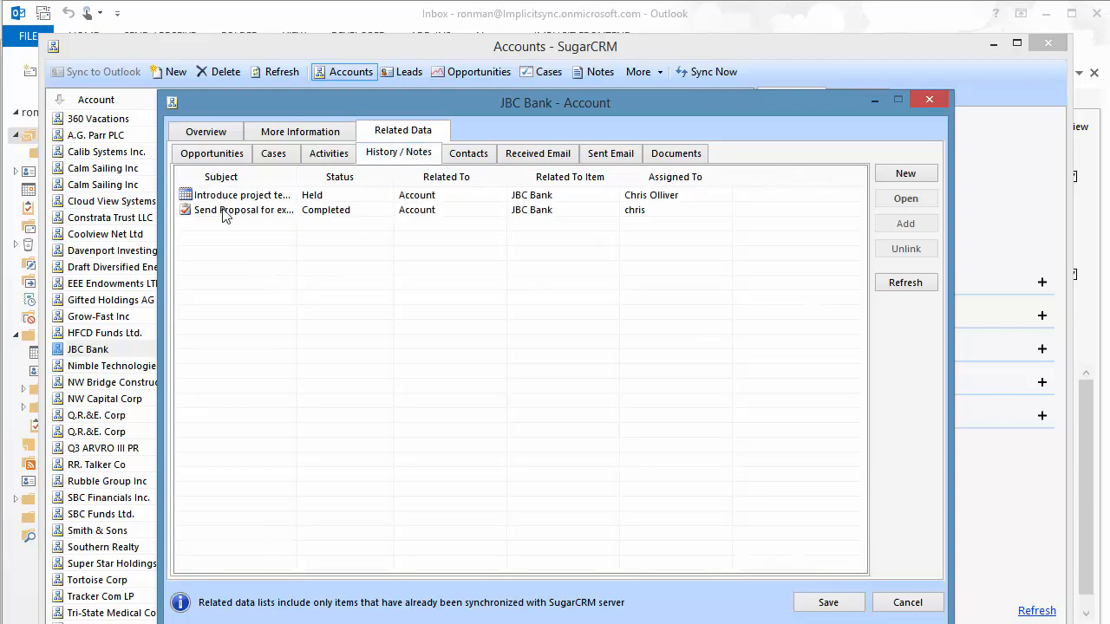
{"action": "mouse_move", "coordinate": [235, 212]}
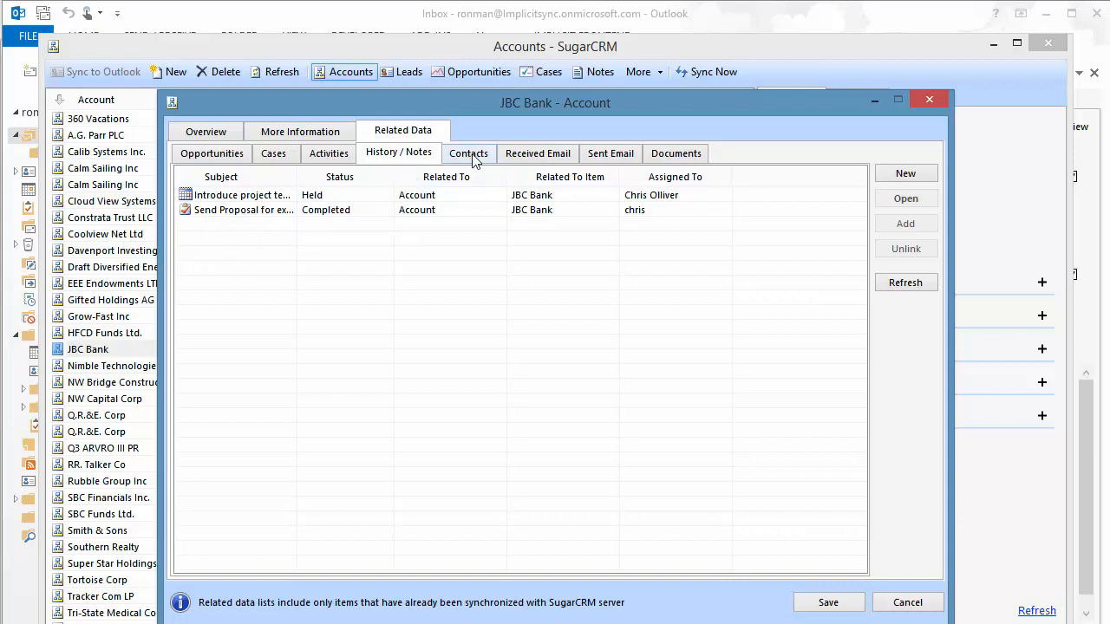
{"action": "left_click", "coordinate": [468, 152]}
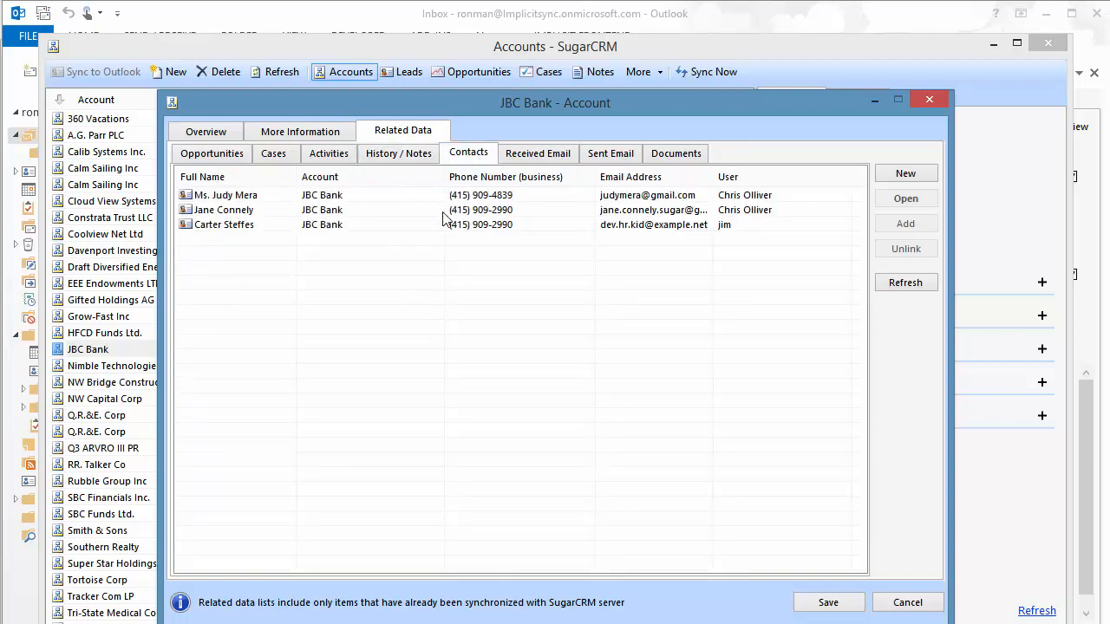
{"action": "left_click", "coordinate": [537, 153]}
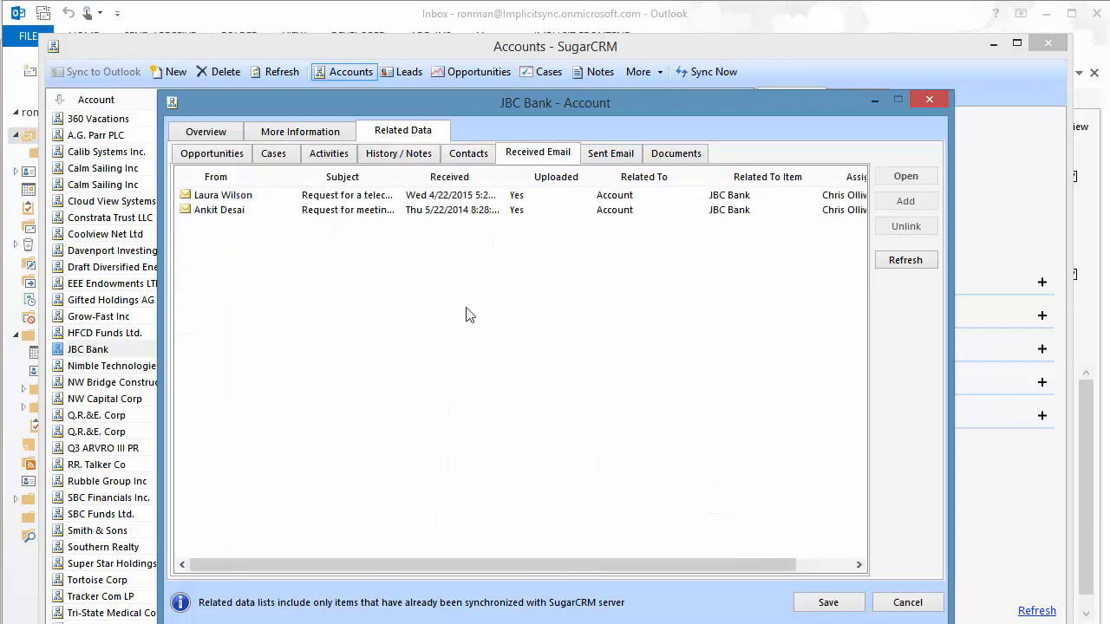
{"action": "left_click", "coordinate": [905, 260]}
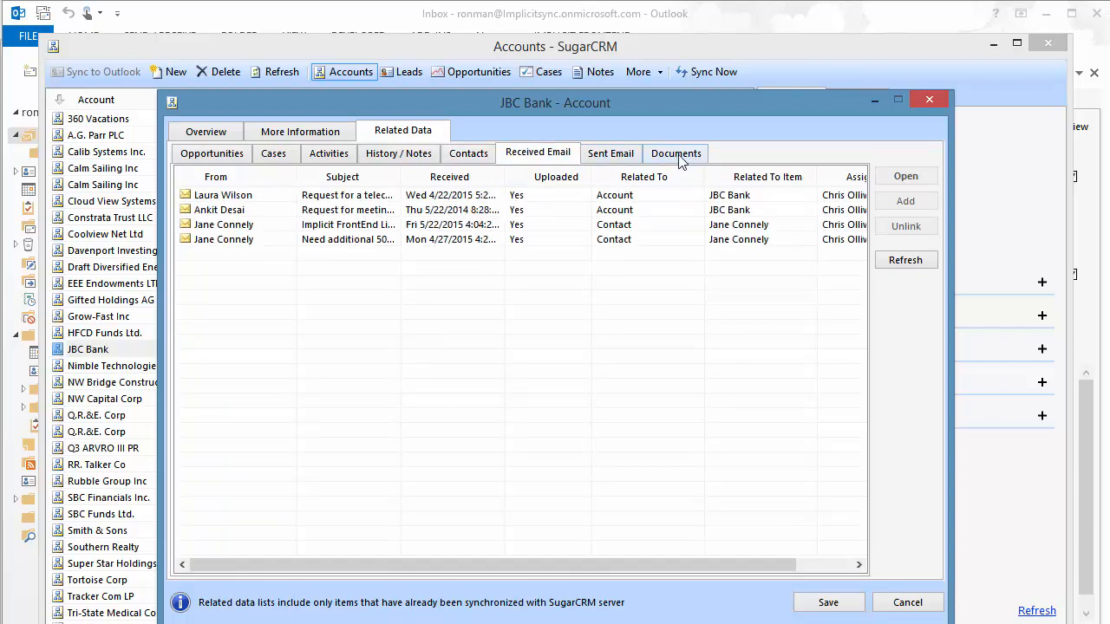
{"action": "left_click", "coordinate": [675, 153]}
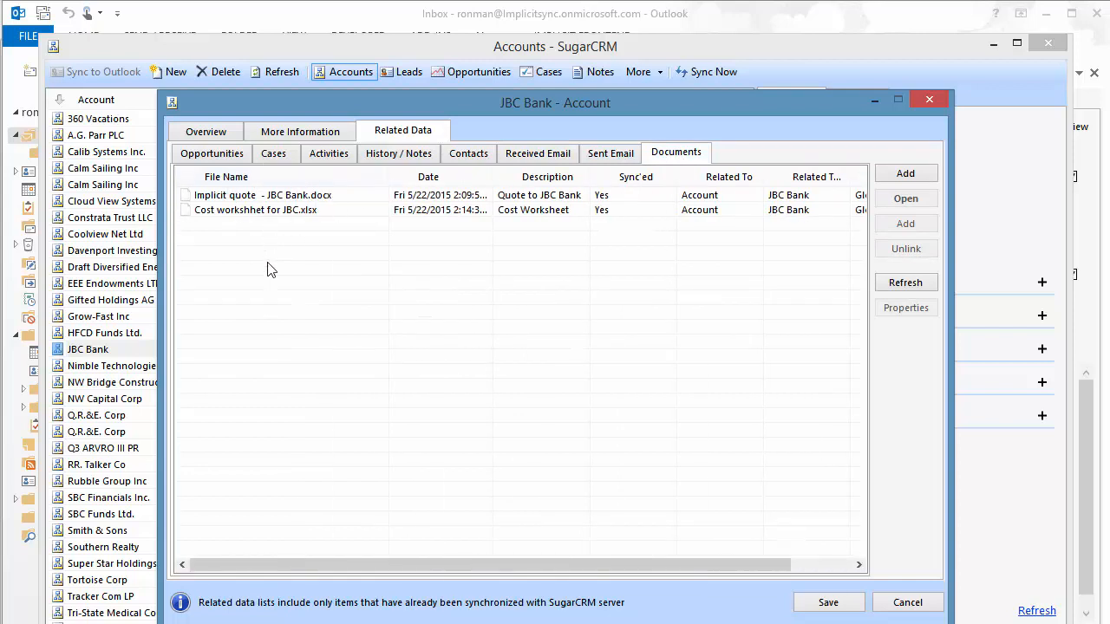
{"action": "mouse_move", "coordinate": [384, 229]}
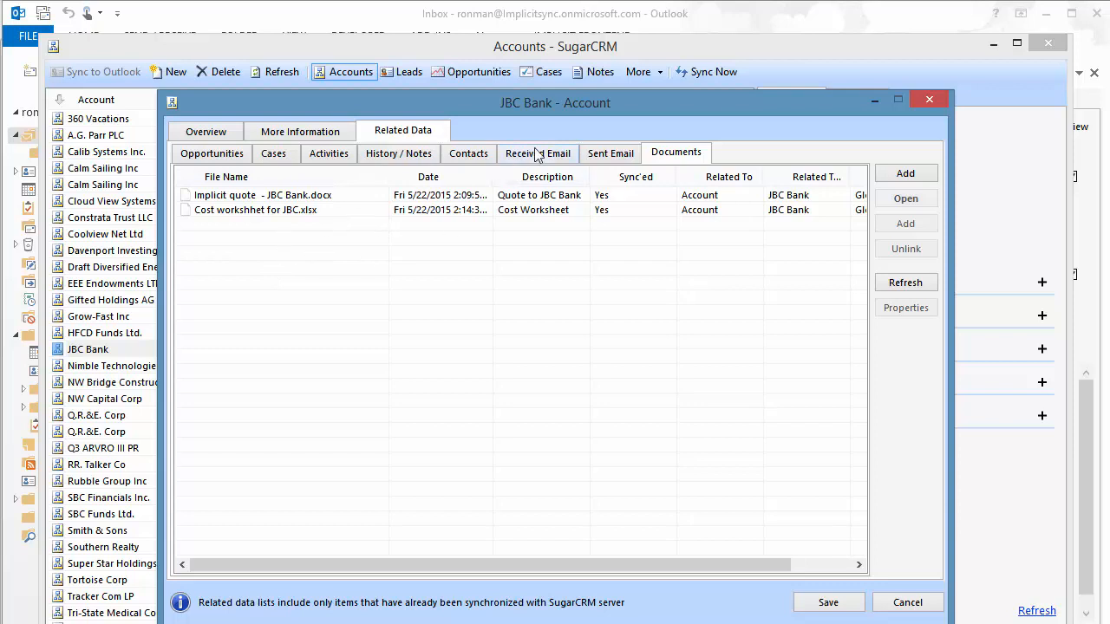
{"action": "left_click", "coordinate": [538, 153]}
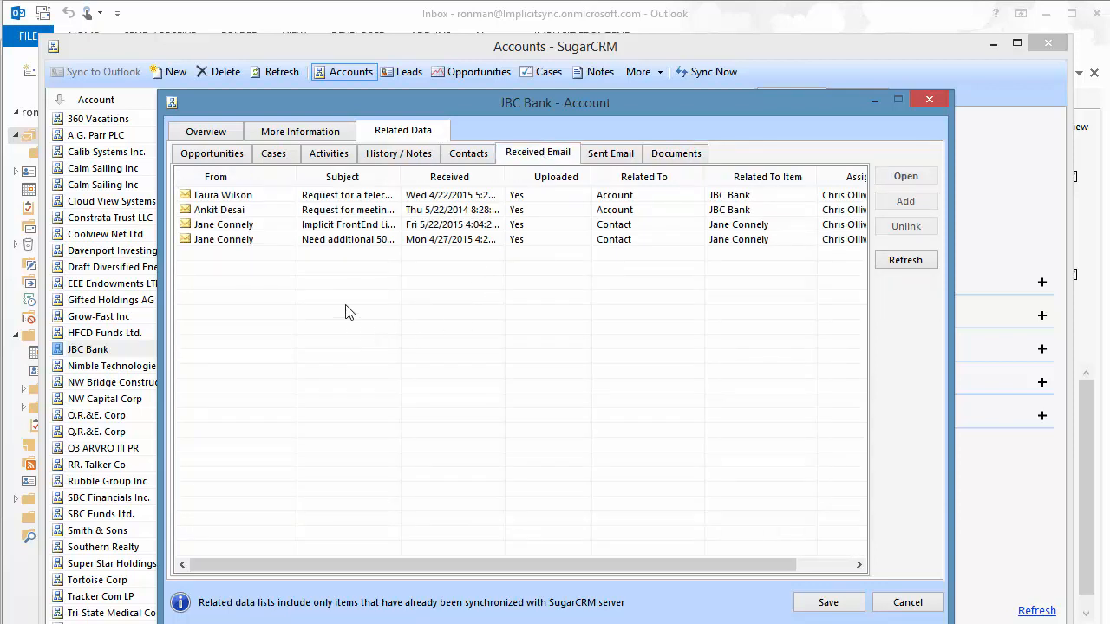
{"action": "mouse_move", "coordinate": [350, 225]}
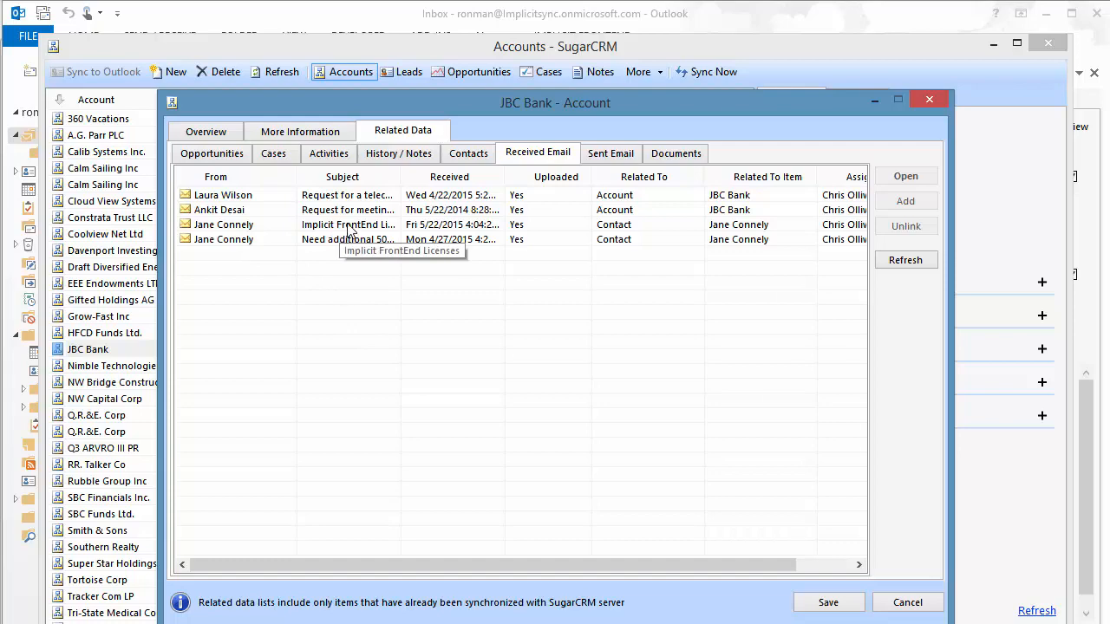
- Read the Implicit FrontEnd Licenses email, discard an unsaved reply, and close JBC Bank
{"action": "double_click", "coordinate": [347, 225]}
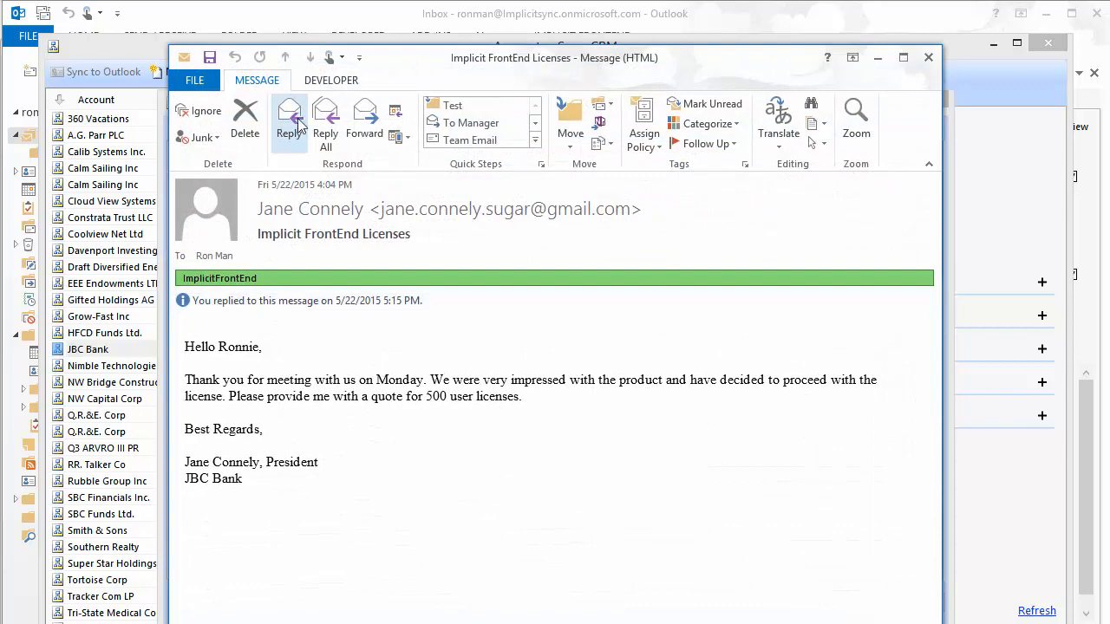
{"action": "left_click", "coordinate": [291, 121]}
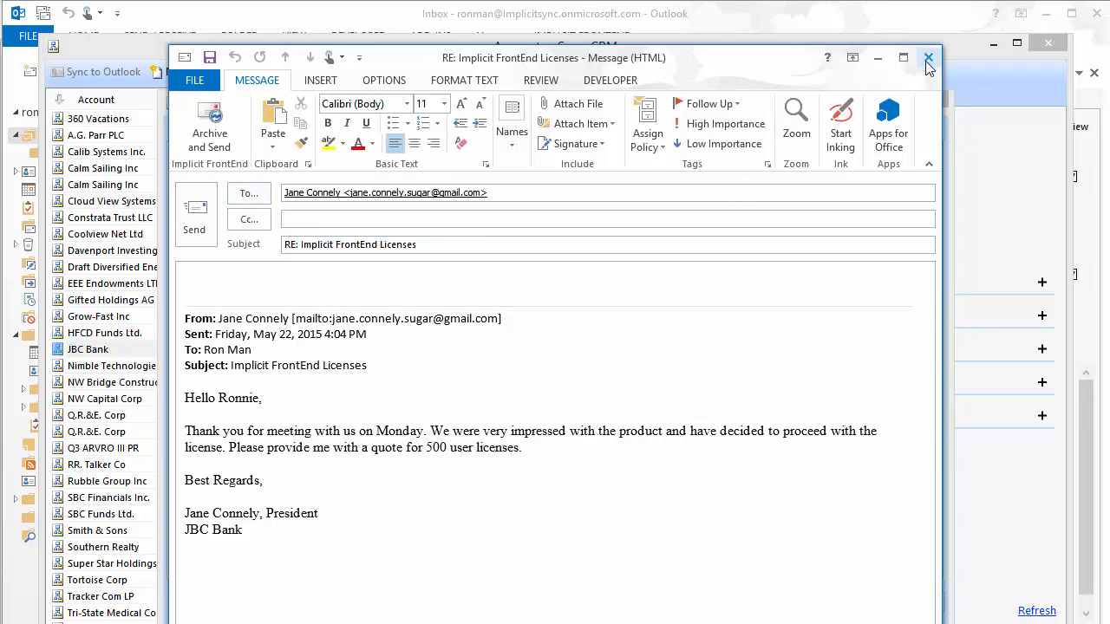
{"action": "left_click", "coordinate": [927, 57]}
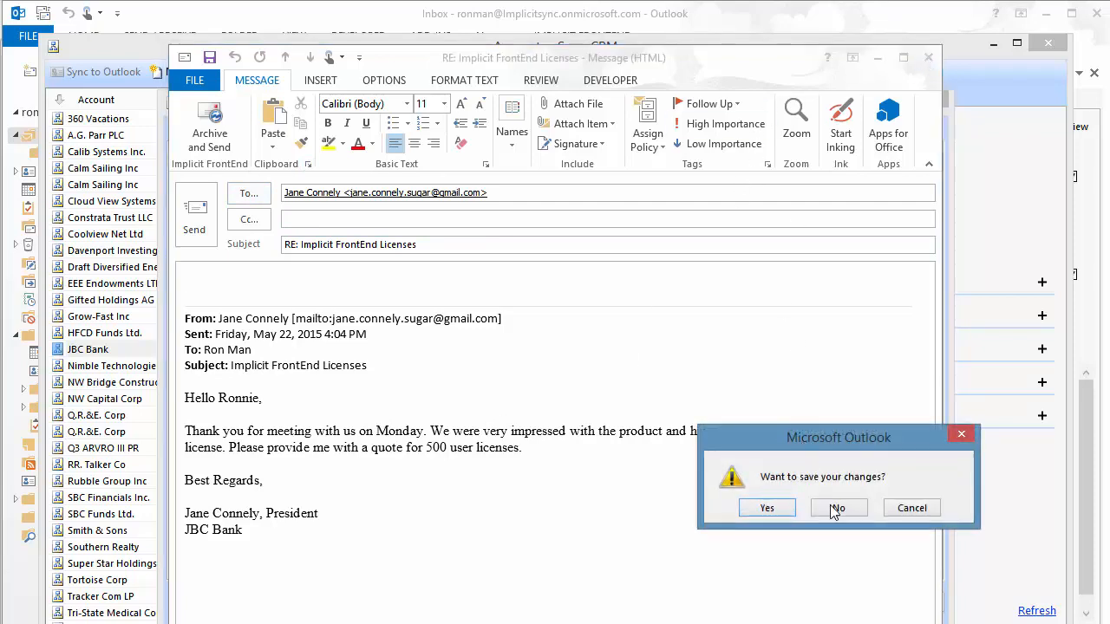
{"action": "left_click", "coordinate": [837, 507]}
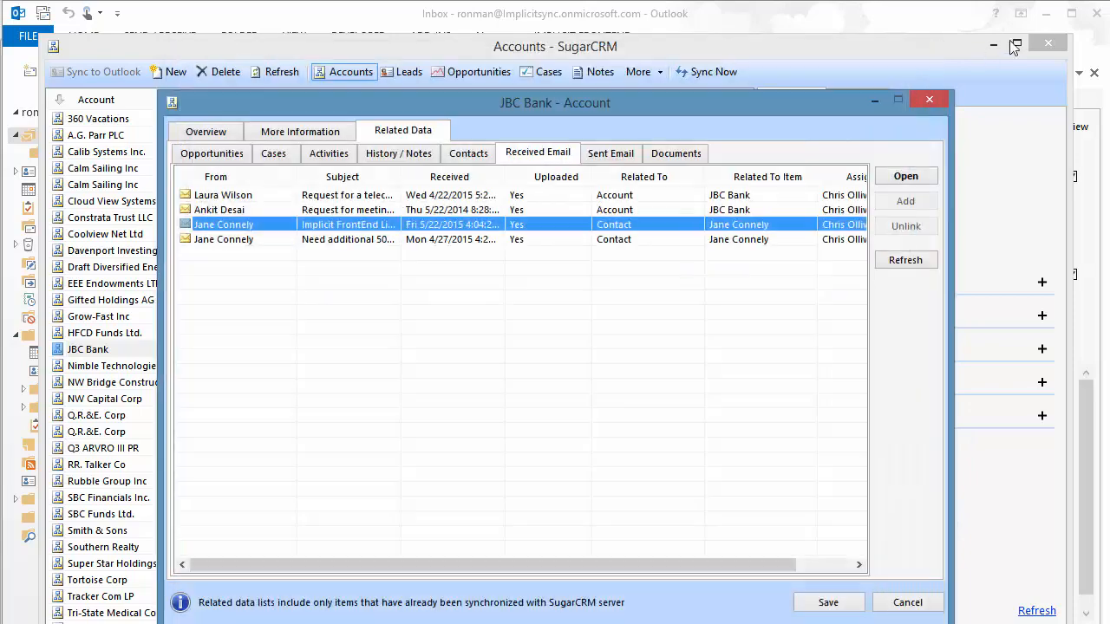
{"action": "left_click", "coordinate": [929, 98]}
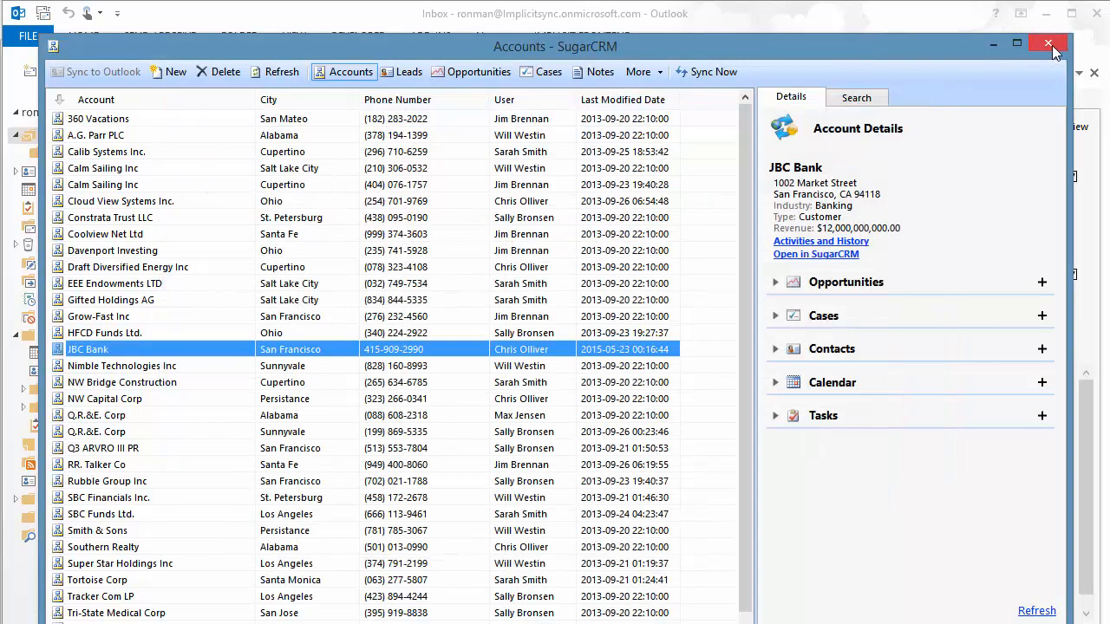
- Close the accounts list and start a JBC Bank opportunity from the licenses email
{"action": "left_click", "coordinate": [1048, 43]}
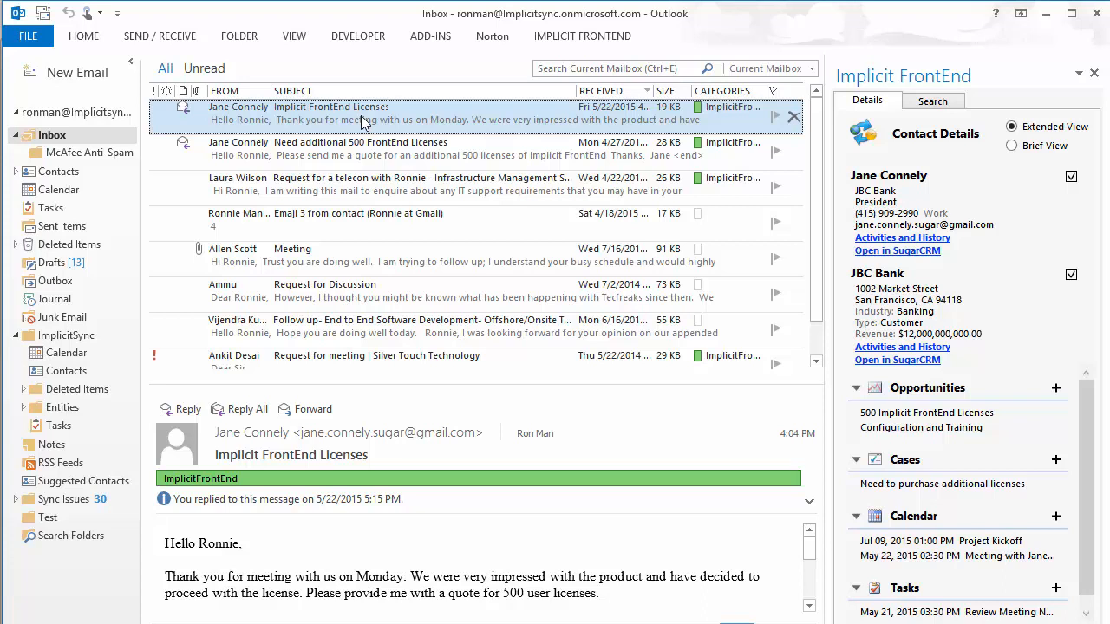
{"action": "mouse_move", "coordinate": [771, 222]}
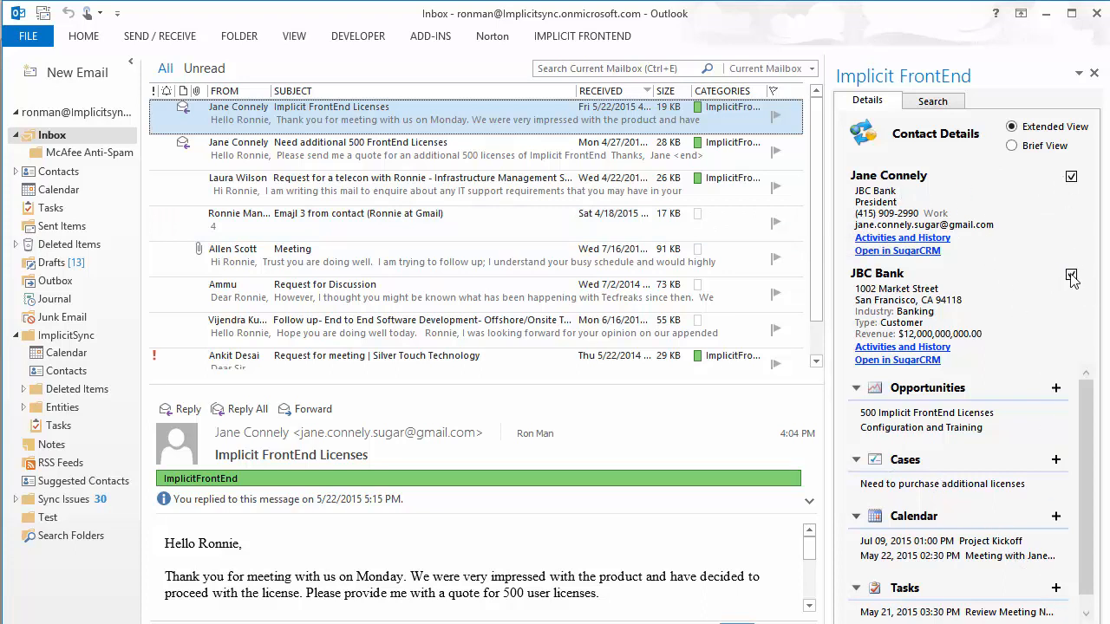
{"action": "left_click", "coordinate": [1070, 274]}
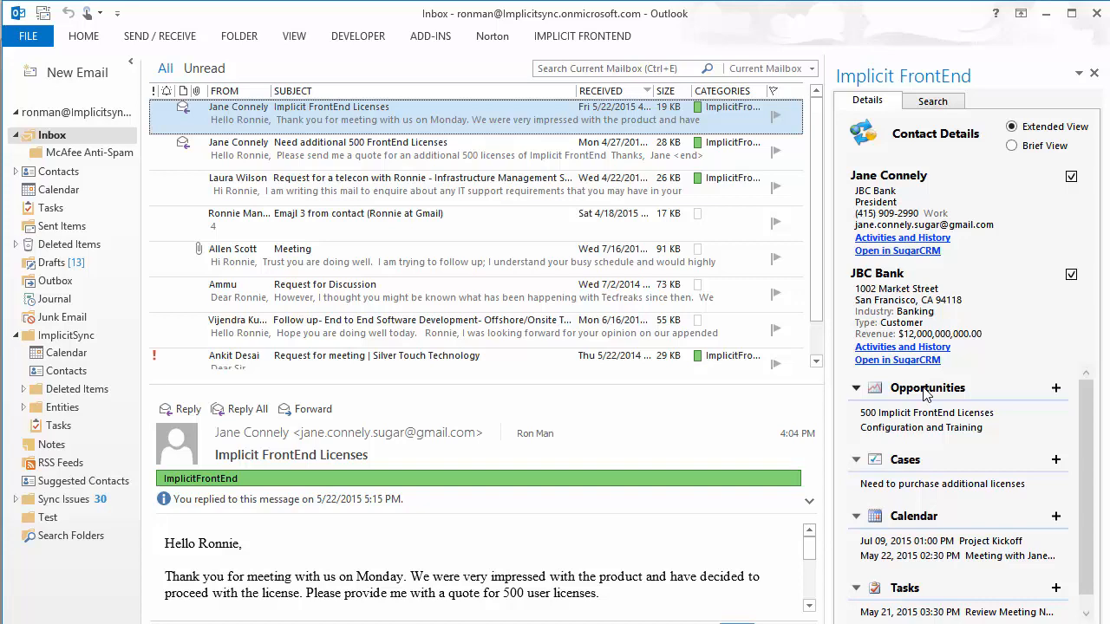
{"action": "mouse_move", "coordinate": [1056, 388]}
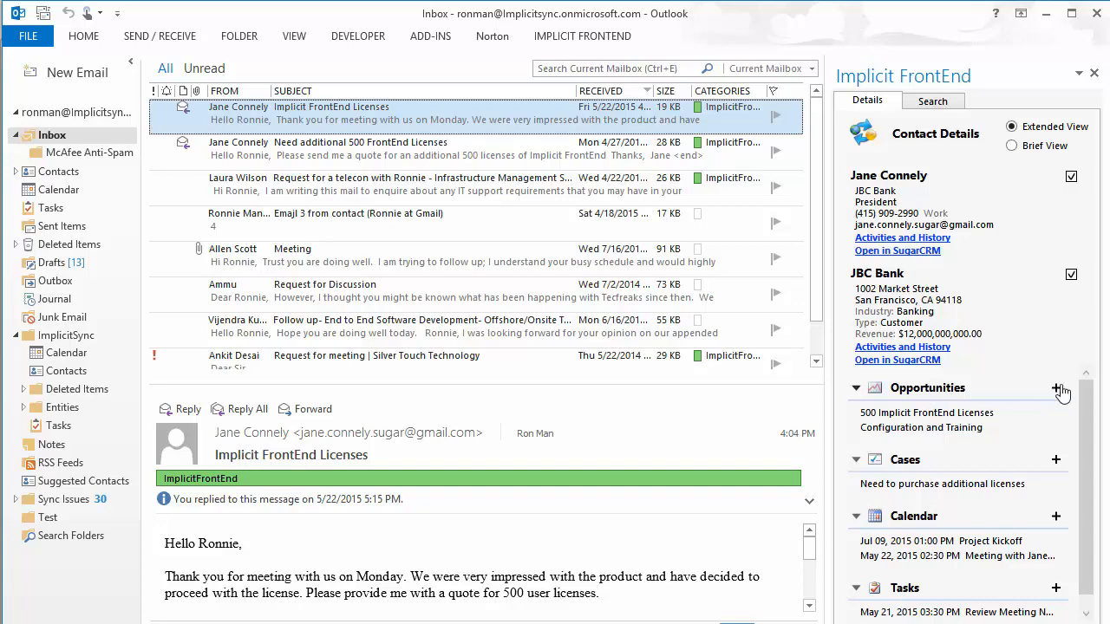
{"action": "left_click", "coordinate": [1055, 388]}
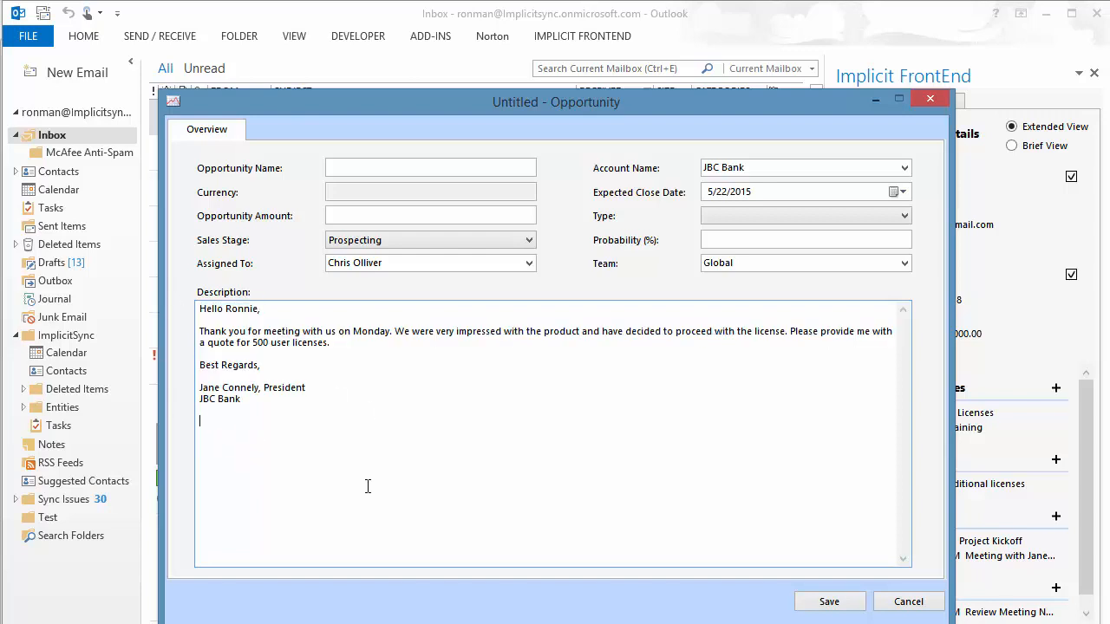
{"action": "mouse_move", "coordinate": [466, 406]}
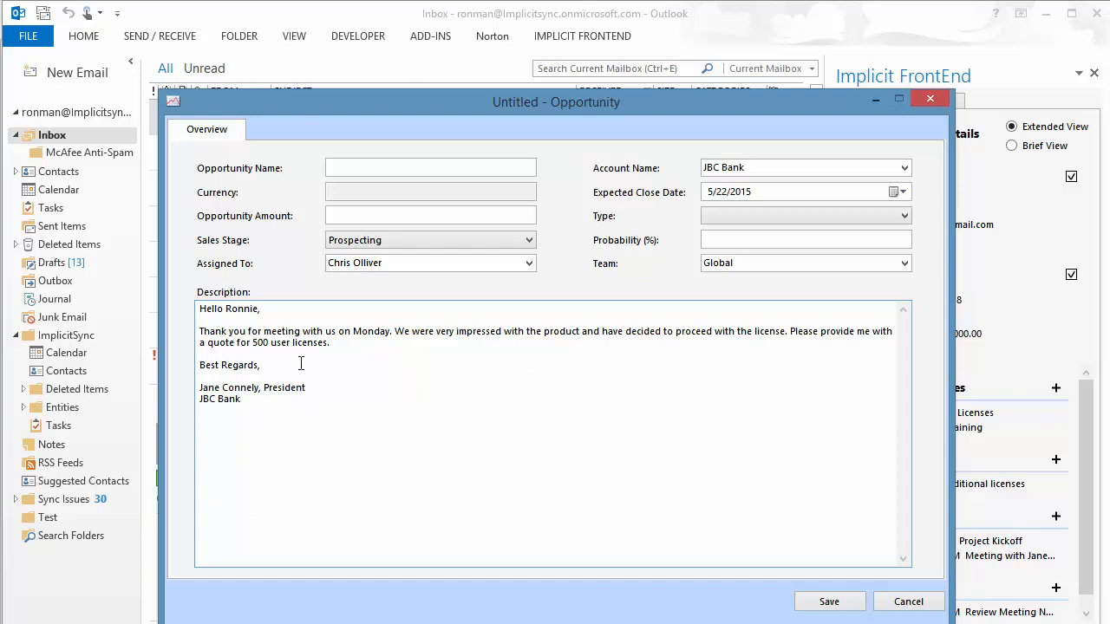
{"action": "mouse_move", "coordinate": [578, 457]}
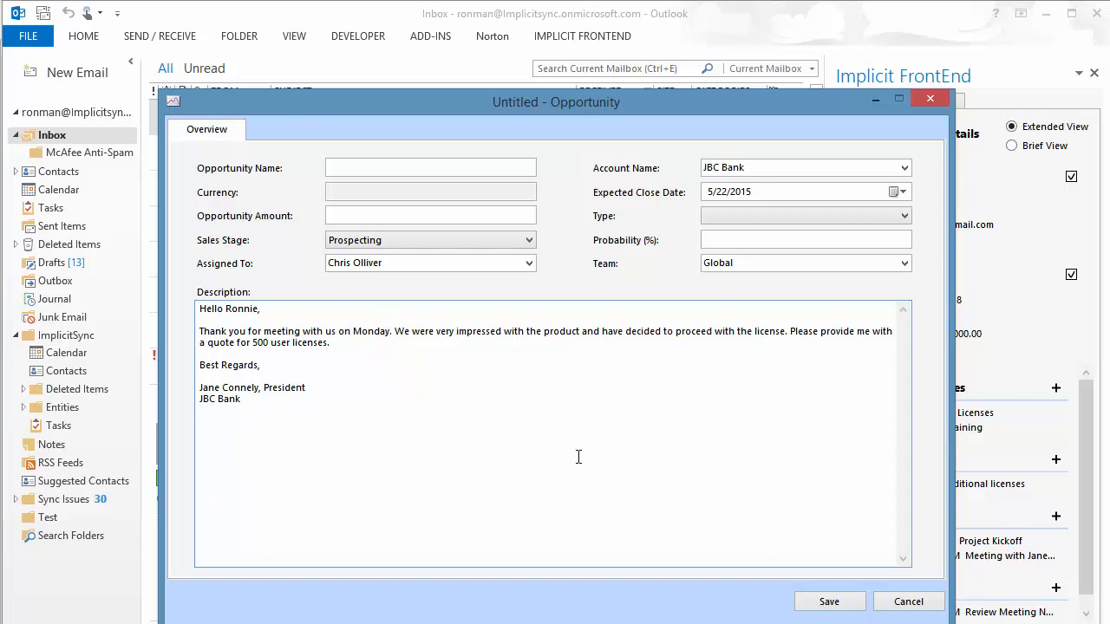
{"action": "mouse_move", "coordinate": [907, 602]}
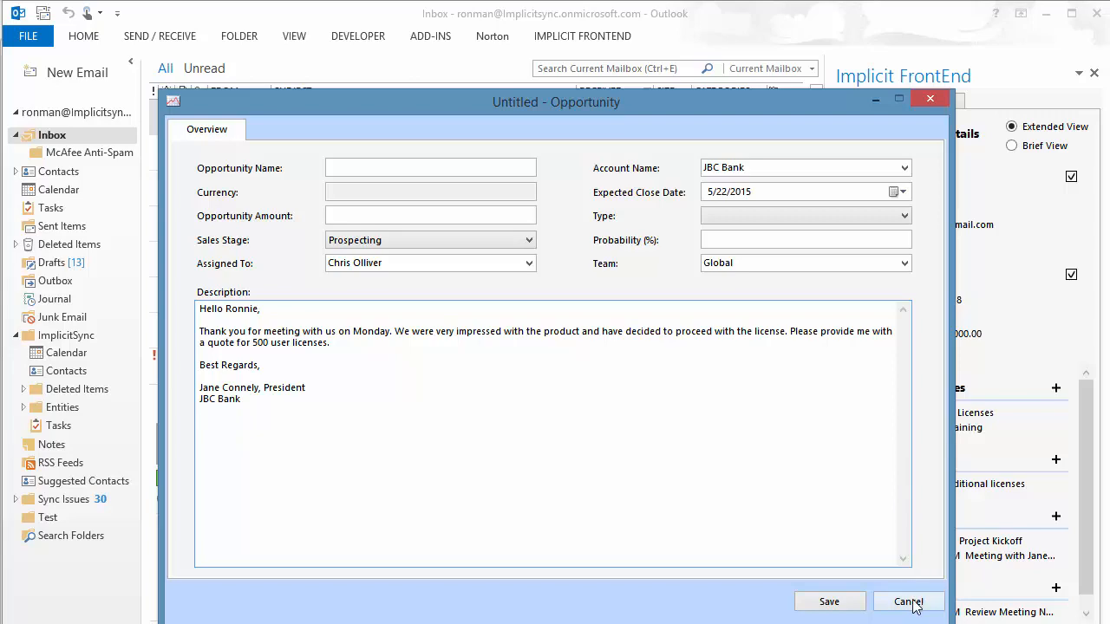
- Cancel the JBC Bank opportunity form without saving
{"action": "left_click", "coordinate": [908, 602]}
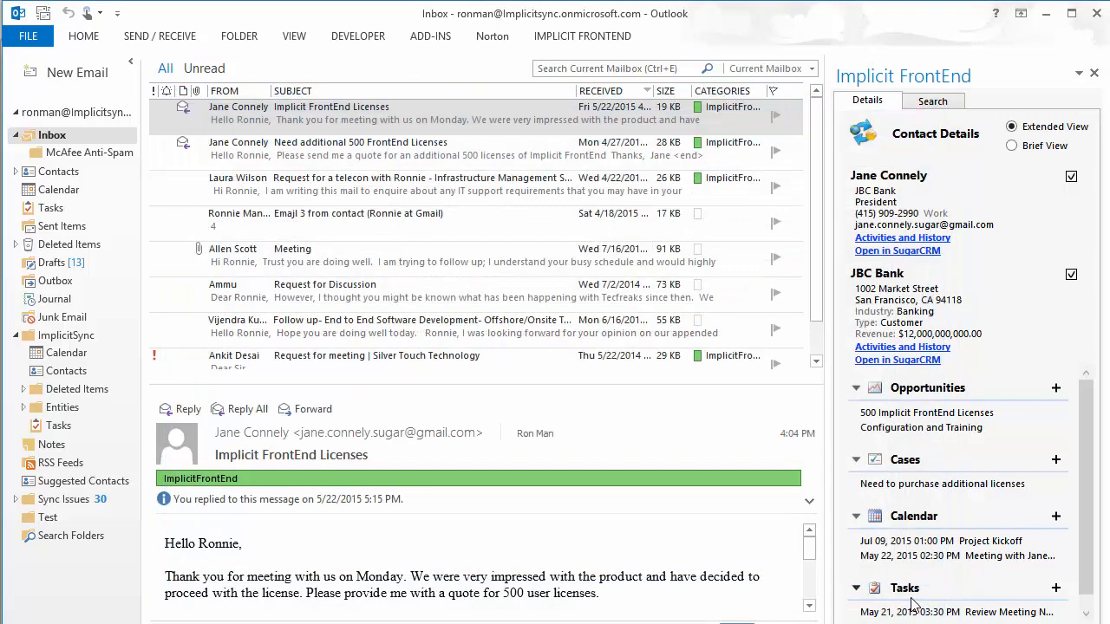
{"action": "mouse_move", "coordinate": [1006, 499]}
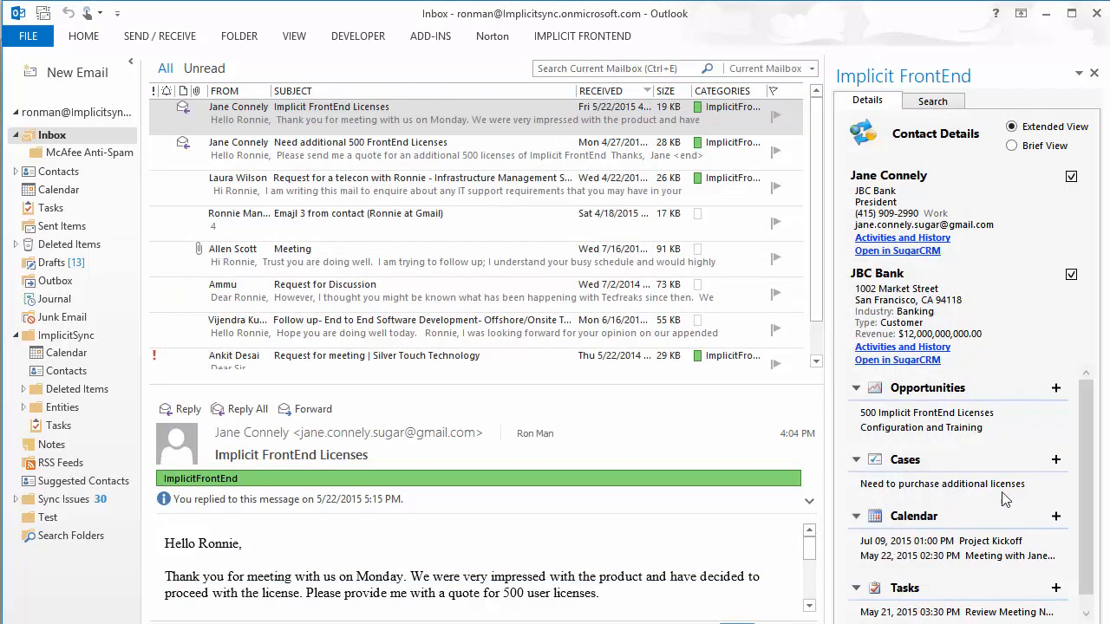
{"action": "mouse_move", "coordinate": [949, 590]}
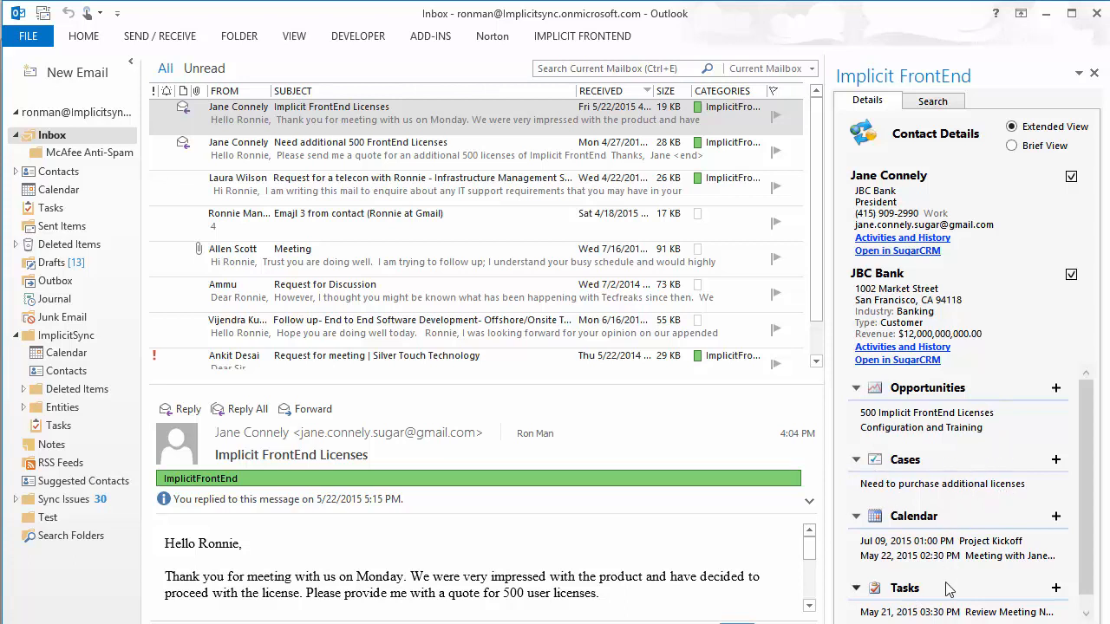
{"action": "mouse_move", "coordinate": [950, 563]}
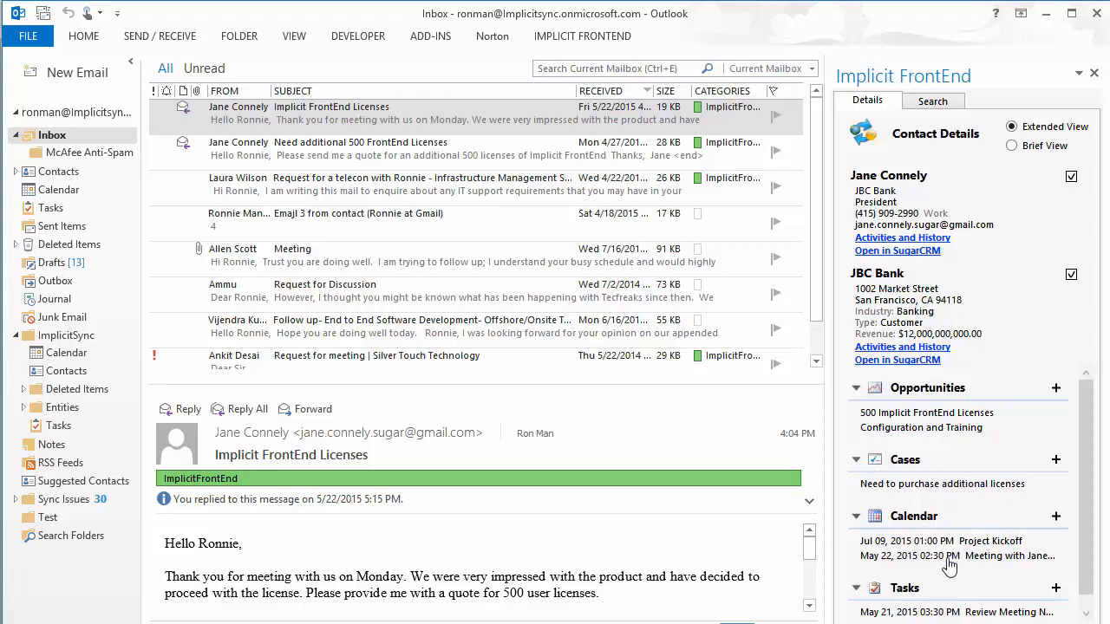
{"action": "mouse_move", "coordinate": [997, 556]}
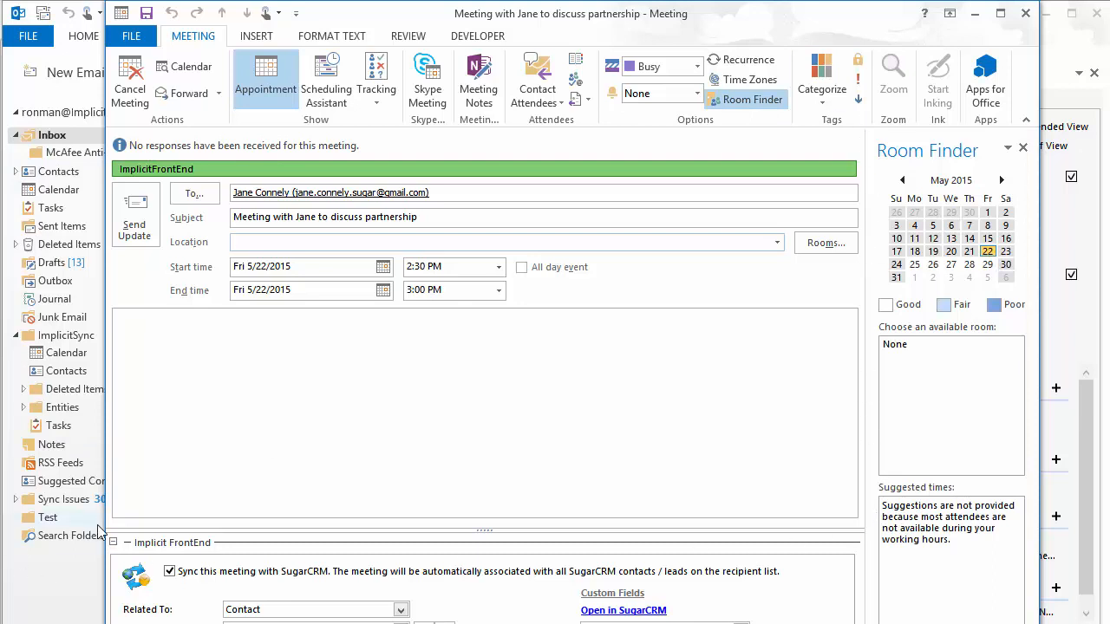
{"action": "left_click", "coordinate": [507, 242]}
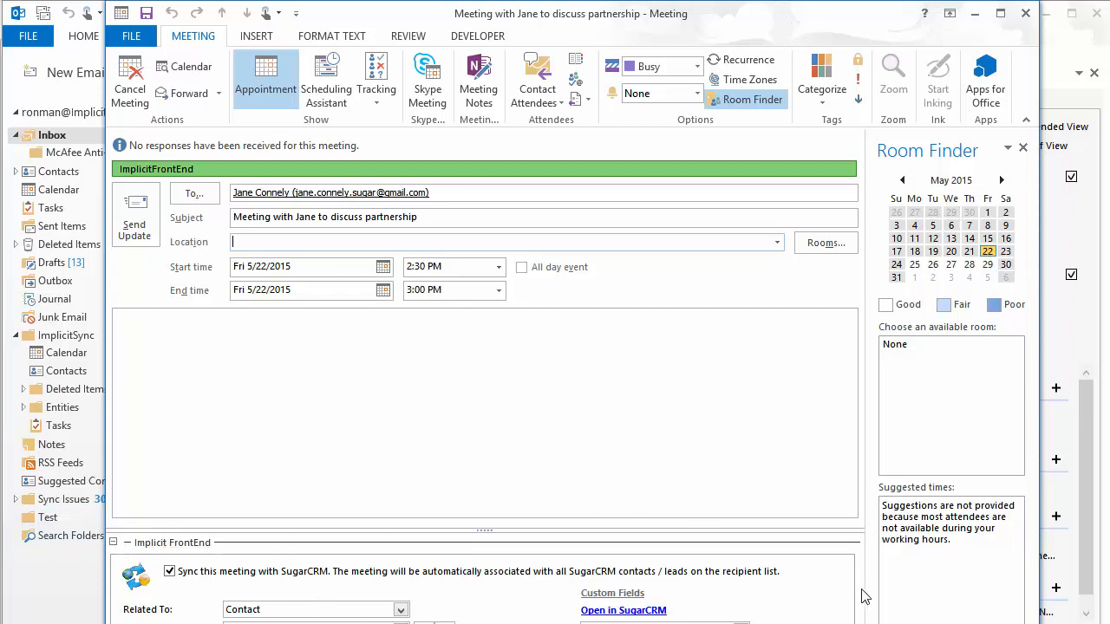
{"action": "mouse_move", "coordinate": [694, 506]}
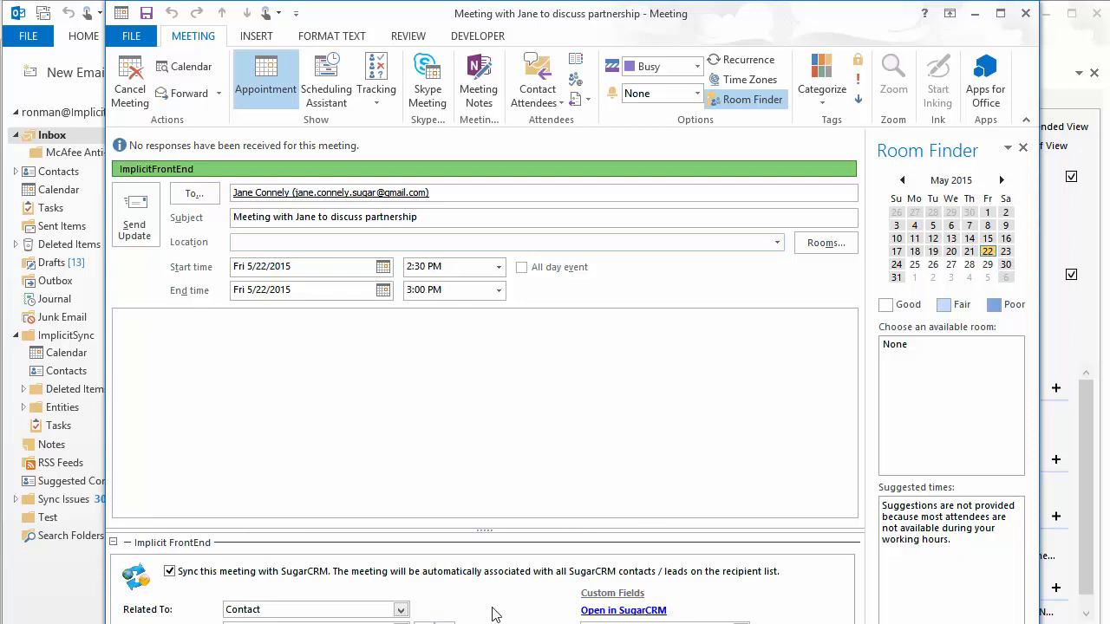
{"action": "mouse_move", "coordinate": [931, 225]}
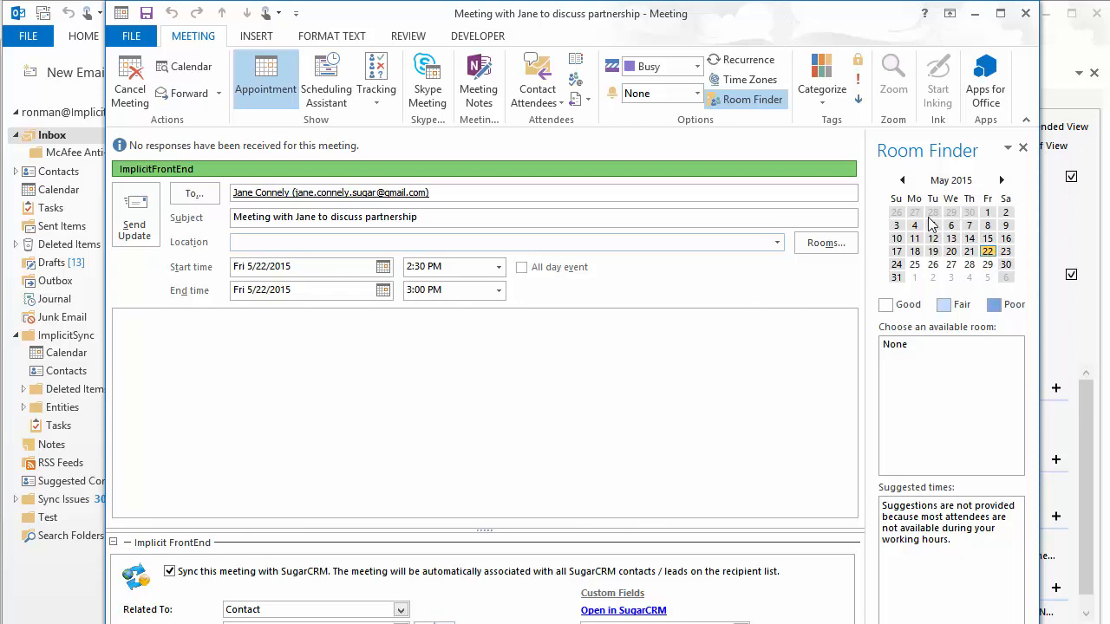
{"action": "mouse_move", "coordinate": [1026, 15]}
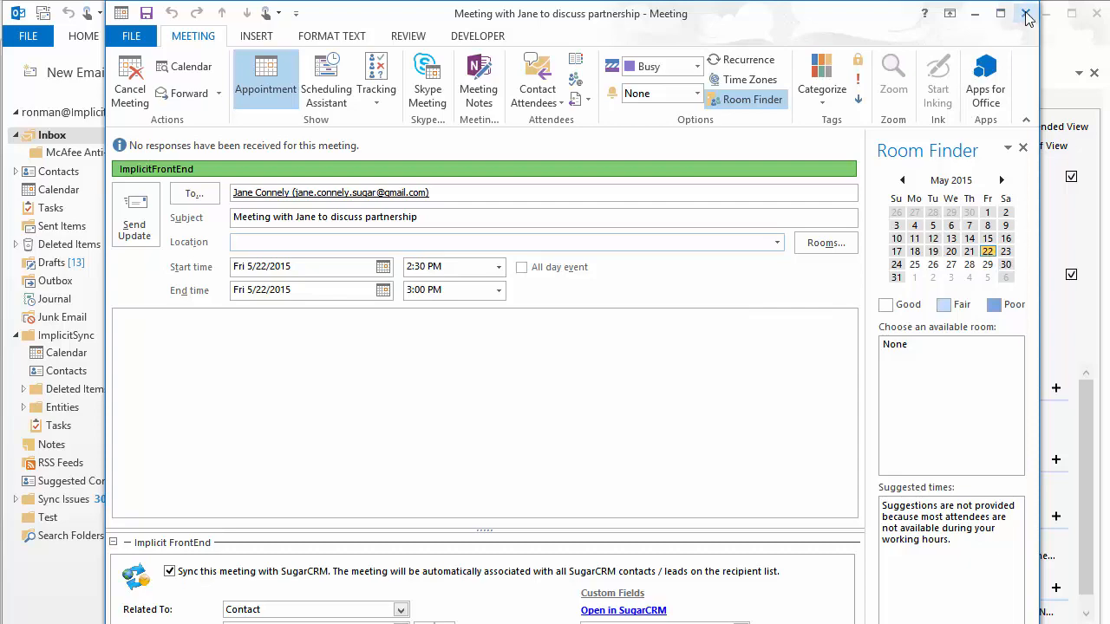
{"action": "left_click", "coordinate": [1024, 16]}
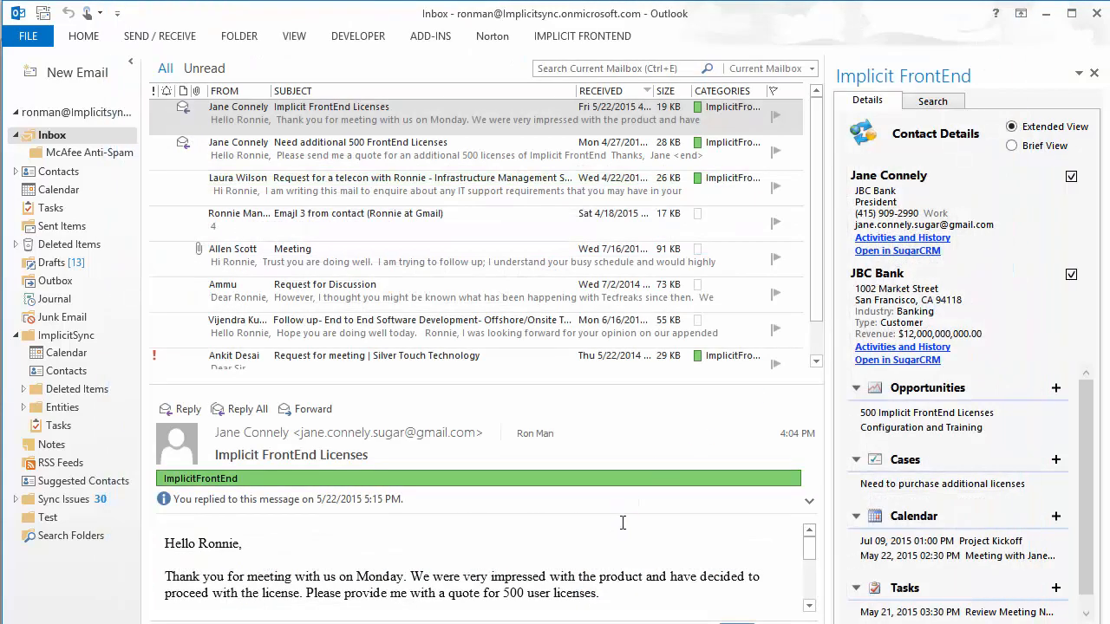
{"action": "mouse_move", "coordinate": [434, 116]}
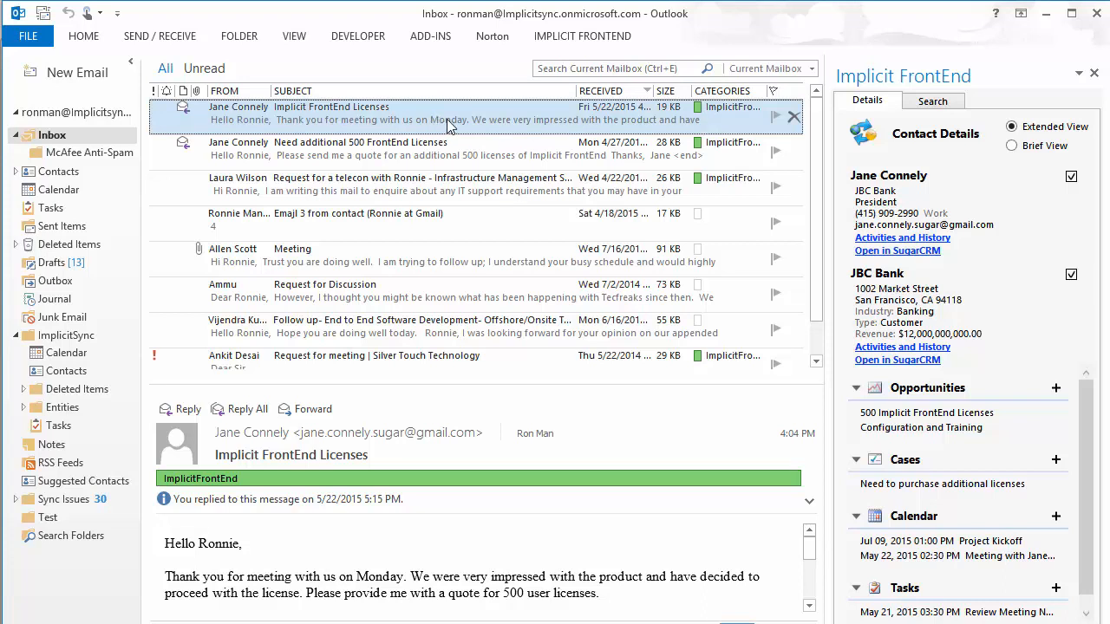
{"action": "right_click", "coordinate": [442, 113]}
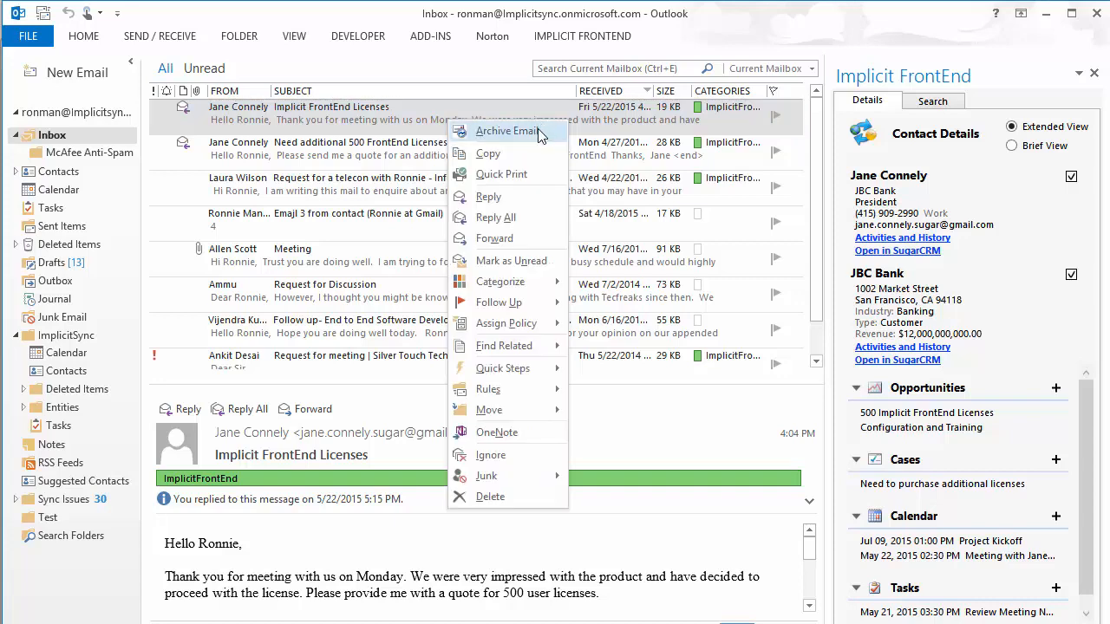
- Archive the licenses email, linking it to the 500-licenses opportunity and additional-licenses case
{"action": "left_click", "coordinate": [507, 130]}
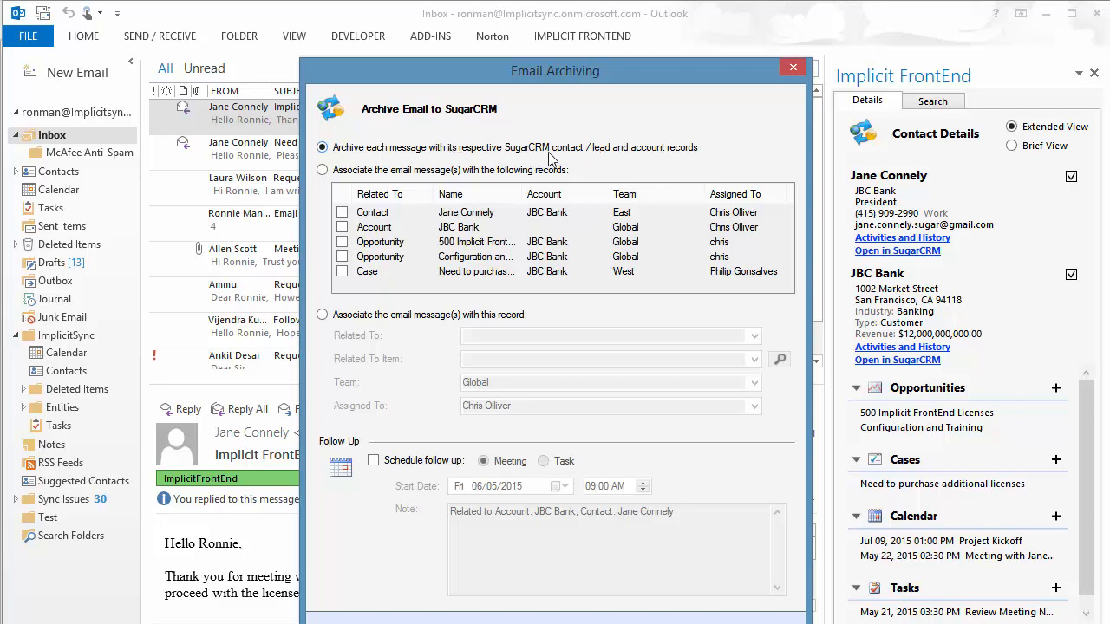
{"action": "mouse_move", "coordinate": [682, 160]}
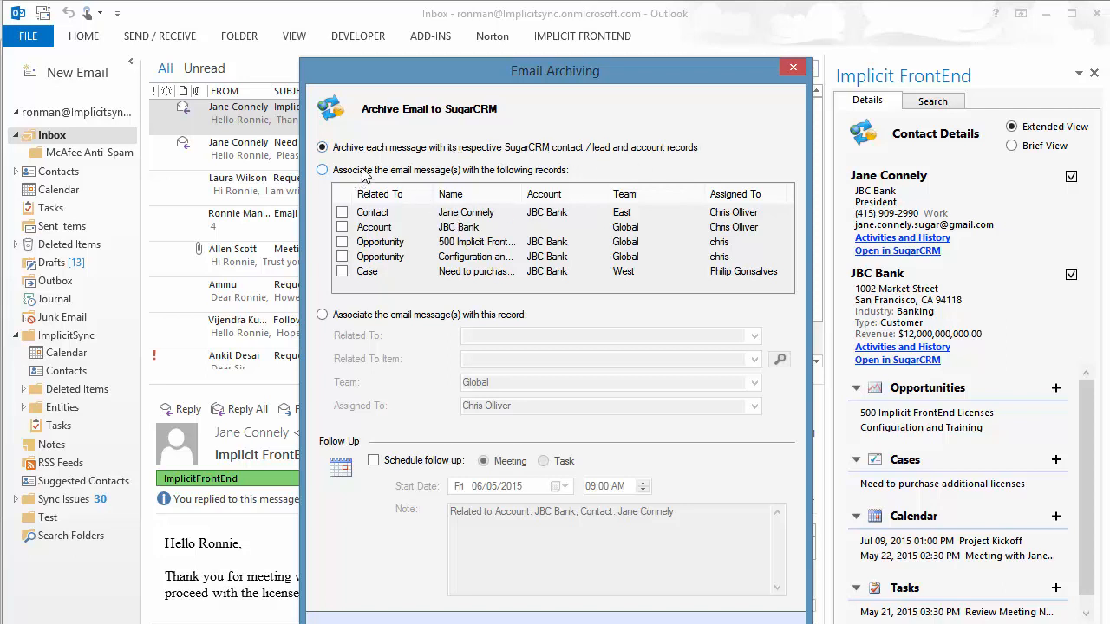
{"action": "left_click", "coordinate": [322, 169]}
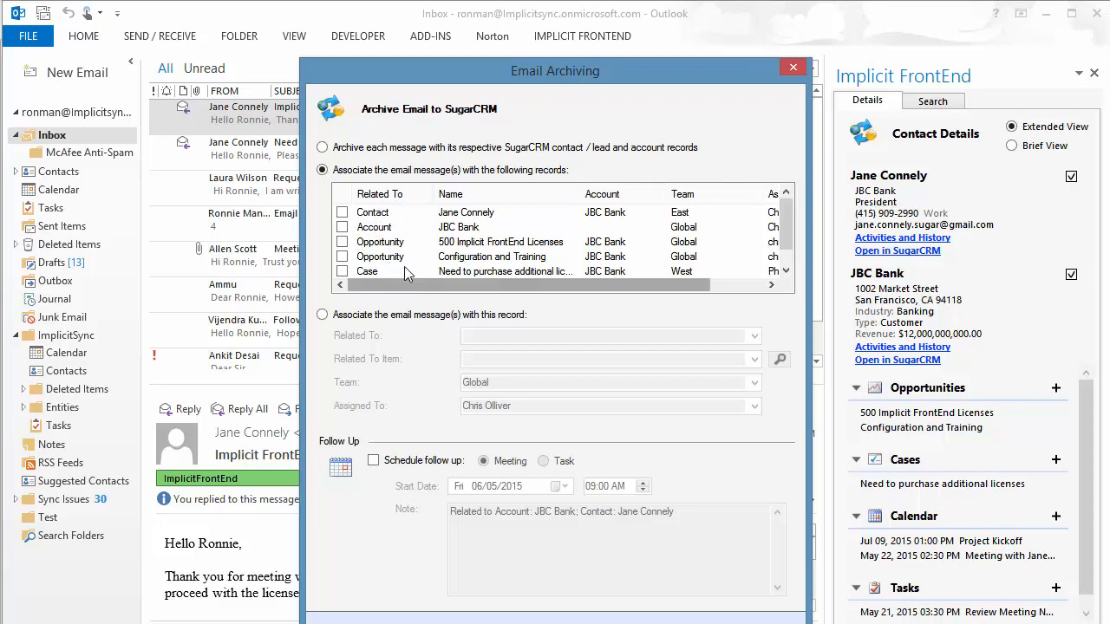
{"action": "mouse_move", "coordinate": [605, 163]}
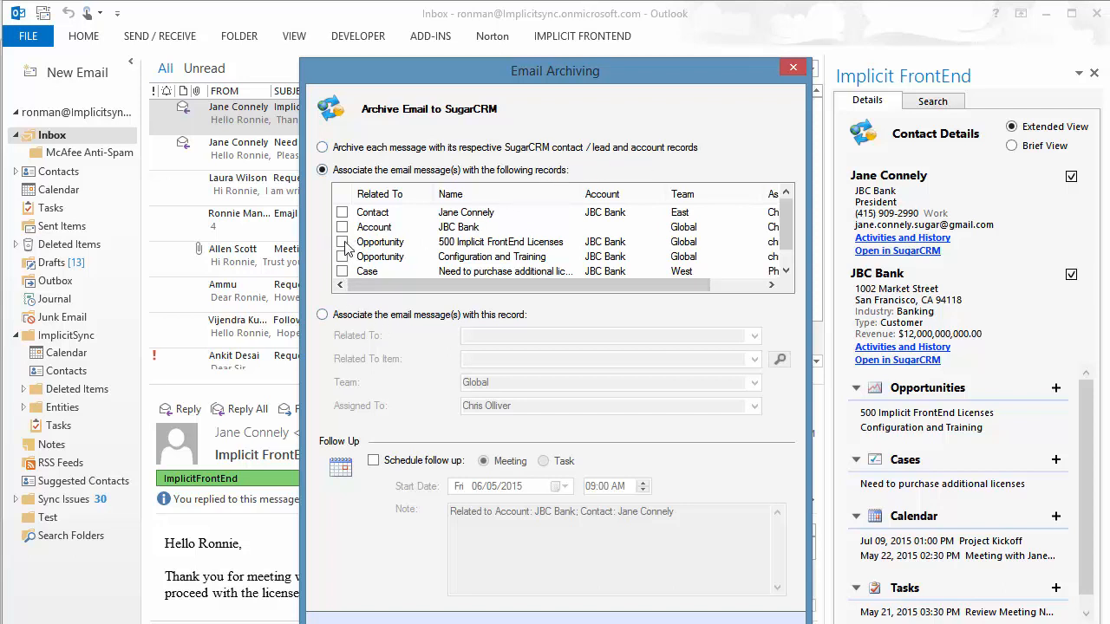
{"action": "left_click", "coordinate": [342, 242]}
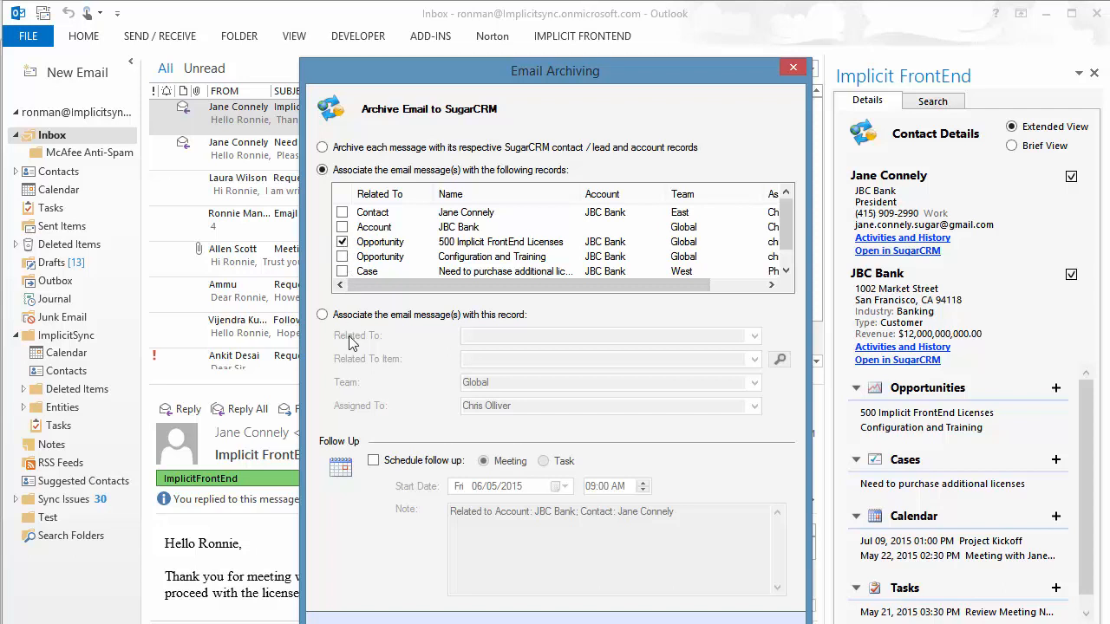
{"action": "left_click", "coordinate": [342, 271]}
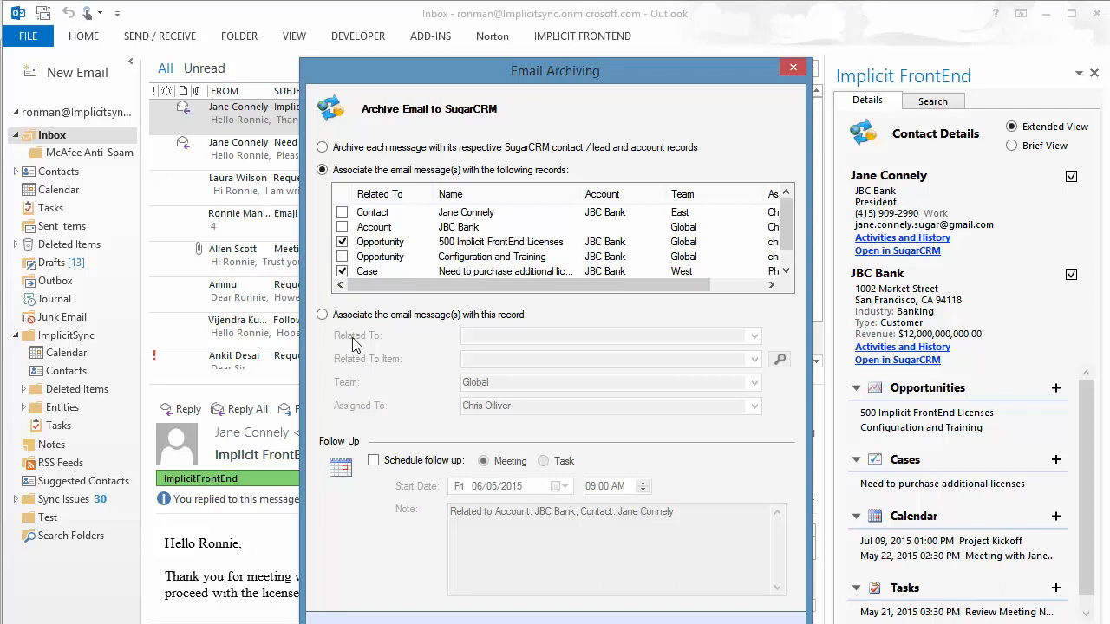
{"action": "mouse_move", "coordinate": [364, 377]}
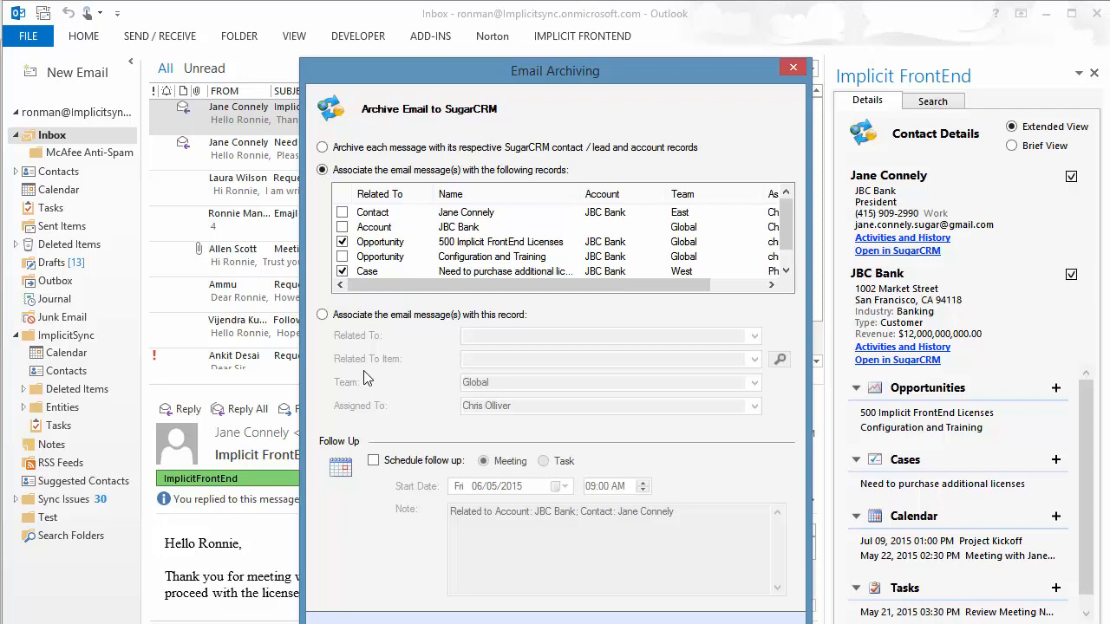
- Choose single-record linking and schedule a follow-up meeting for 06/05/2015 at 9:00 AM
{"action": "left_click", "coordinate": [323, 313]}
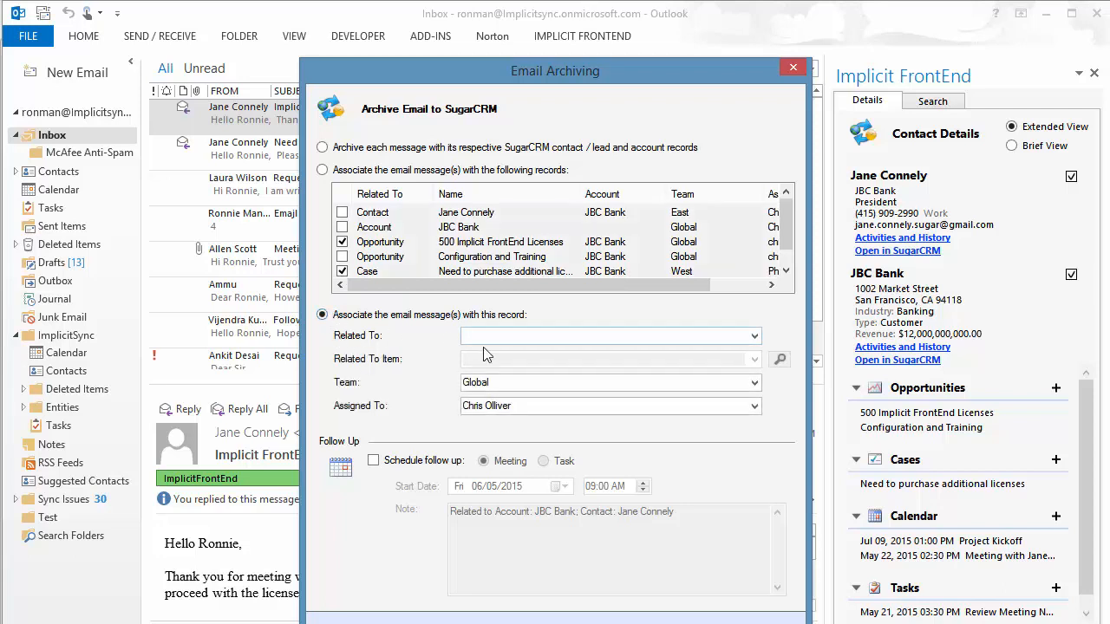
{"action": "left_click", "coordinate": [754, 336]}
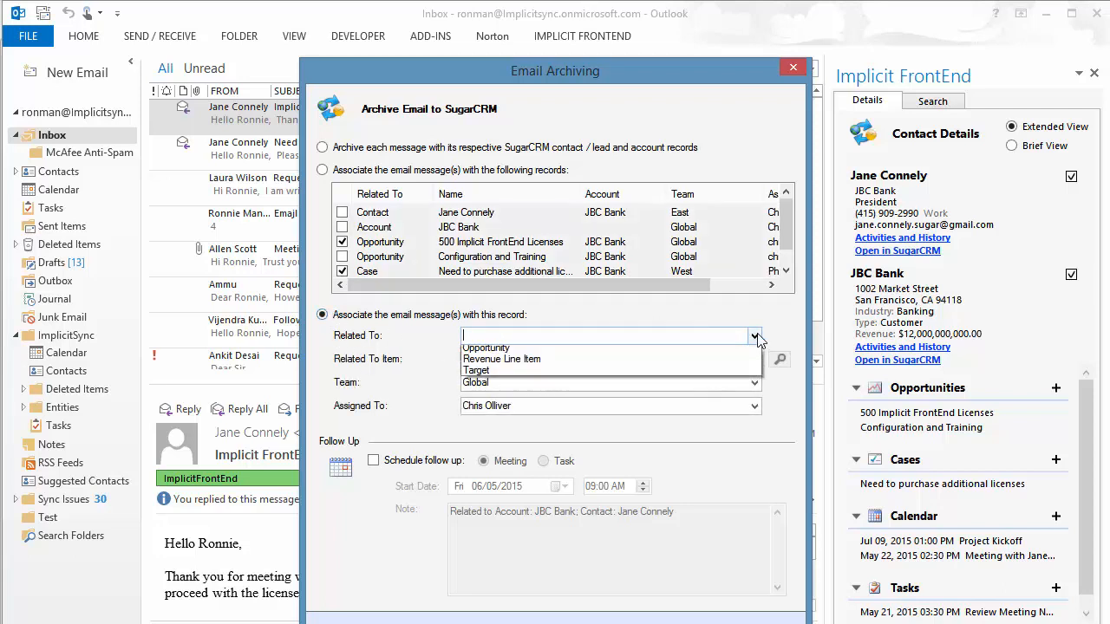
{"action": "left_click", "coordinate": [754, 336]}
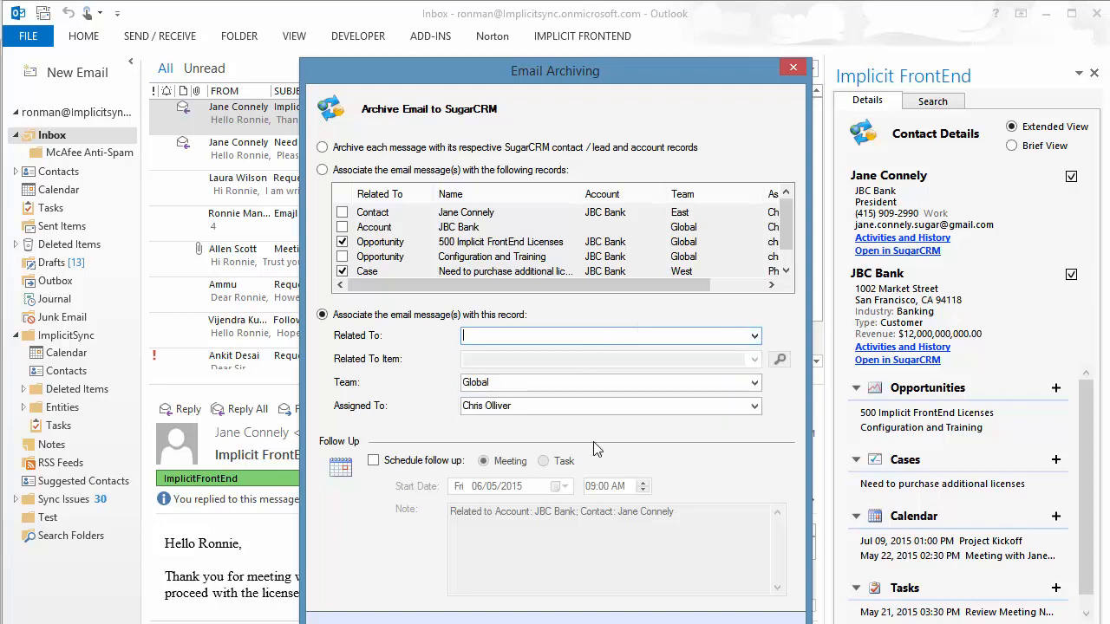
{"action": "left_click", "coordinate": [373, 460]}
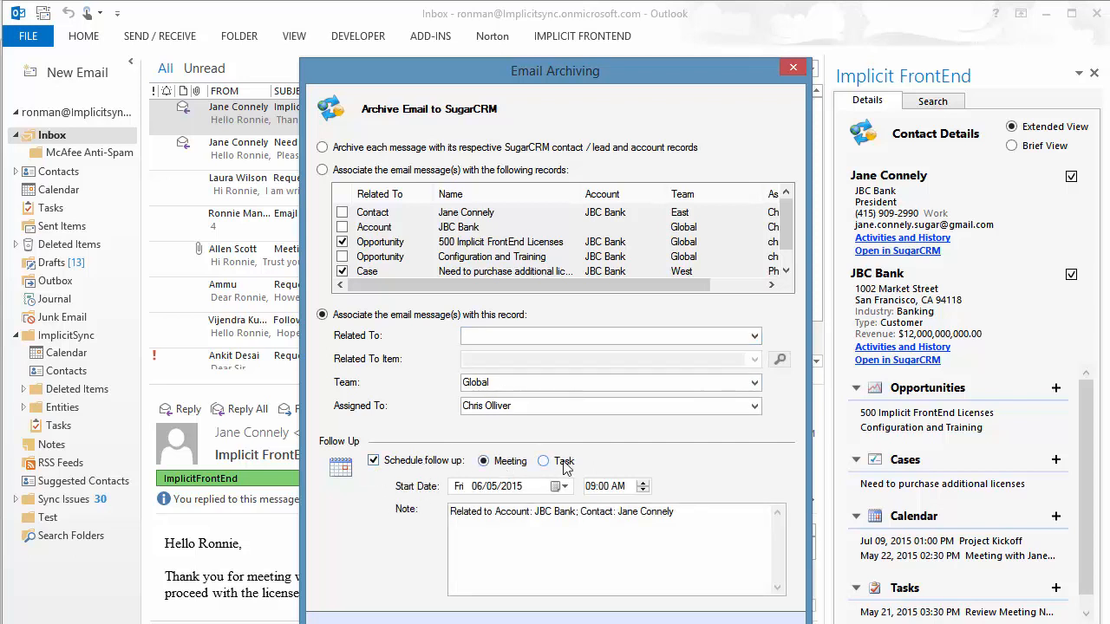
{"action": "mouse_move", "coordinate": [377, 493]}
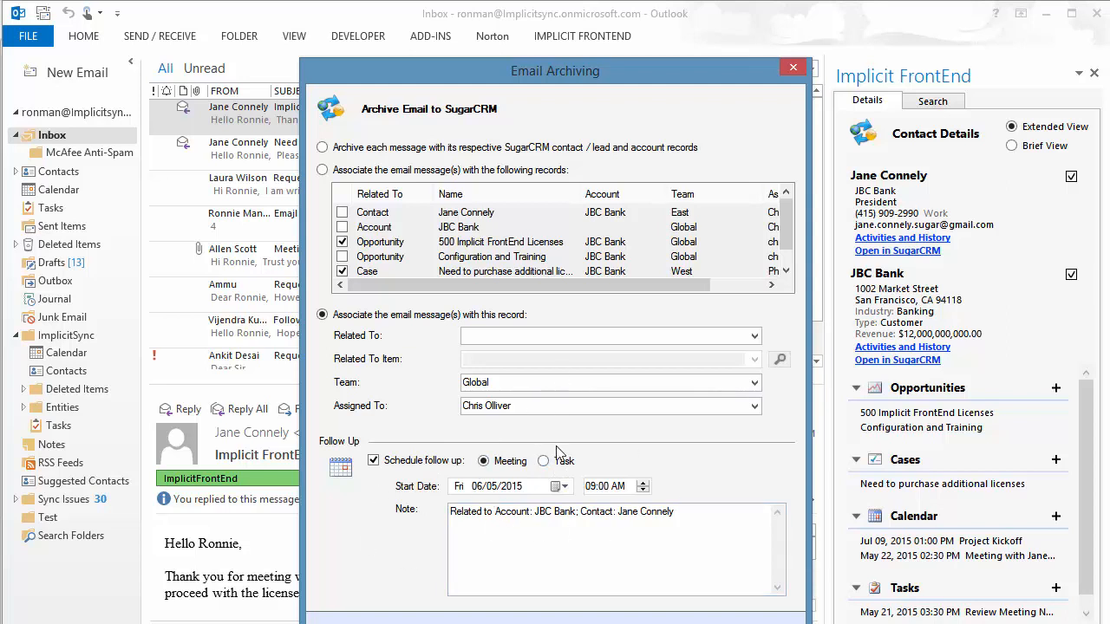
{"action": "mouse_move", "coordinate": [676, 449]}
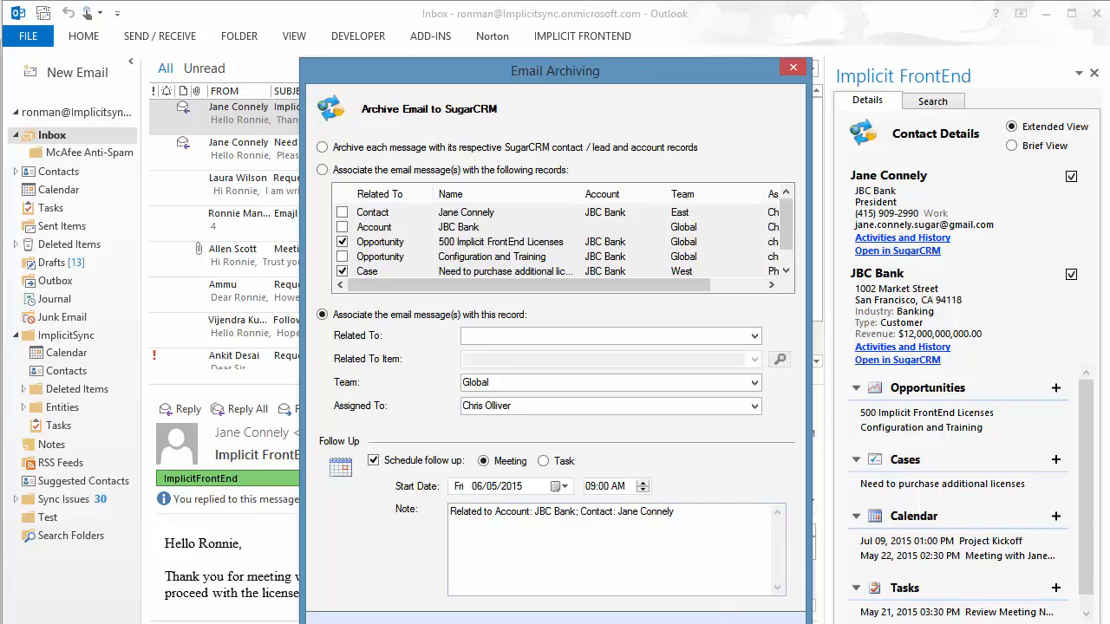
- Close Email Archiving and show the Implicit FrontEnd login, help, options and update commands
{"action": "left_click", "coordinate": [791, 67]}
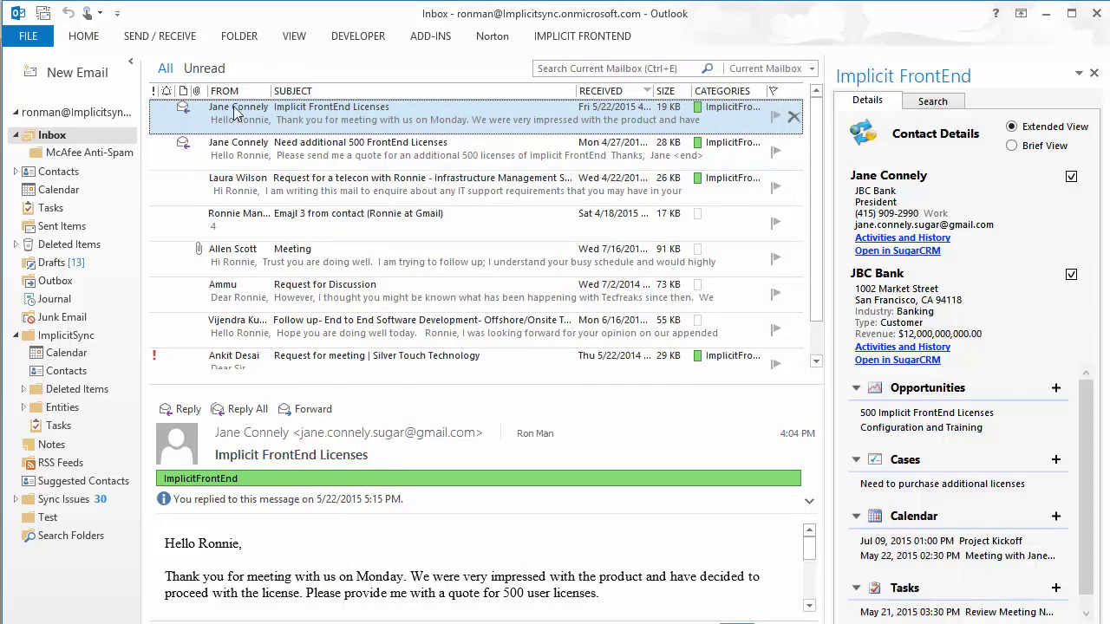
{"action": "mouse_move", "coordinate": [317, 121]}
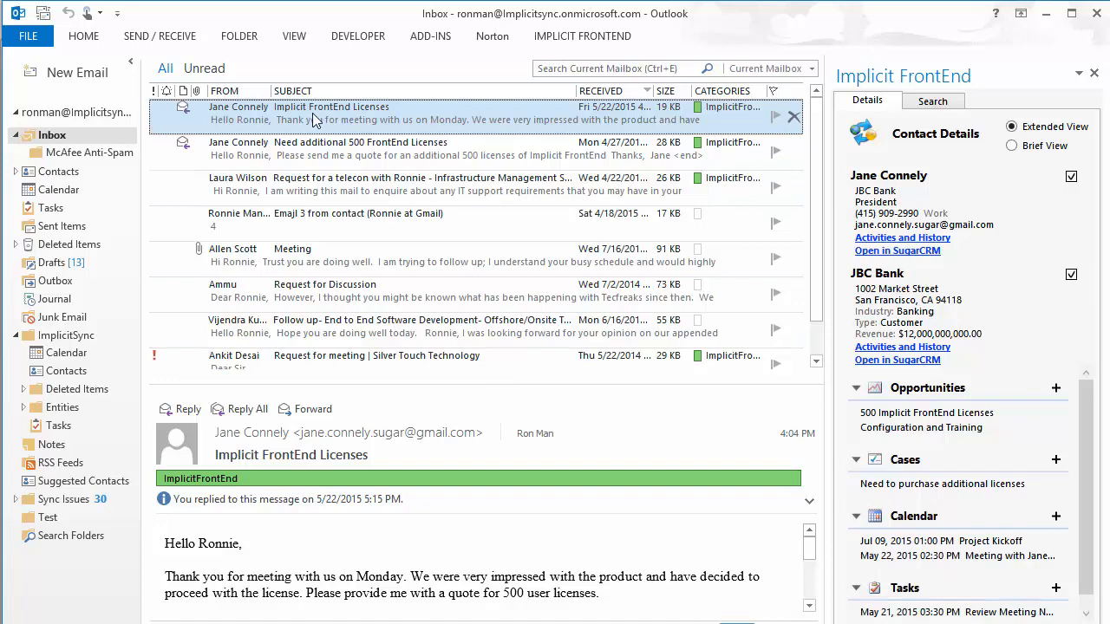
{"action": "left_click", "coordinate": [582, 35]}
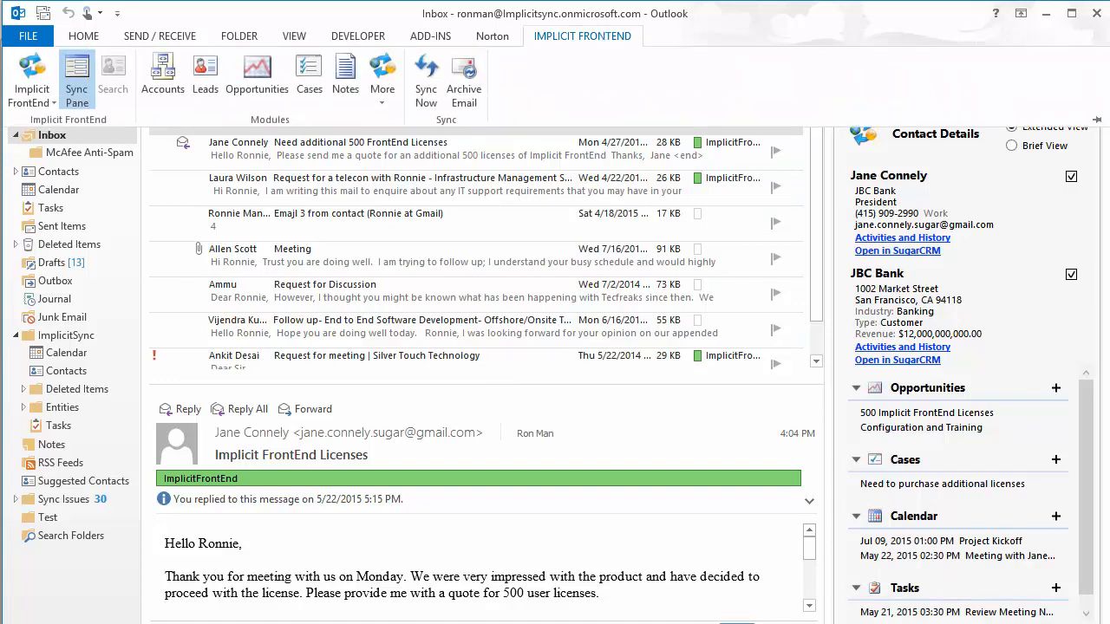
{"action": "left_click", "coordinate": [31, 78]}
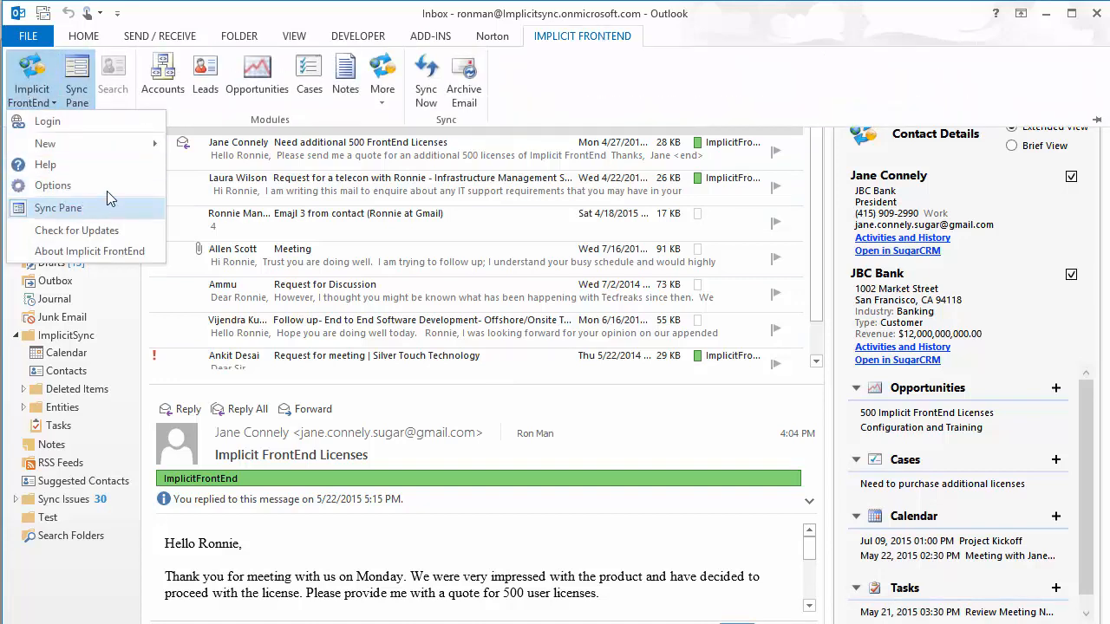
- In Options' Email Archiving tab, limit incoming-mail auto-archiving to selected Contacts / Leads and Accounts
{"action": "left_click", "coordinate": [53, 185]}
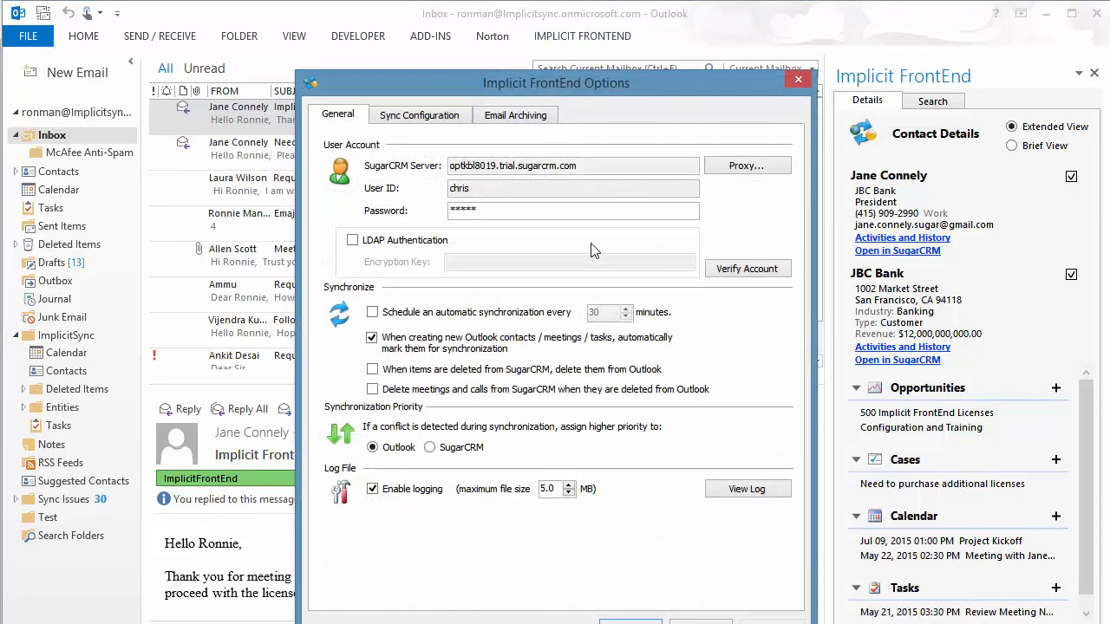
{"action": "left_click", "coordinate": [515, 114]}
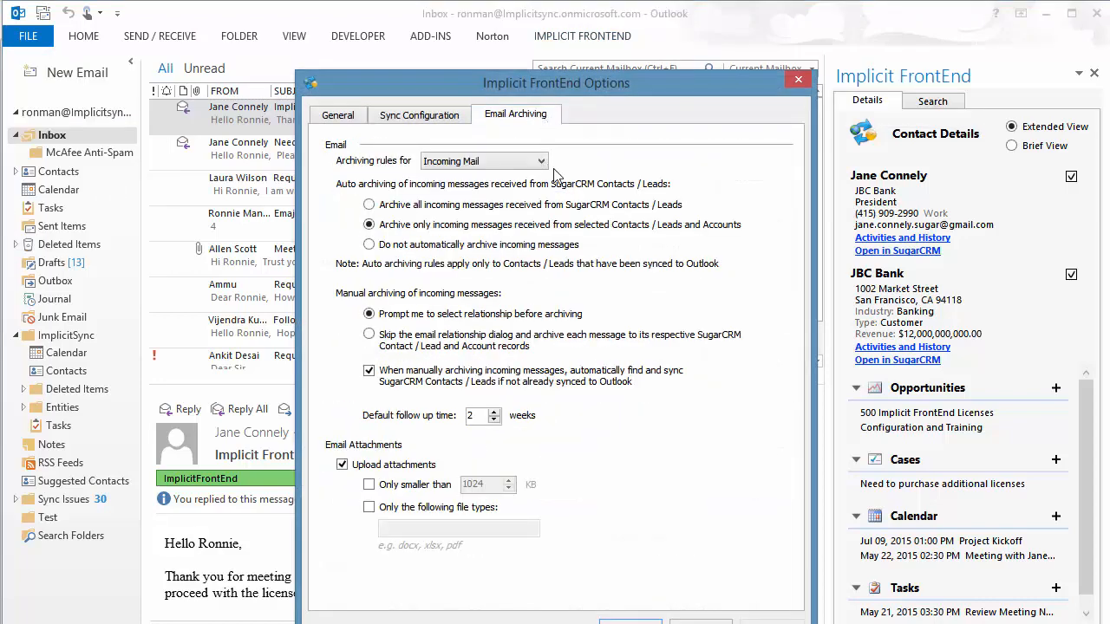
{"action": "left_click", "coordinate": [541, 161]}
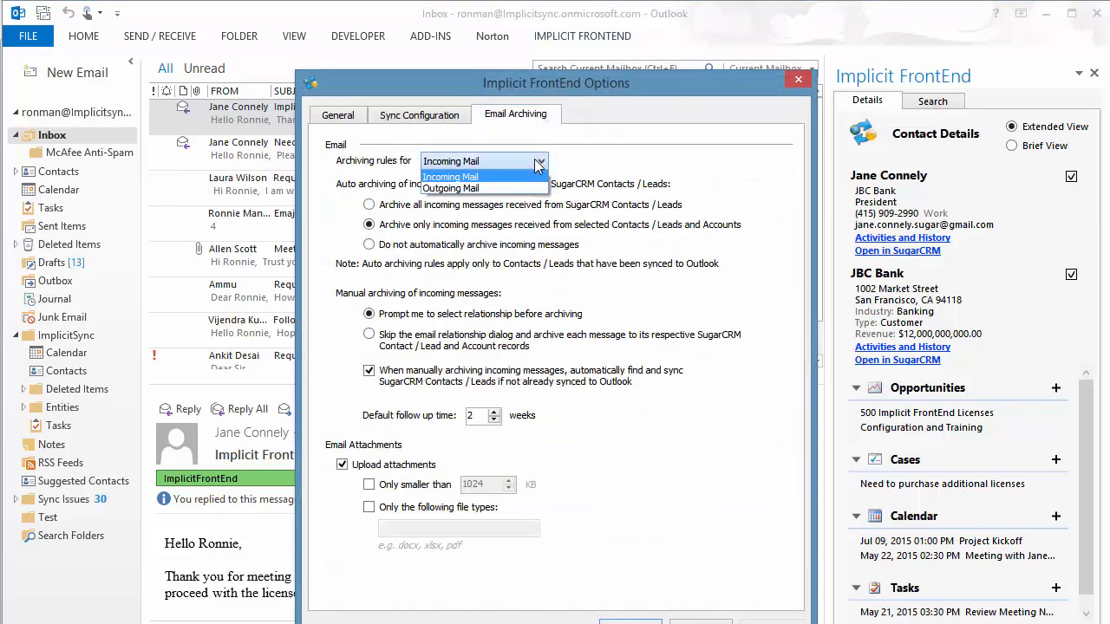
{"action": "mouse_move", "coordinate": [484, 188]}
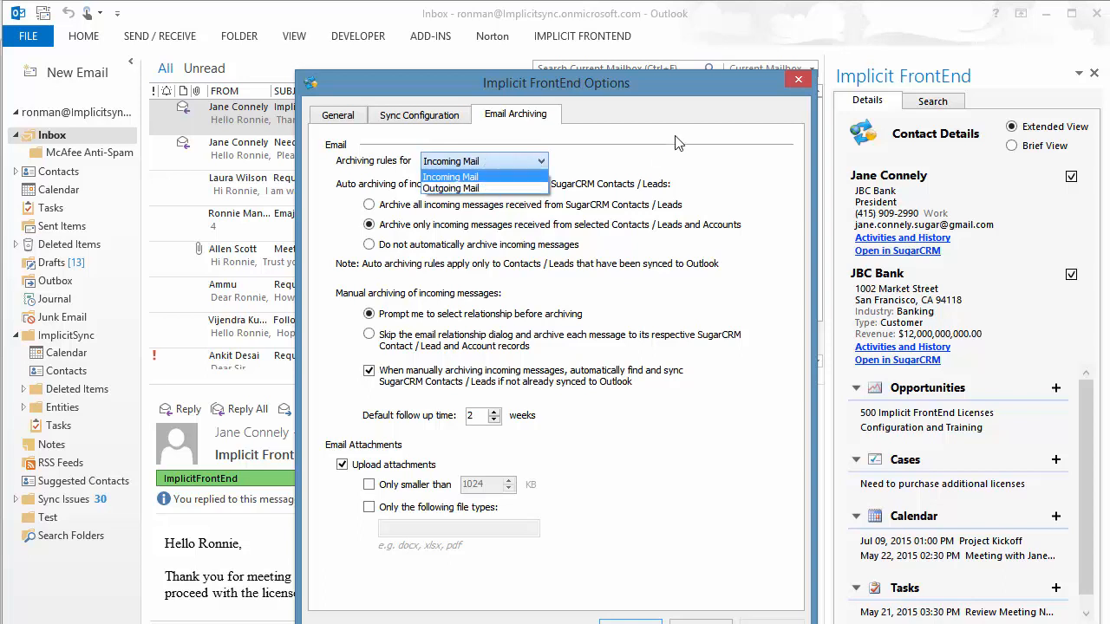
{"action": "left_click", "coordinate": [450, 176]}
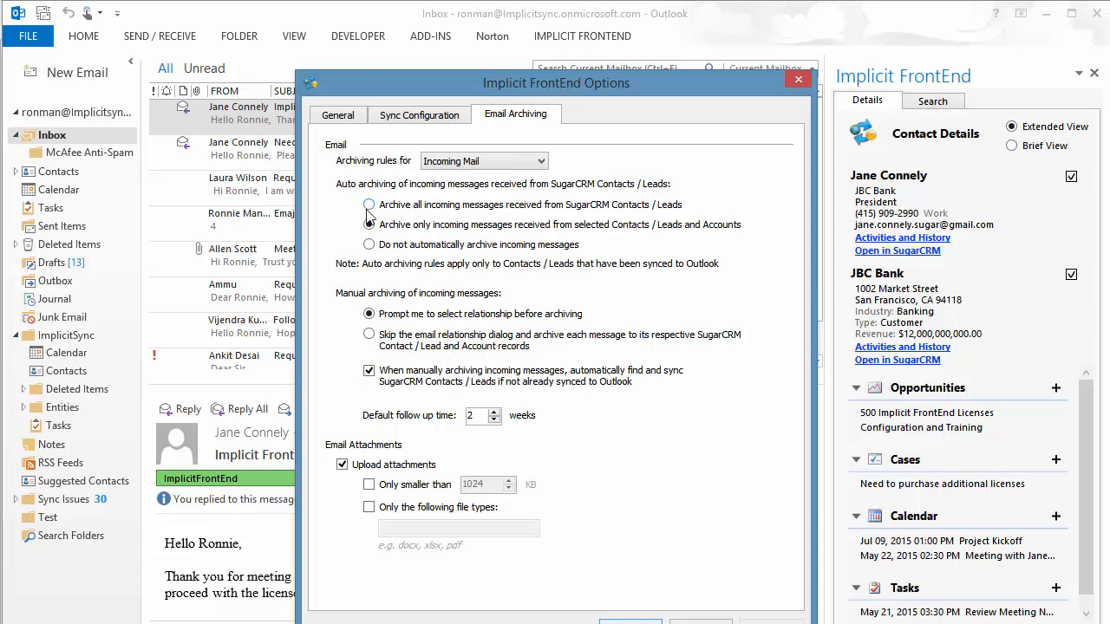
{"action": "left_click", "coordinate": [369, 204]}
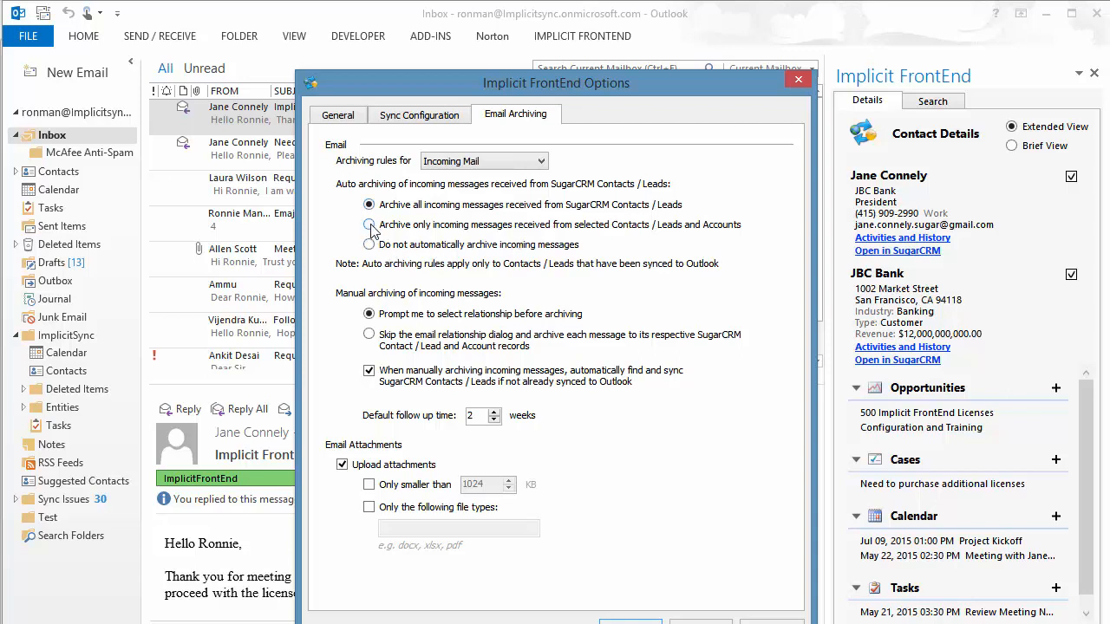
{"action": "left_click", "coordinate": [368, 224]}
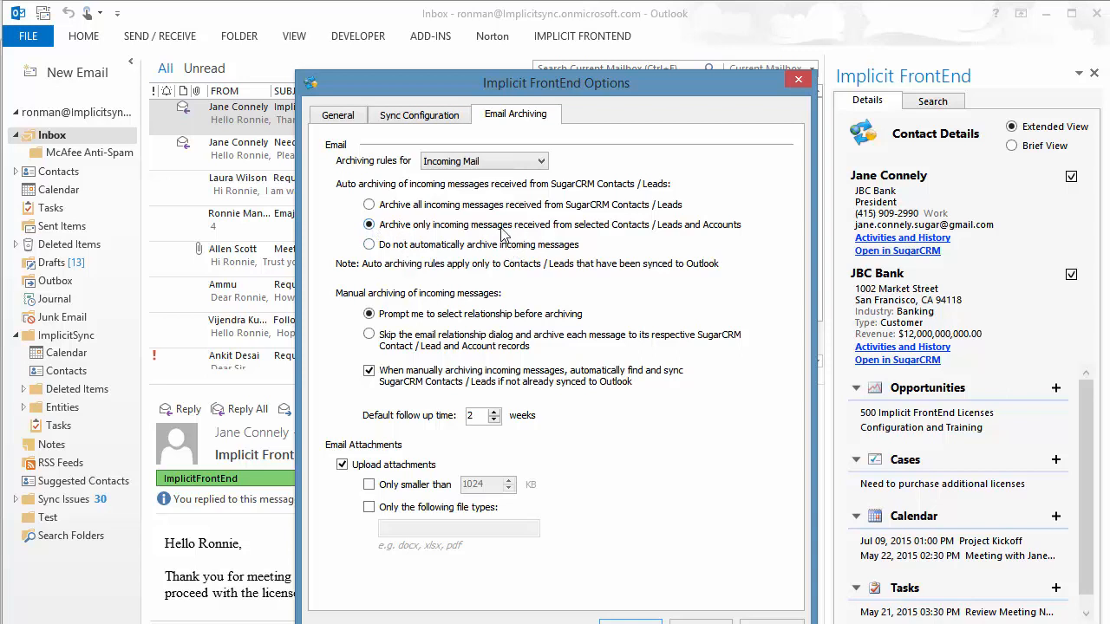
{"action": "mouse_move", "coordinate": [605, 233]}
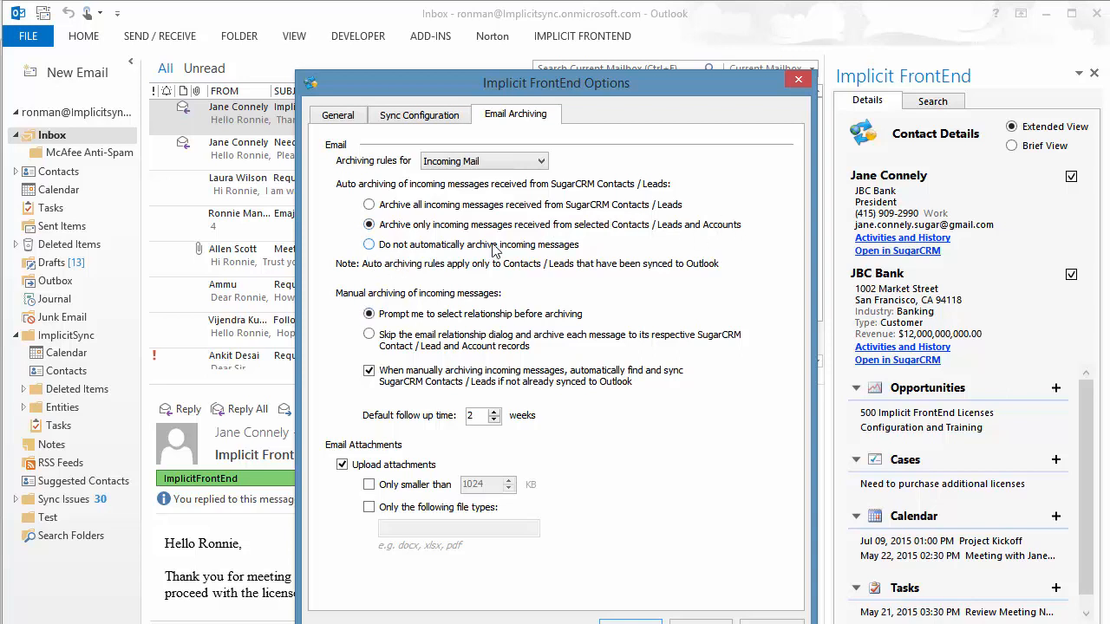
{"action": "mouse_move", "coordinate": [521, 250]}
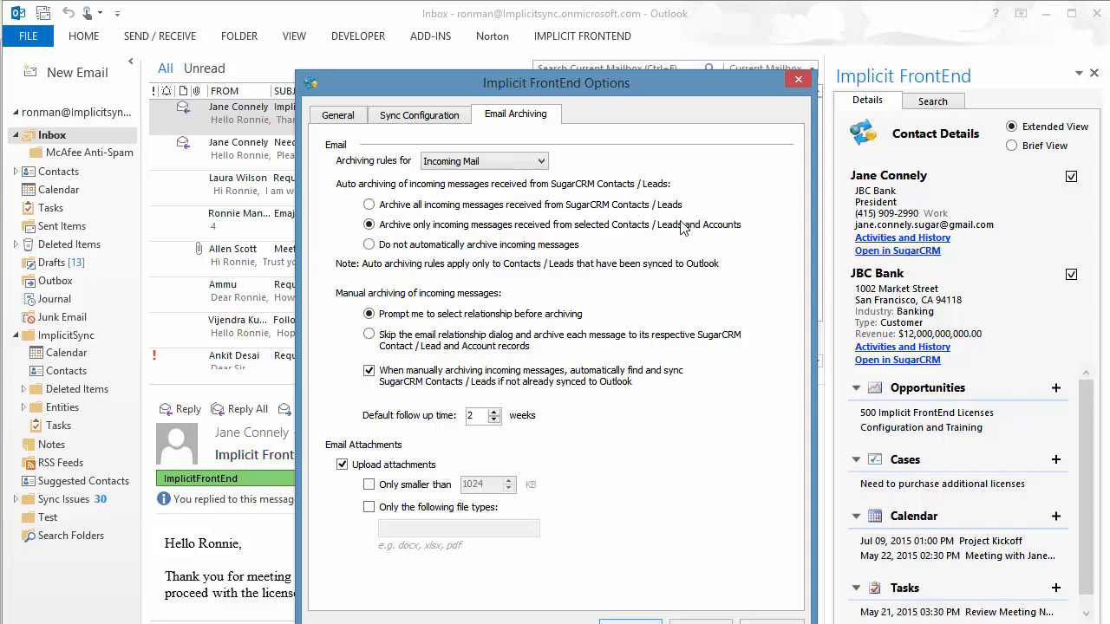
{"action": "mouse_move", "coordinate": [685, 227]}
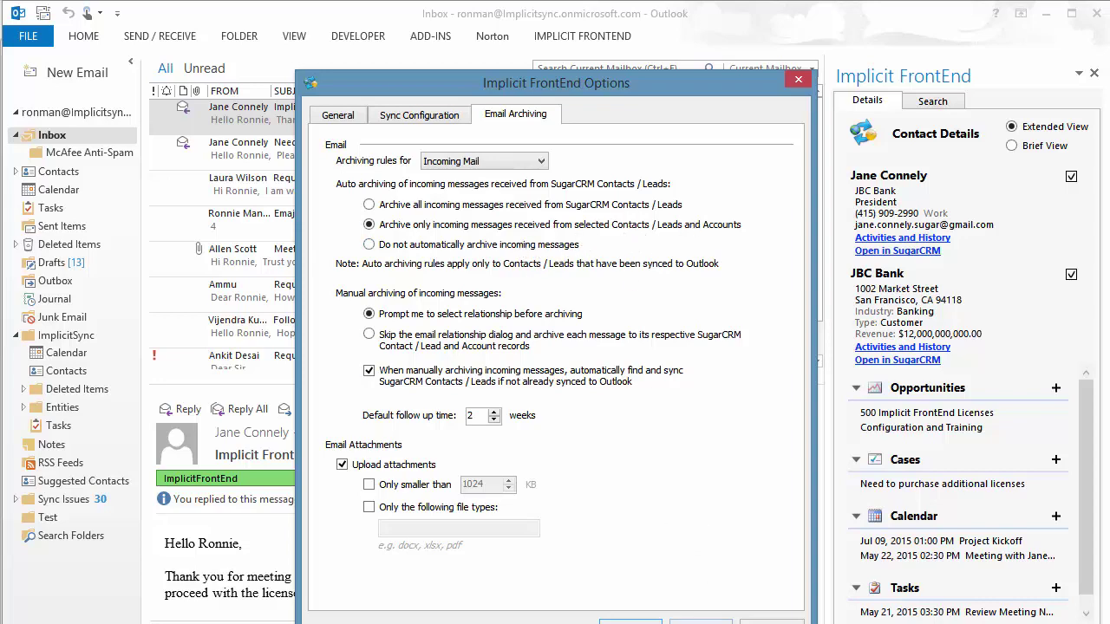
{"action": "left_click", "coordinate": [797, 80]}
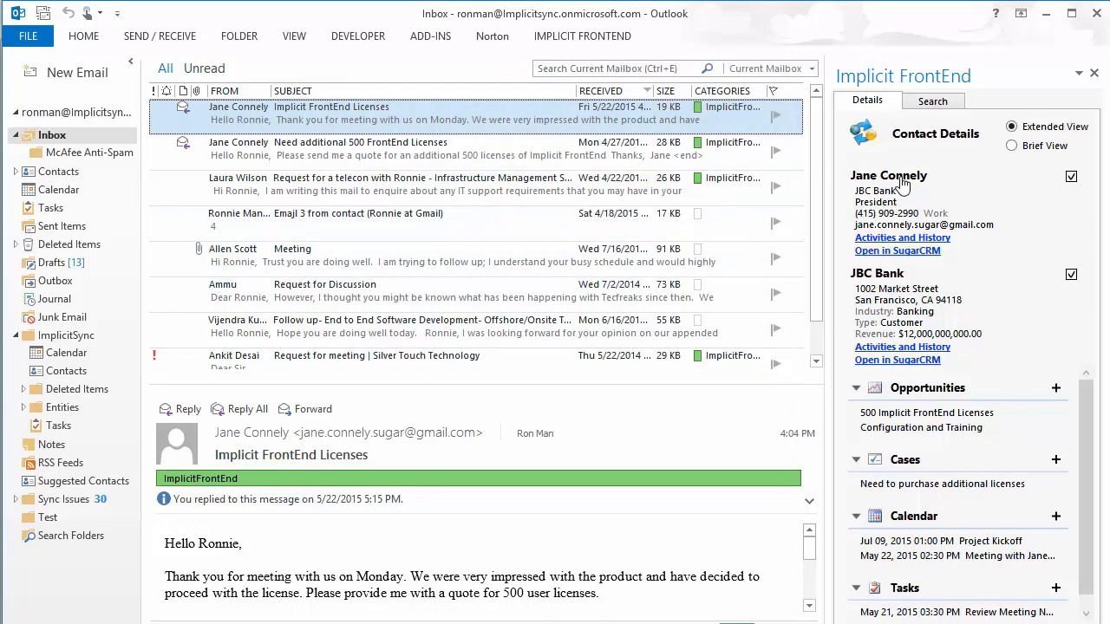
{"action": "double_click", "coordinate": [888, 175]}
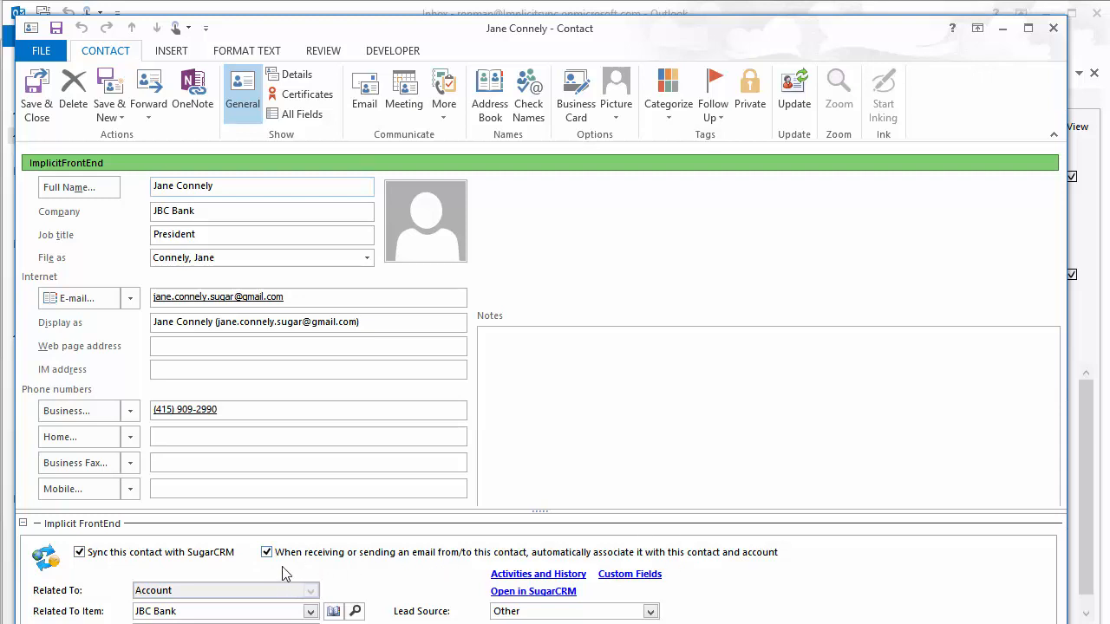
{"action": "mouse_move", "coordinate": [425, 558]}
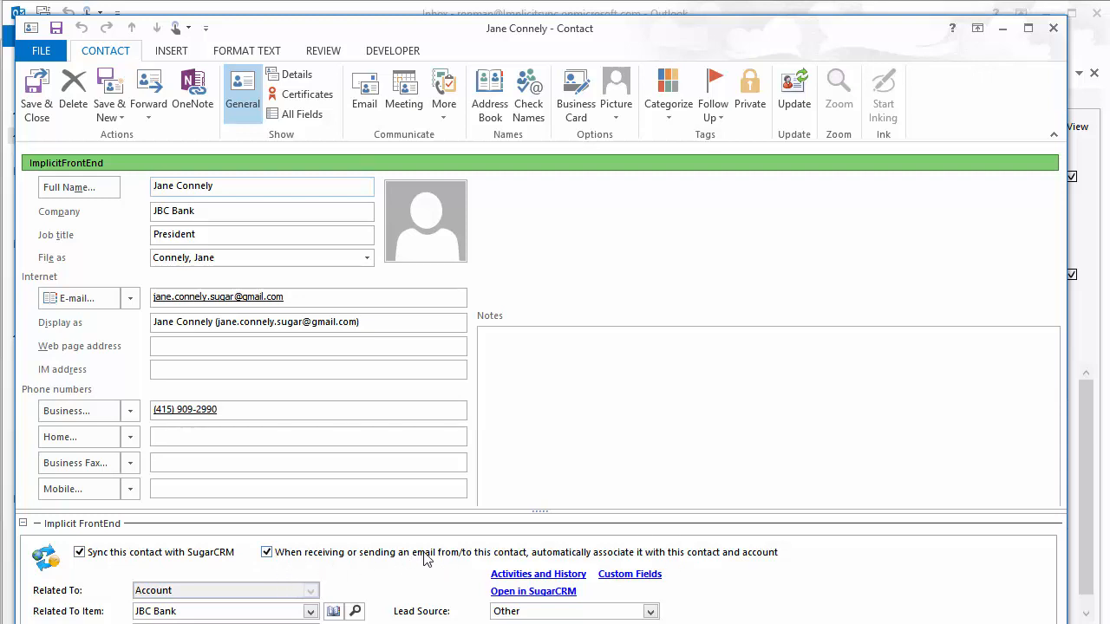
{"action": "mouse_move", "coordinate": [531, 558]}
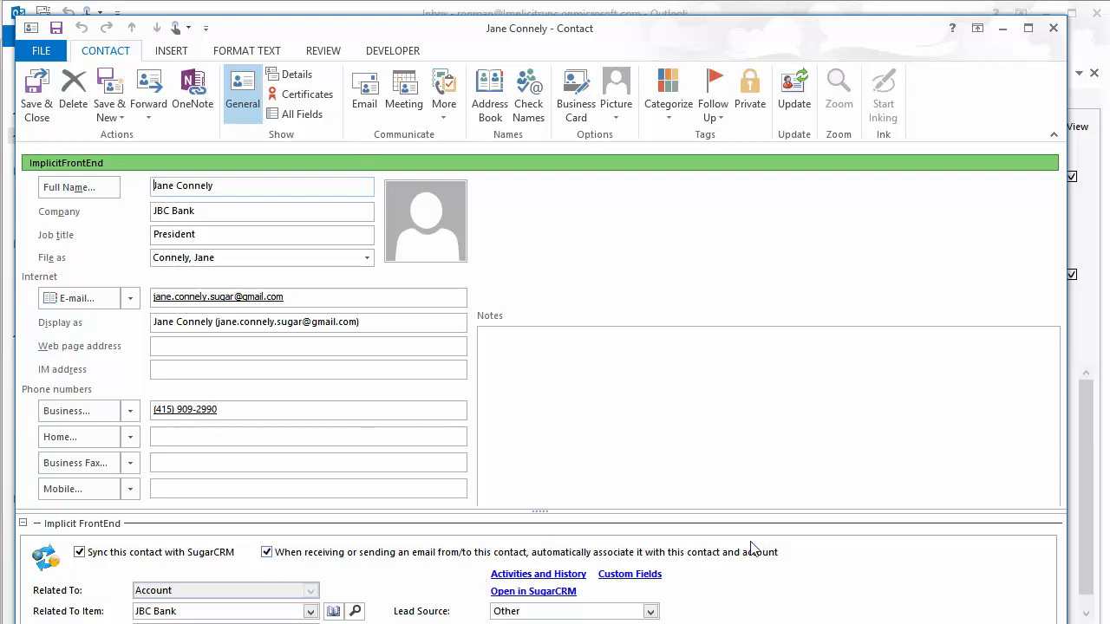
{"action": "mouse_move", "coordinate": [789, 568]}
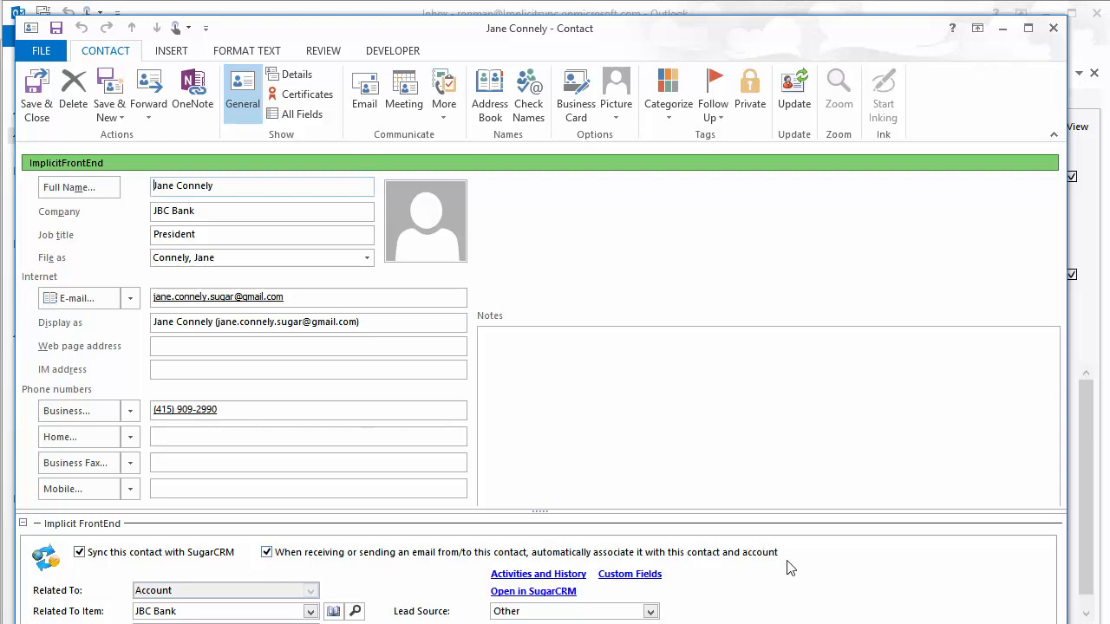
{"action": "mouse_move", "coordinate": [668, 327]}
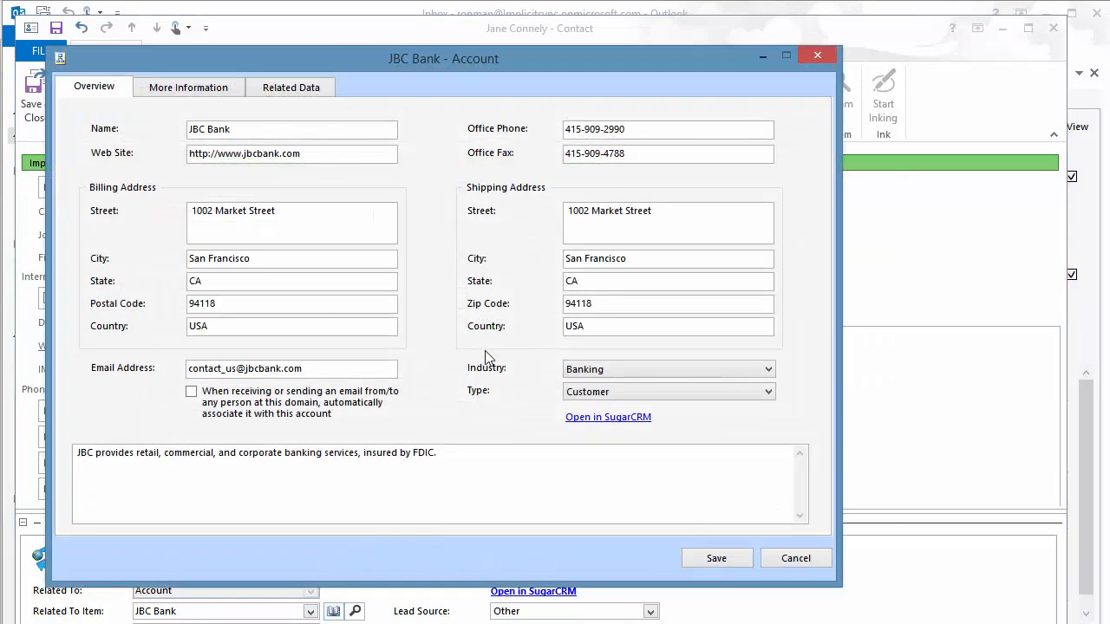
{"action": "mouse_move", "coordinate": [451, 396]}
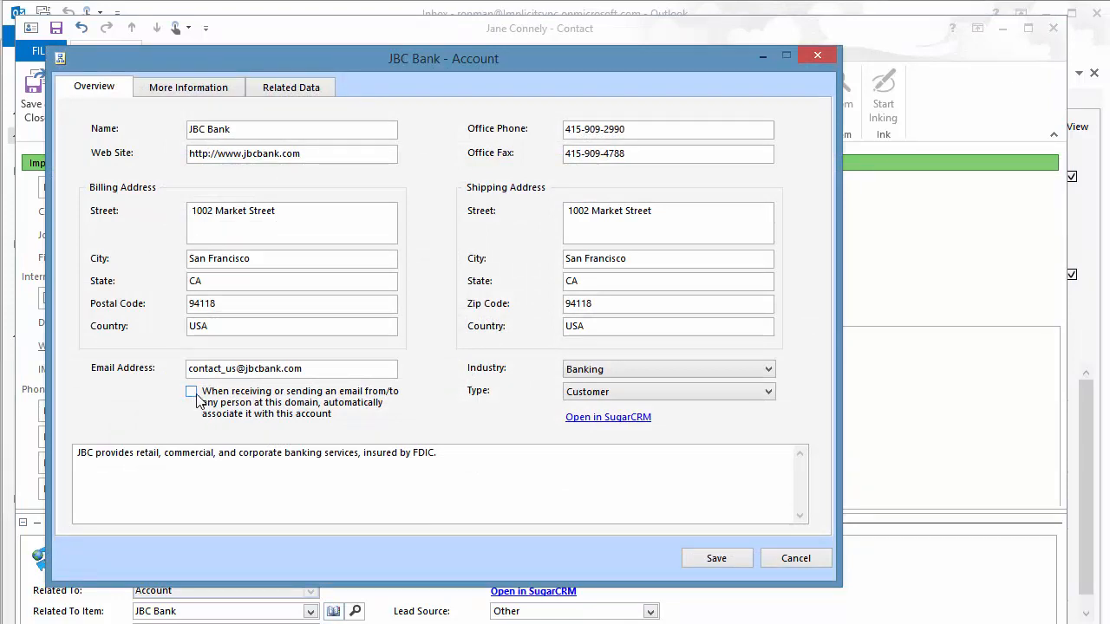
- Tick domain auto-association on the JBC Bank account, then cancel without saving
{"action": "left_click", "coordinate": [191, 391]}
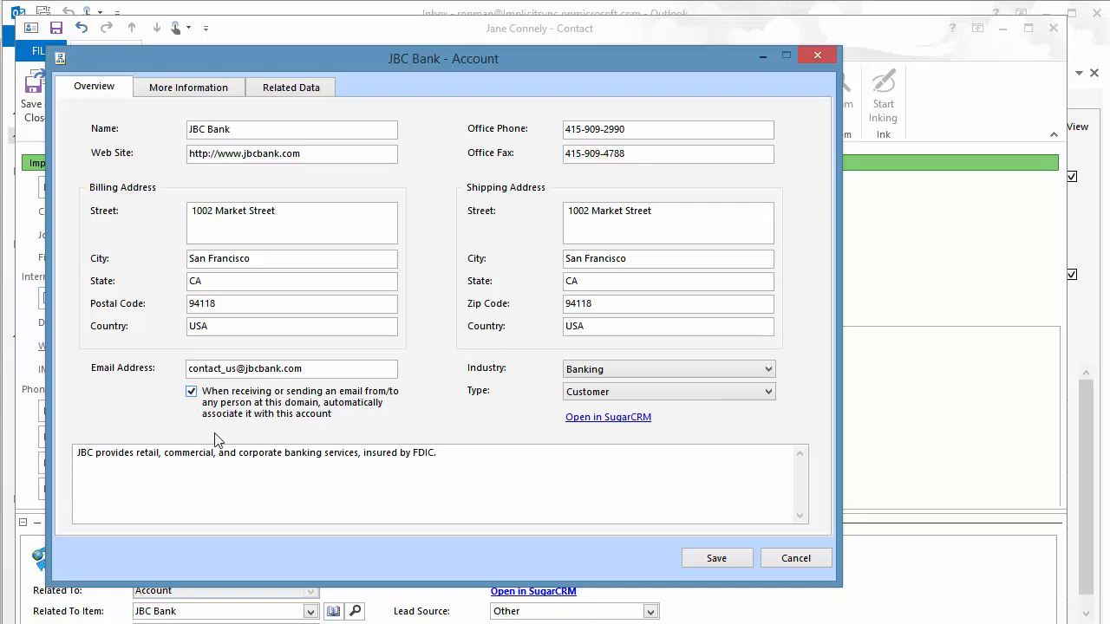
{"action": "mouse_move", "coordinate": [325, 392]}
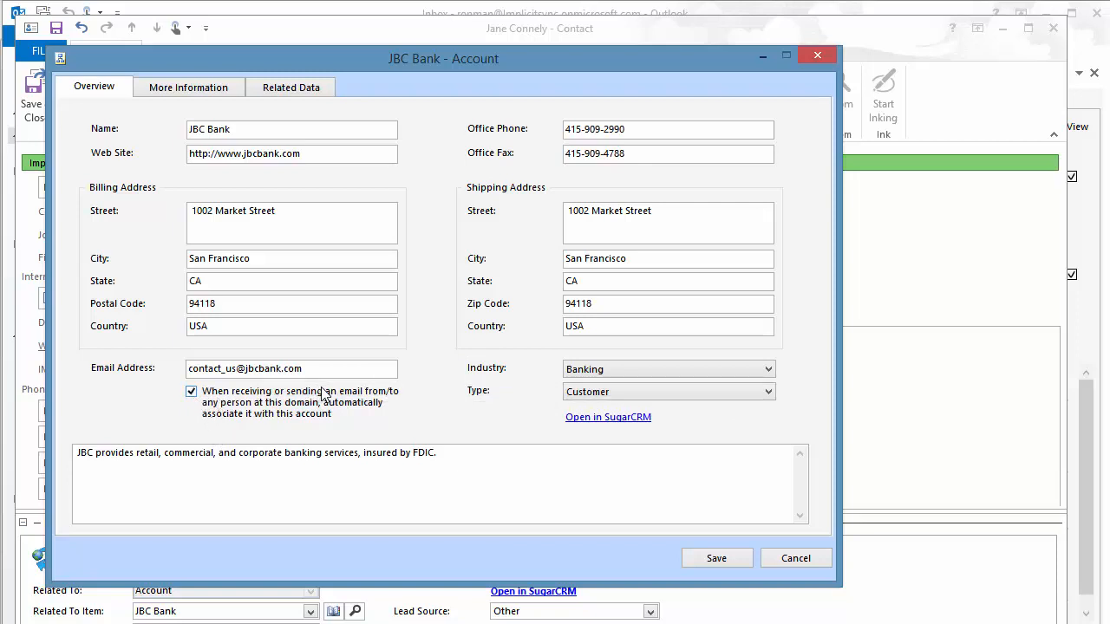
{"action": "mouse_move", "coordinate": [303, 401]}
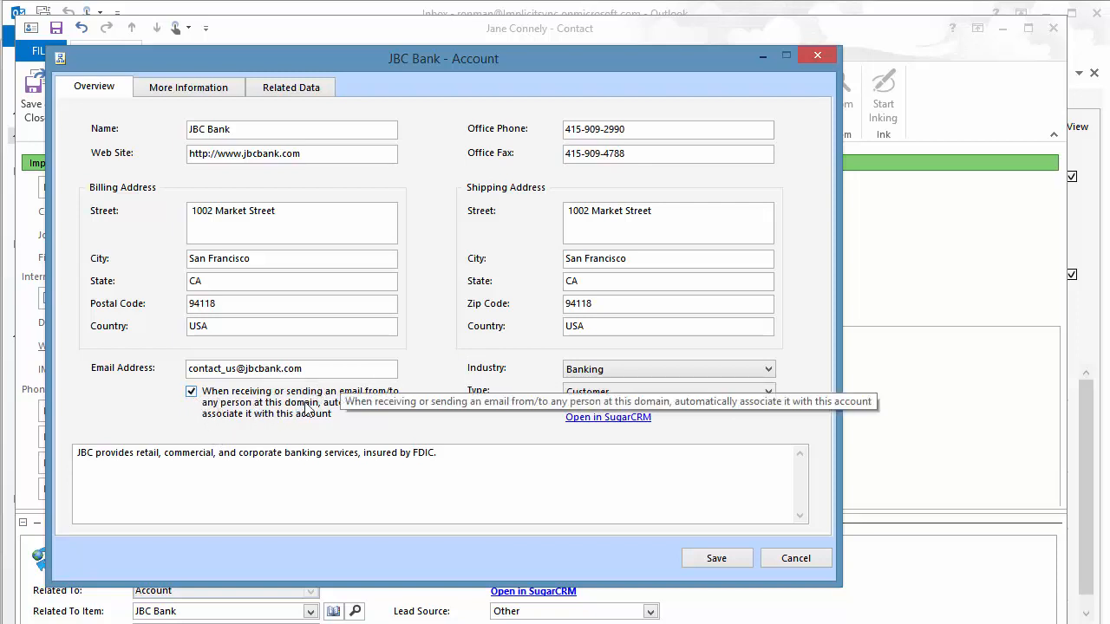
{"action": "mouse_move", "coordinate": [298, 416]}
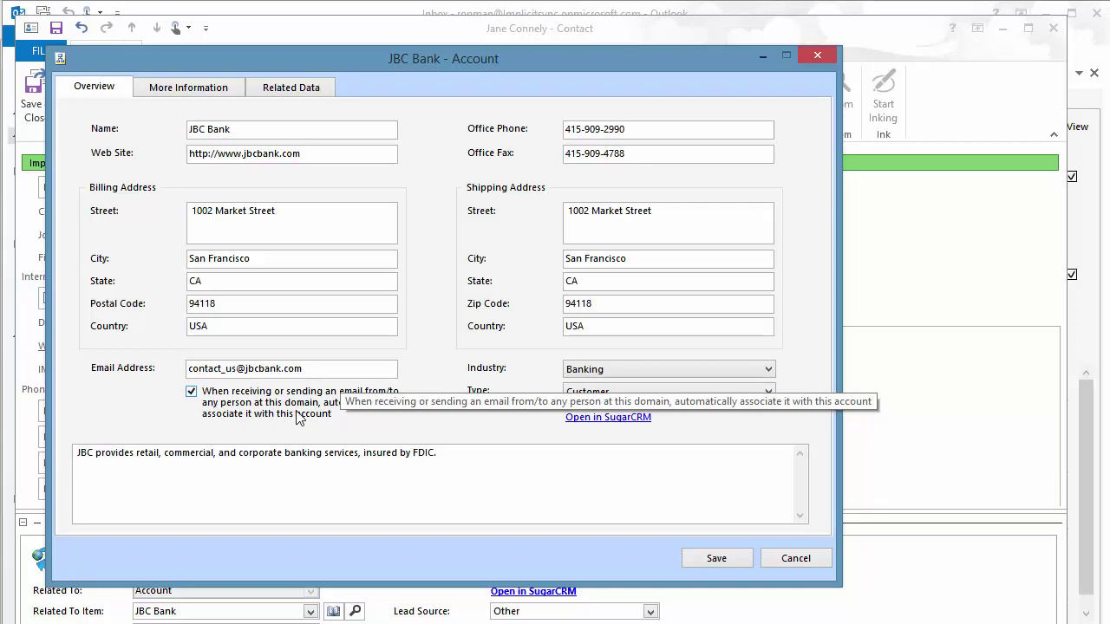
{"action": "mouse_move", "coordinate": [297, 416]}
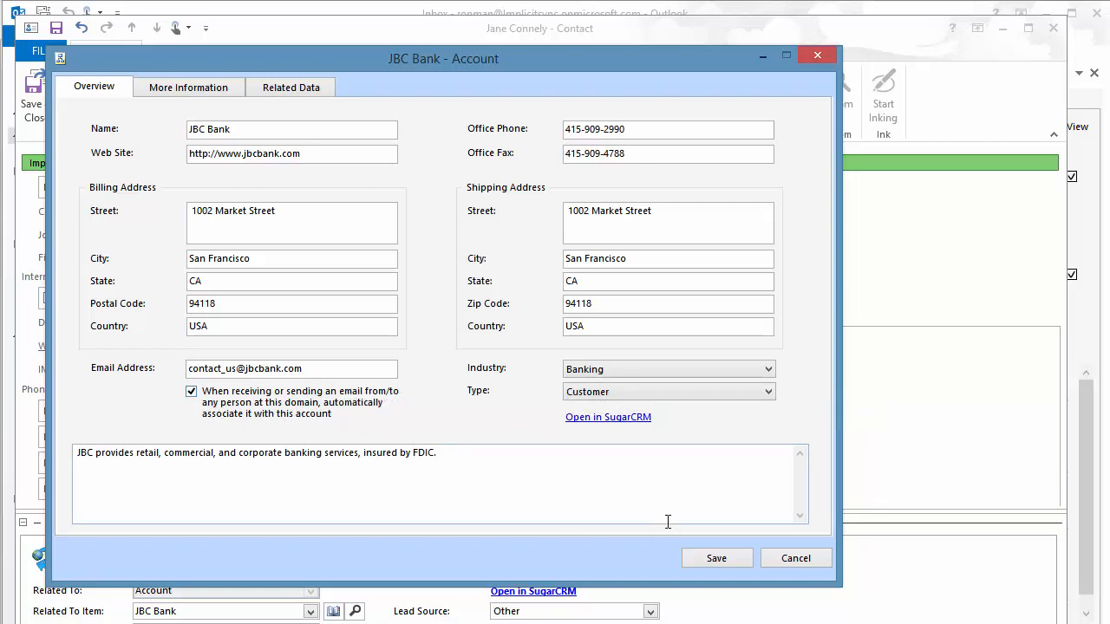
{"action": "mouse_move", "coordinate": [795, 558]}
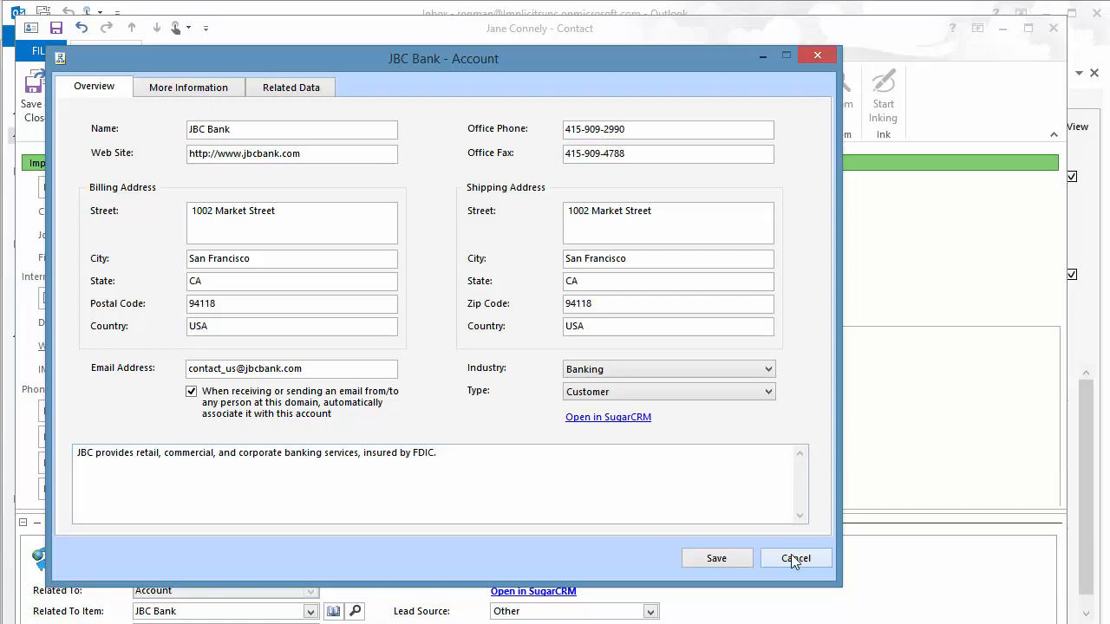
{"action": "left_click", "coordinate": [795, 558]}
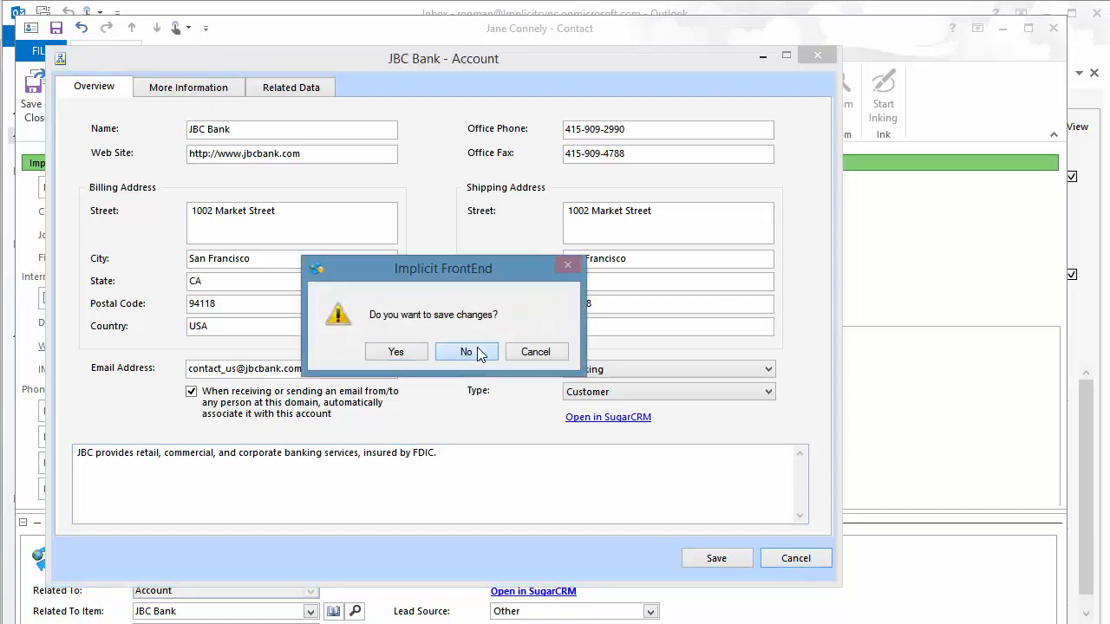
{"action": "left_click", "coordinate": [465, 351]}
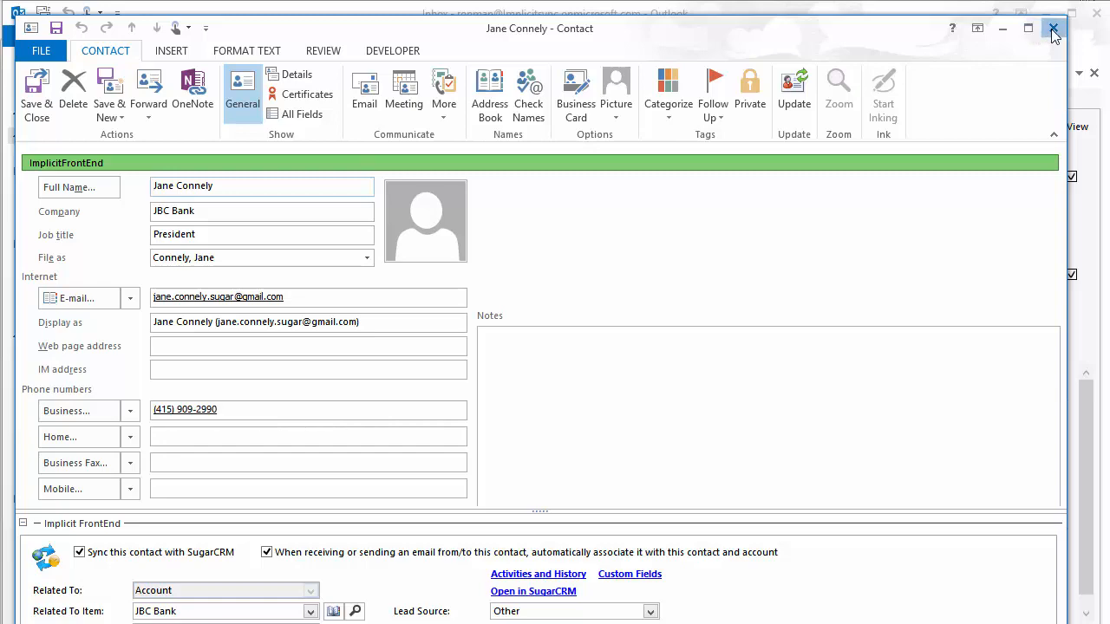
{"action": "left_click", "coordinate": [1053, 29]}
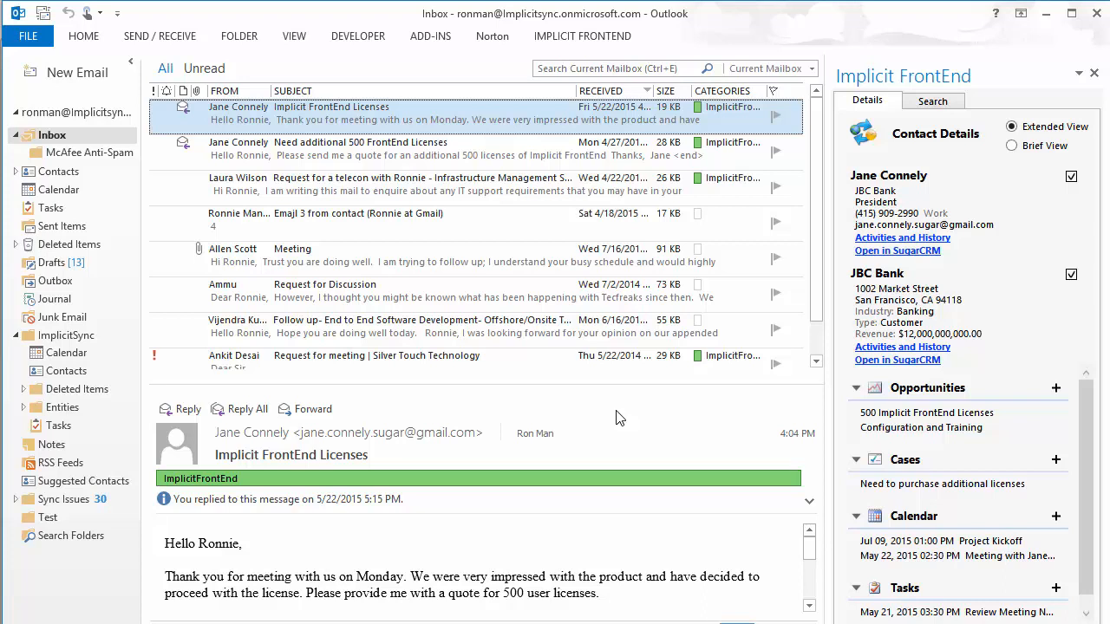
{"action": "mouse_move", "coordinate": [634, 416]}
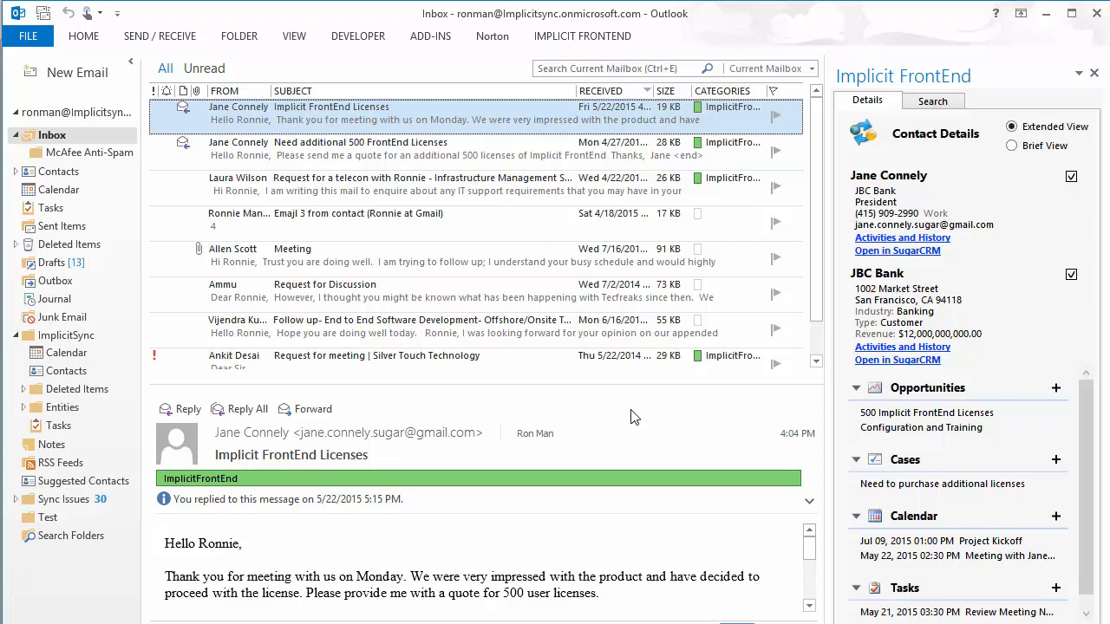
{"action": "mouse_move", "coordinate": [587, 422]}
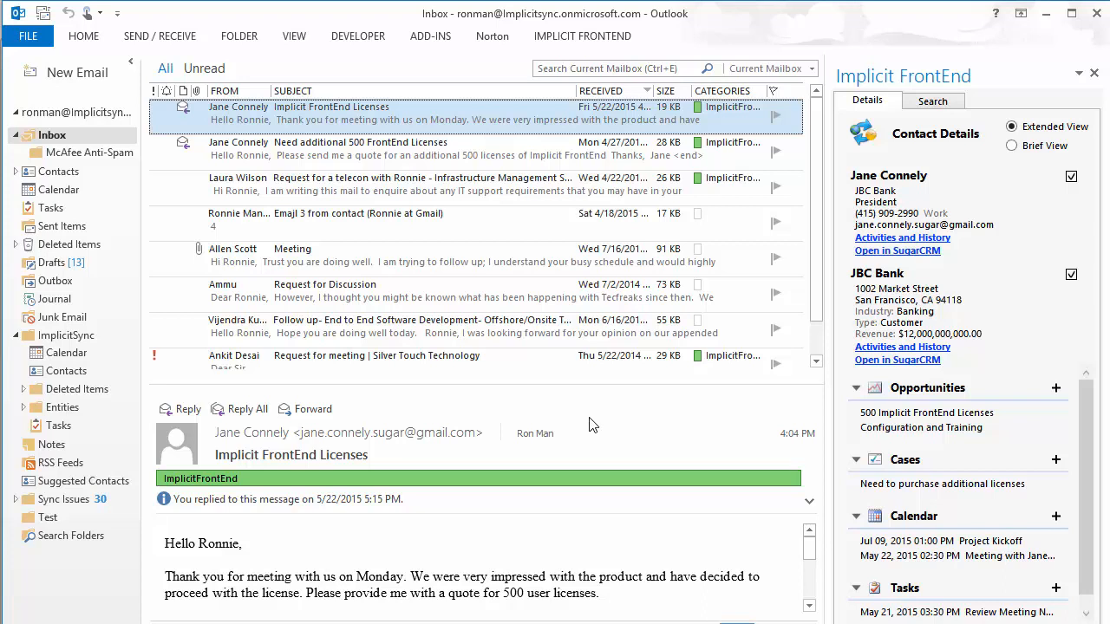
{"action": "mouse_move", "coordinate": [952, 178]}
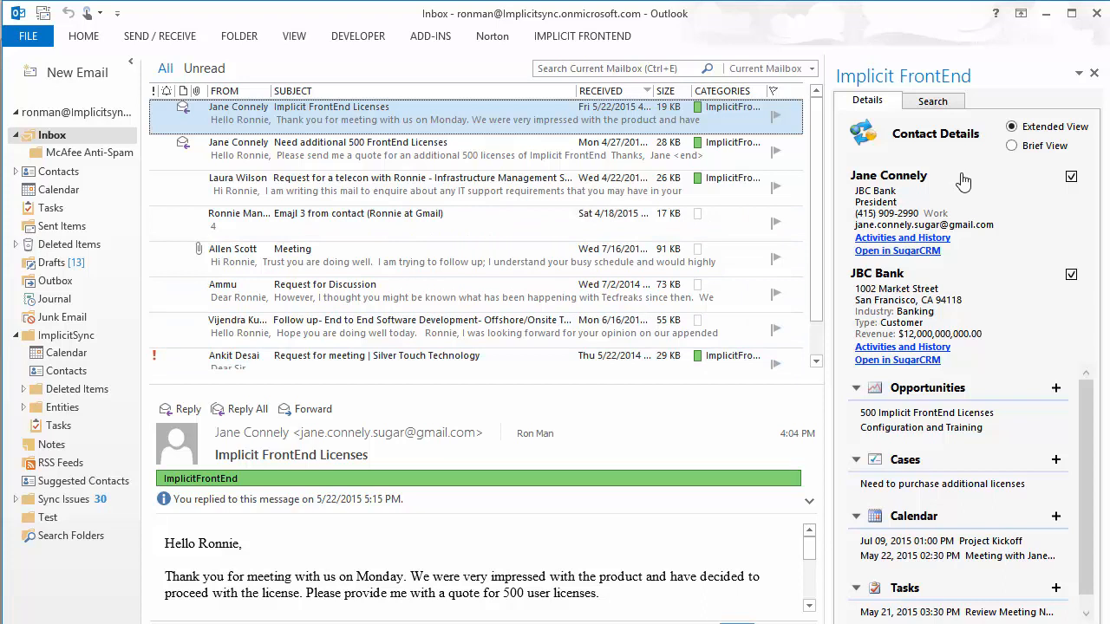
{"action": "mouse_move", "coordinate": [965, 204]}
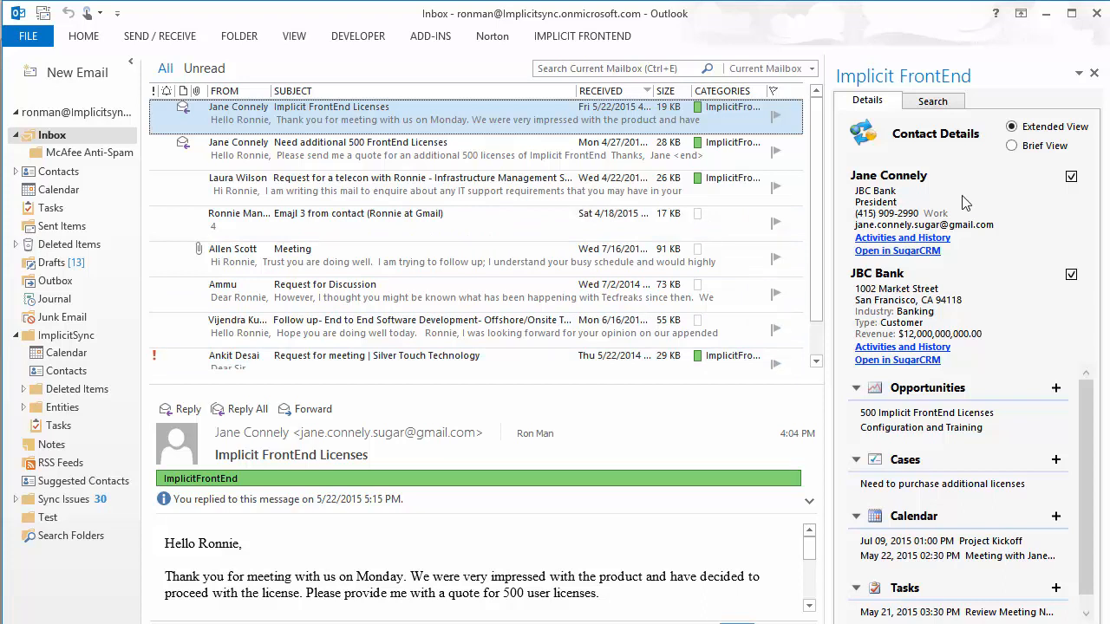
{"action": "mouse_move", "coordinate": [815, 279]}
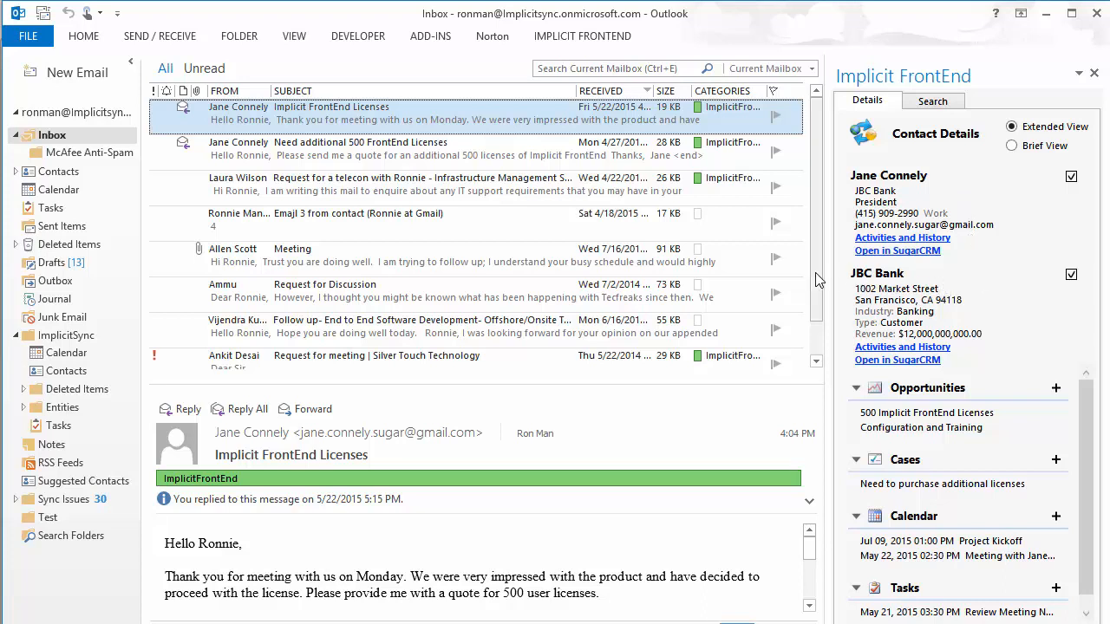
{"action": "mouse_move", "coordinate": [906, 260]}
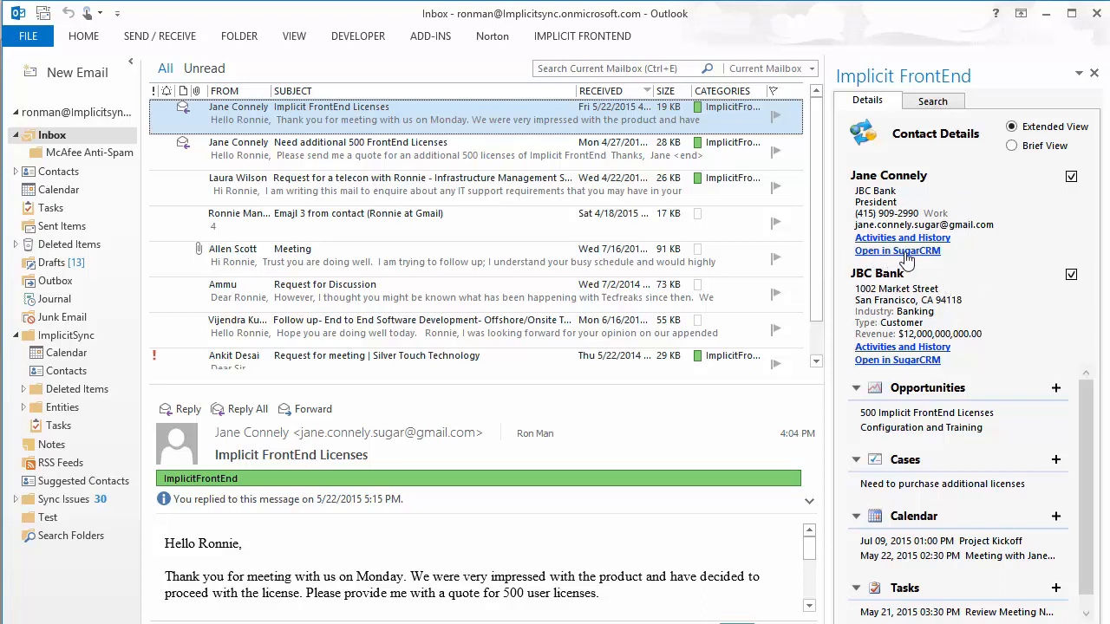
{"action": "mouse_move", "coordinate": [914, 258]}
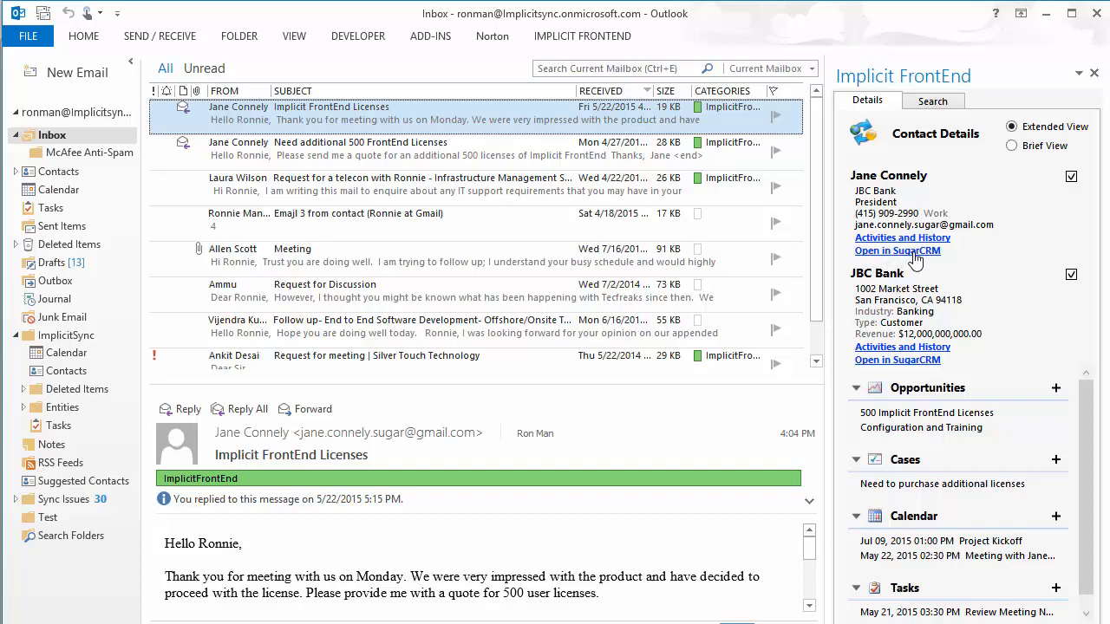
{"action": "left_click", "coordinate": [898, 250]}
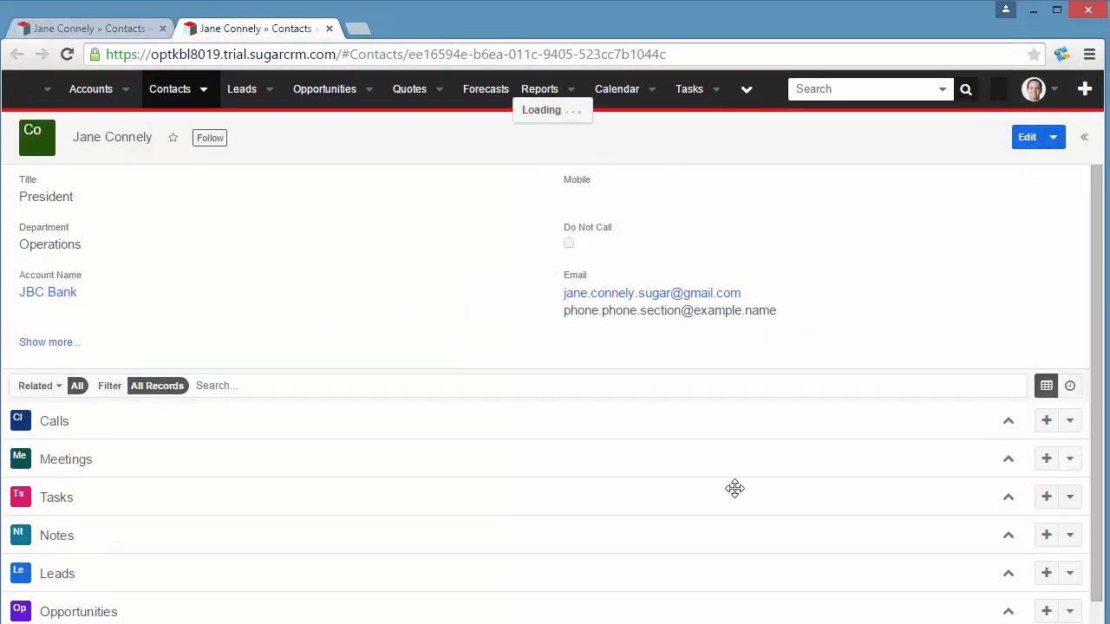
{"action": "left_click", "coordinate": [1007, 459]}
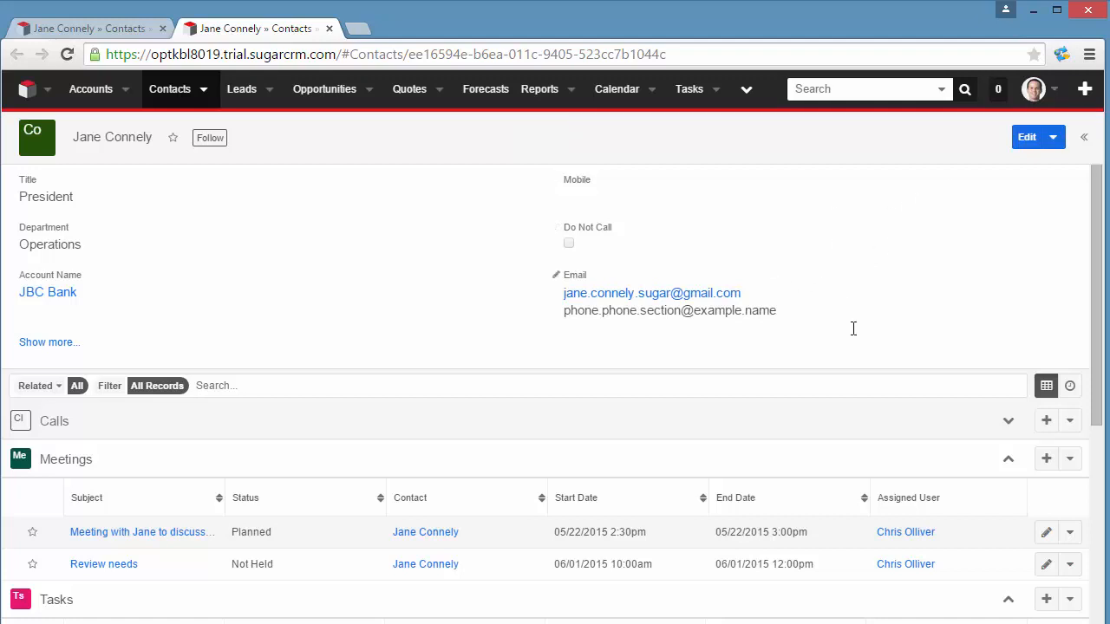
{"action": "mouse_move", "coordinate": [872, 322]}
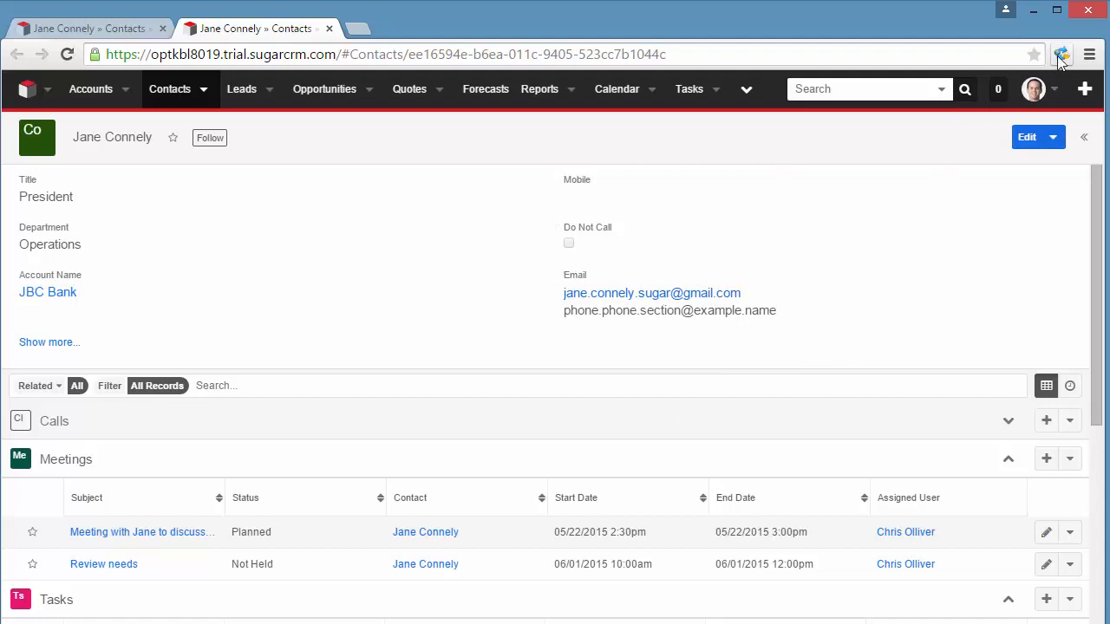
{"action": "mouse_move", "coordinate": [1061, 54]}
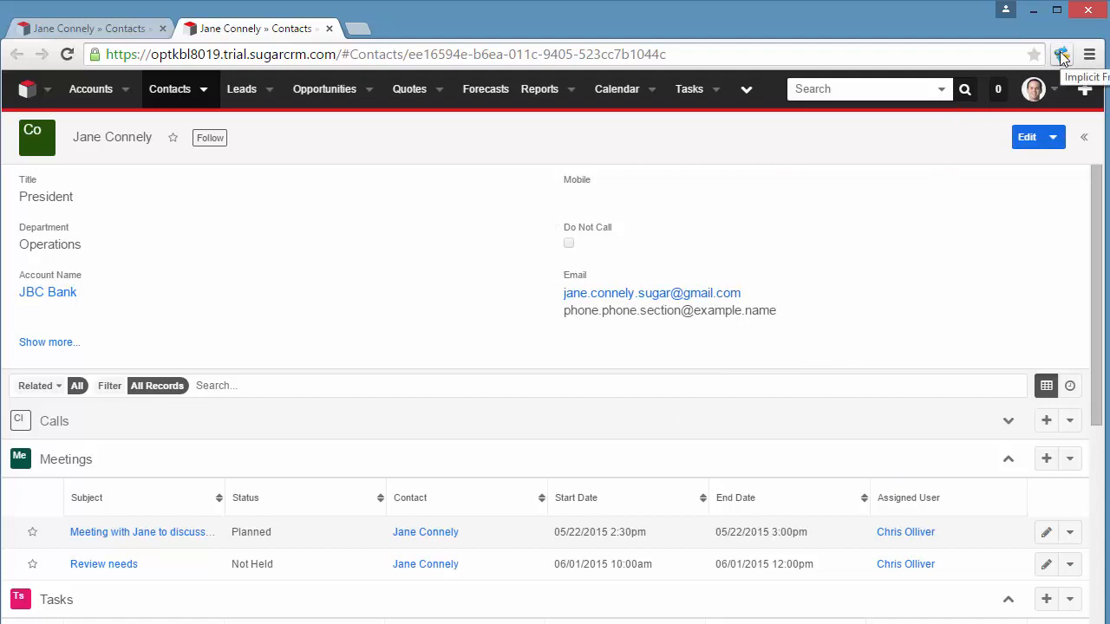
{"action": "left_click", "coordinate": [1062, 54]}
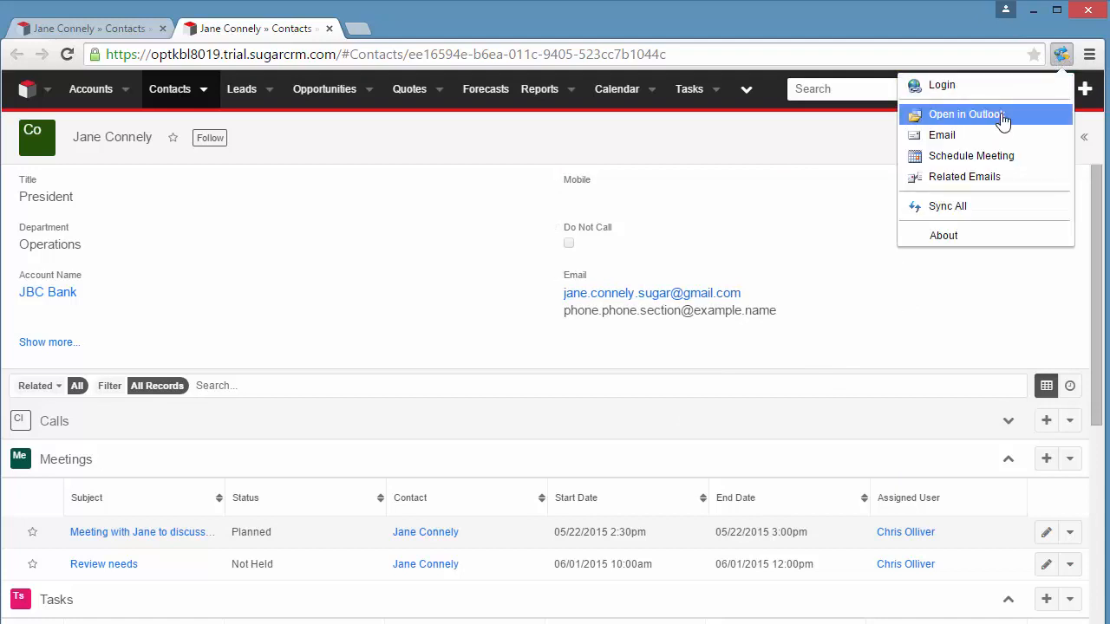
{"action": "mouse_move", "coordinate": [945, 130]}
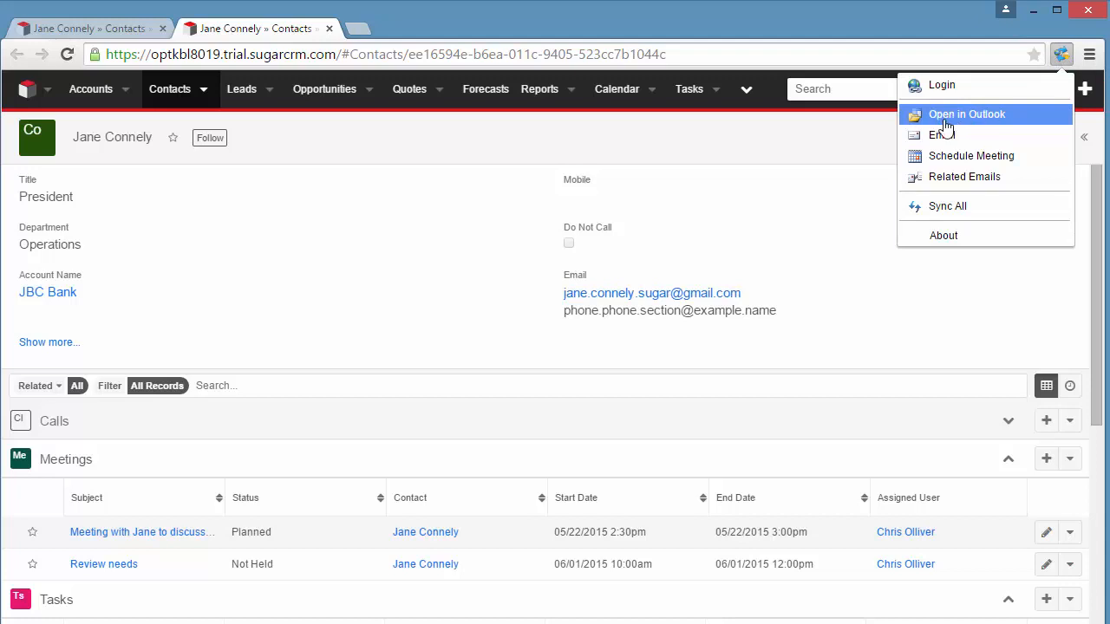
{"action": "mouse_move", "coordinate": [958, 121]}
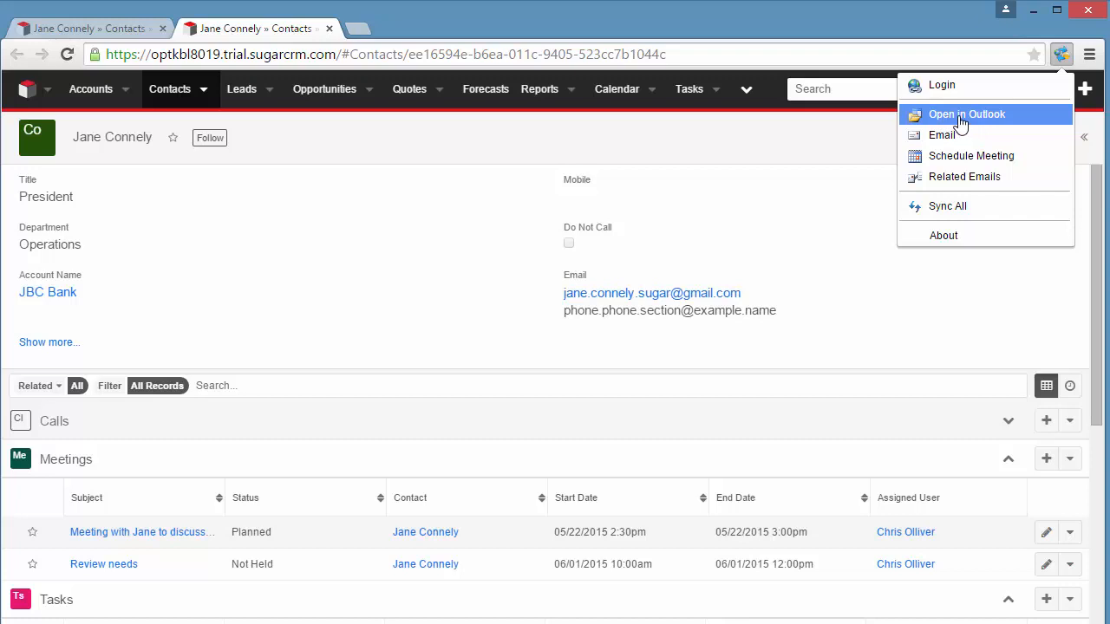
{"action": "mouse_move", "coordinate": [971, 155]}
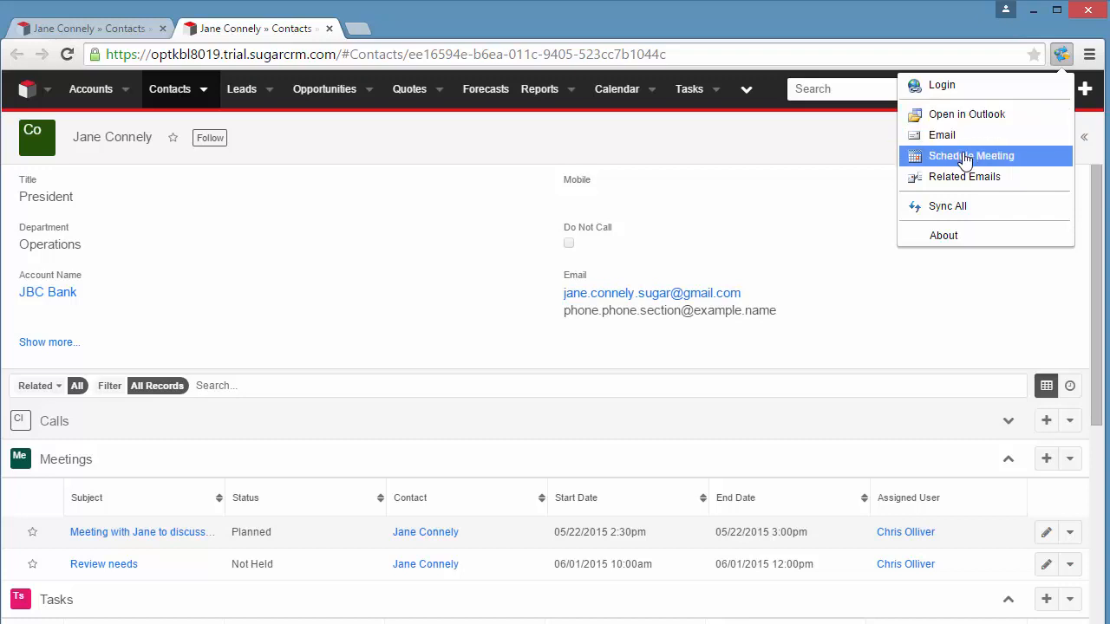
{"action": "mouse_move", "coordinate": [958, 166]}
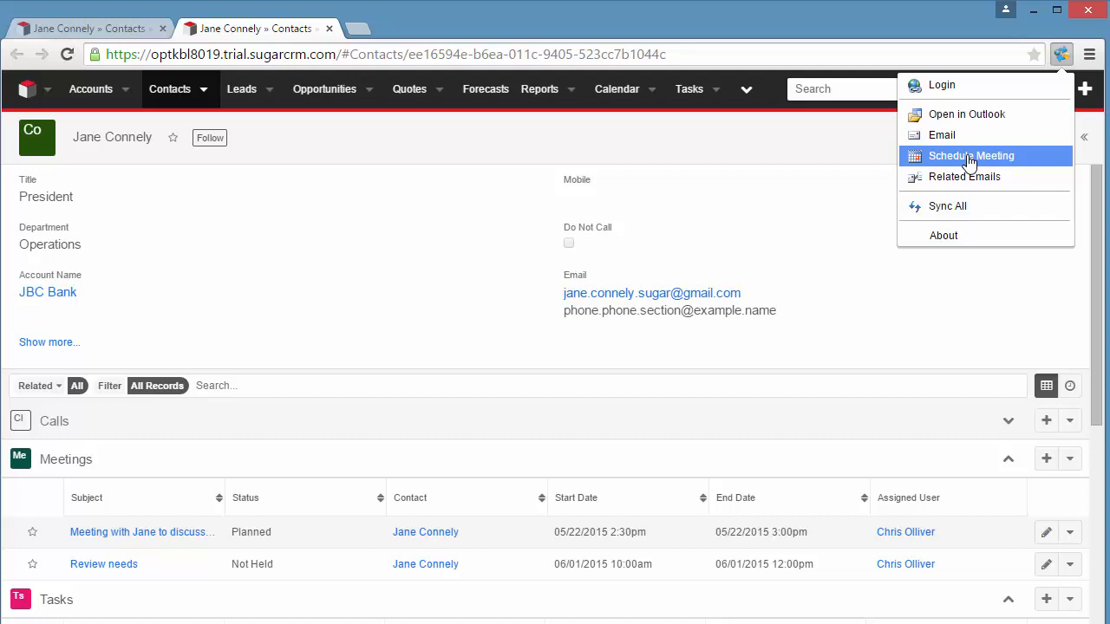
{"action": "mouse_move", "coordinate": [952, 163]}
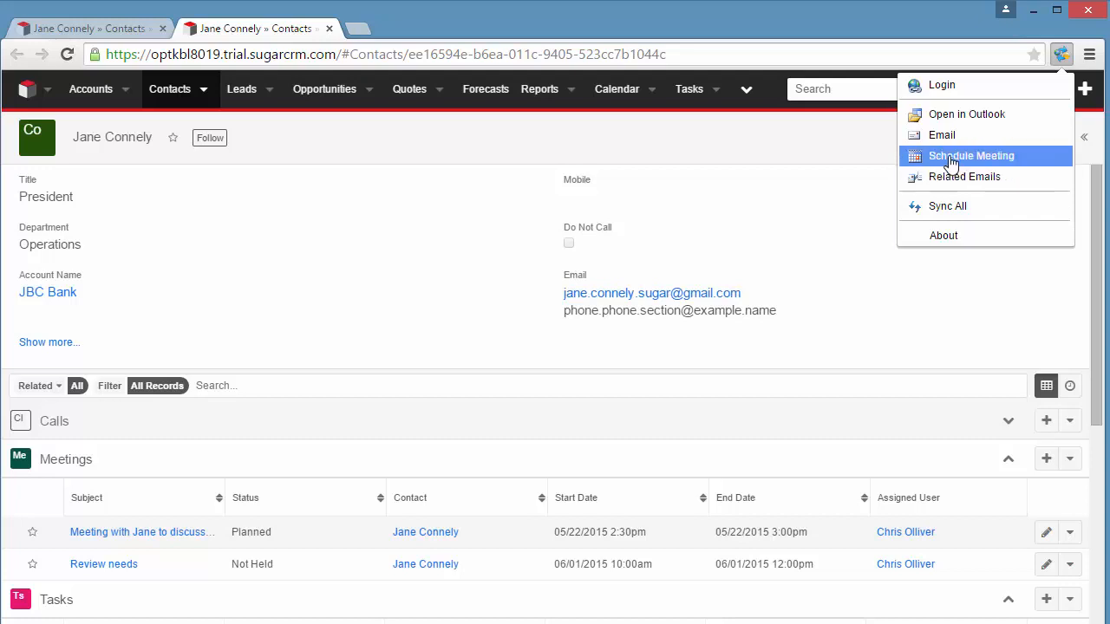
{"action": "mouse_move", "coordinate": [977, 165]}
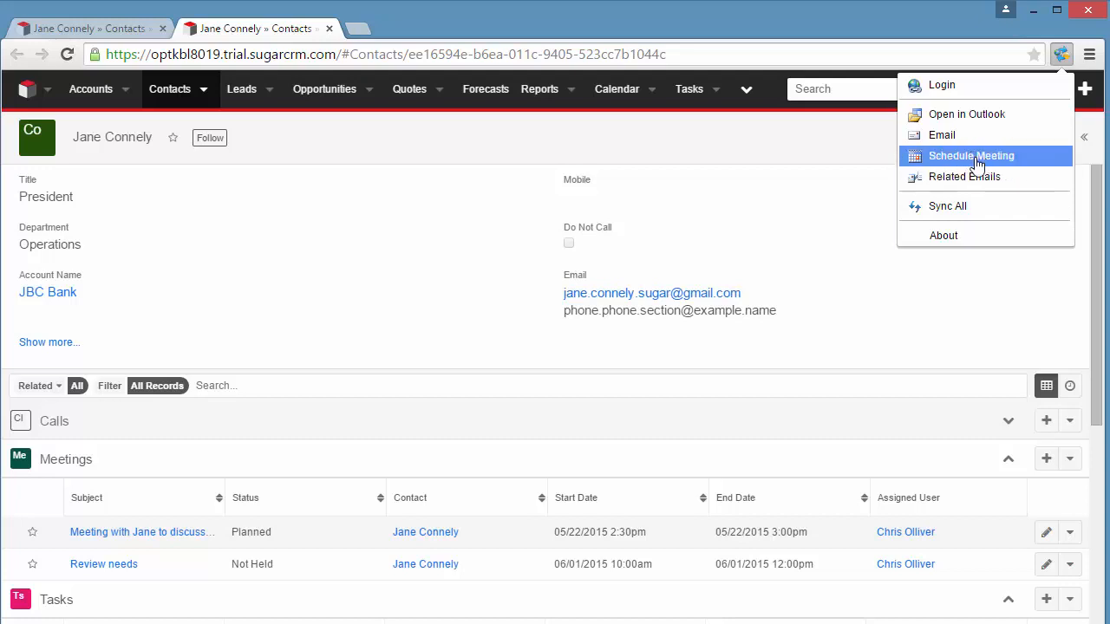
{"action": "left_click", "coordinate": [965, 114]}
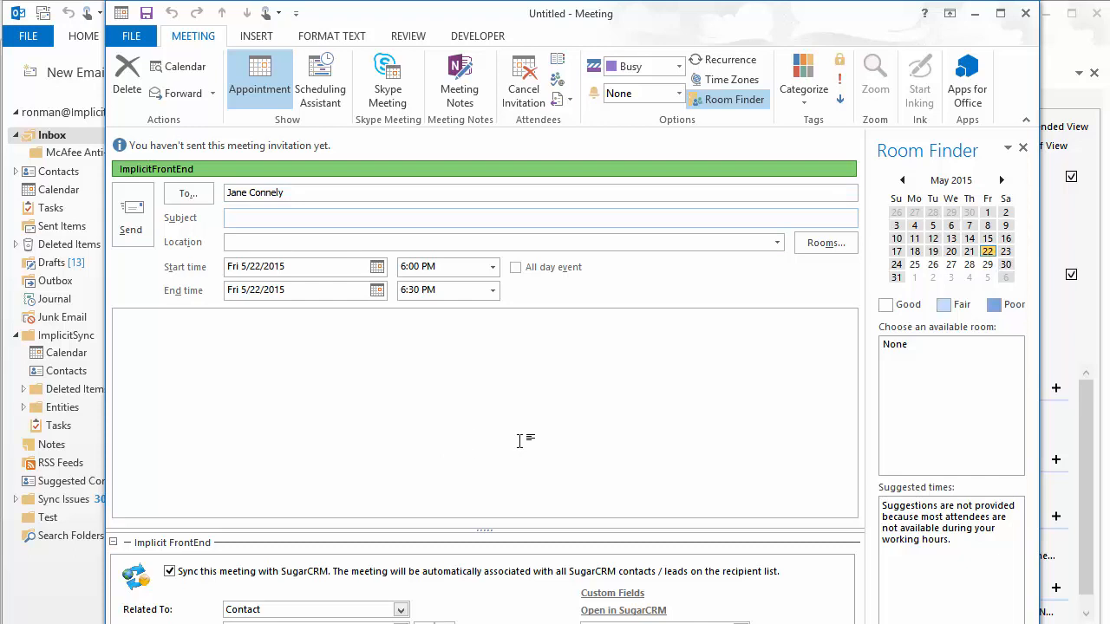
{"action": "mouse_move", "coordinate": [735, 391]}
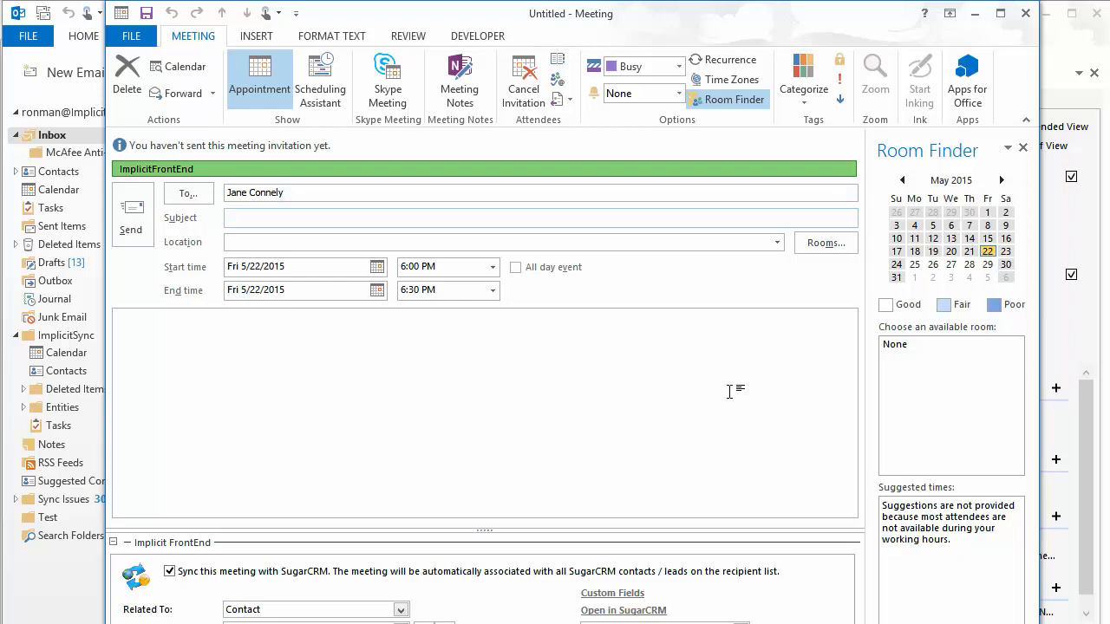
{"action": "mouse_move", "coordinate": [604, 446]}
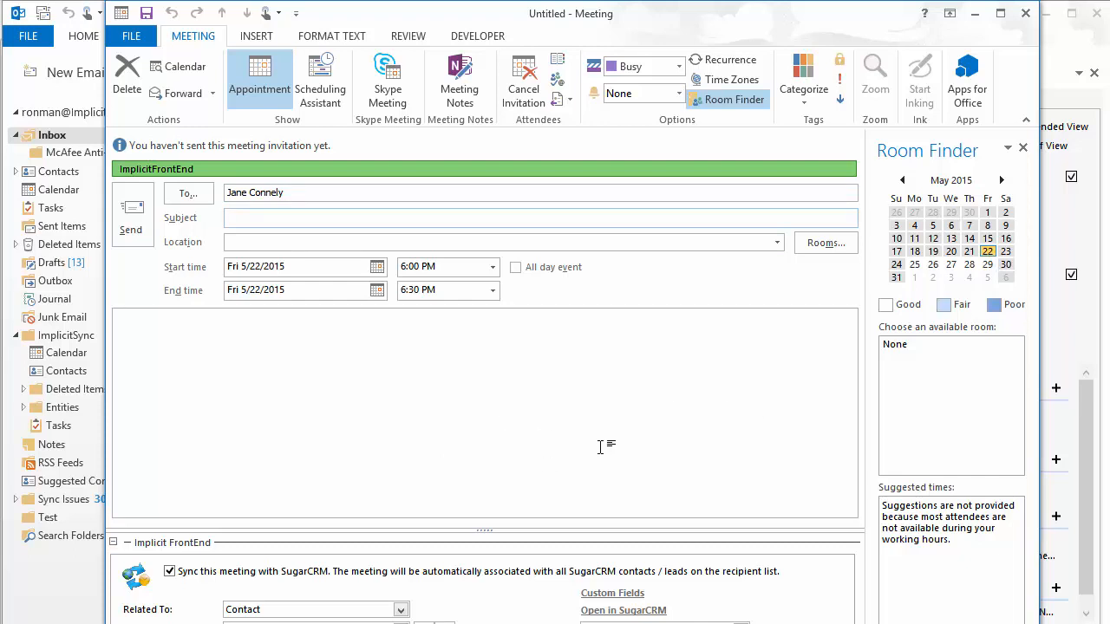
{"action": "mouse_move", "coordinate": [668, 416]}
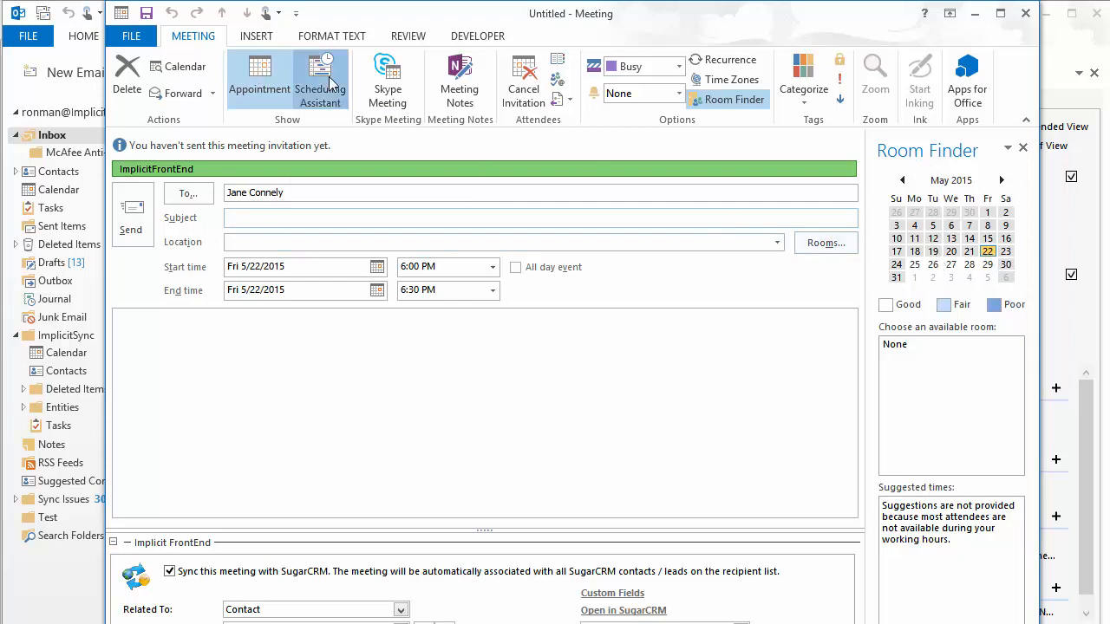
{"action": "left_click", "coordinate": [319, 83]}
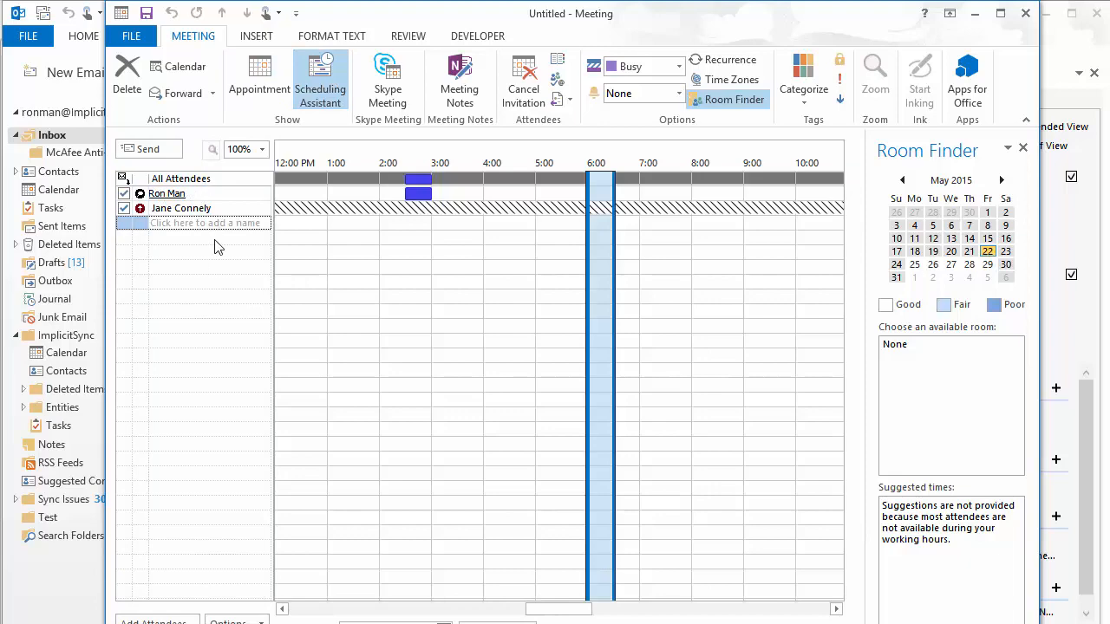
{"action": "mouse_move", "coordinate": [1026, 15]}
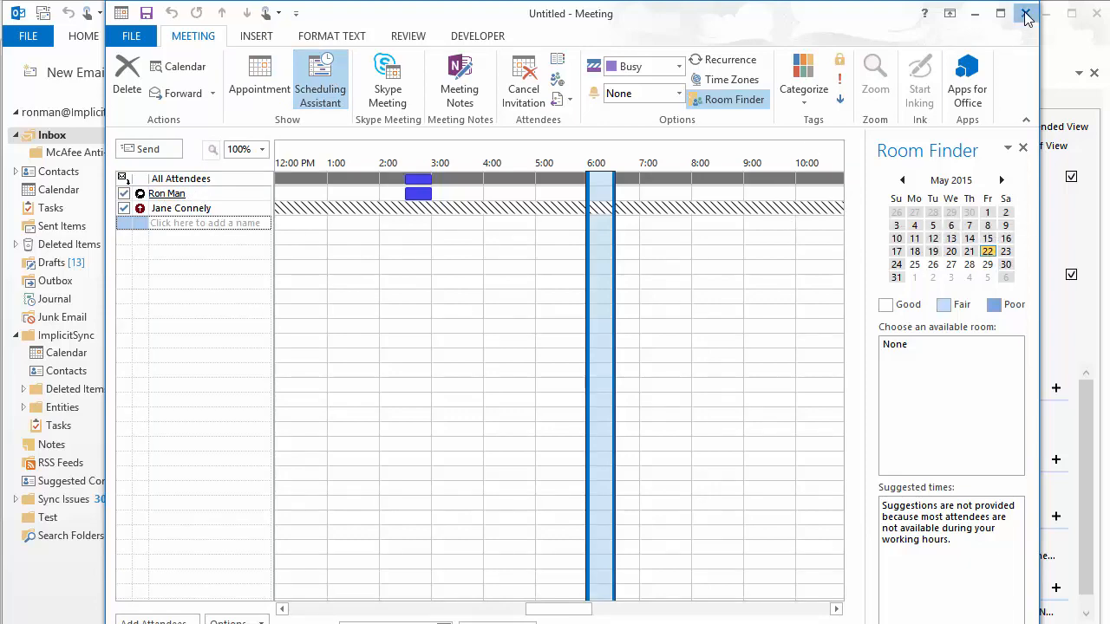
- Close the untitled meeting invitation without sending it
{"action": "left_click", "coordinate": [1025, 15]}
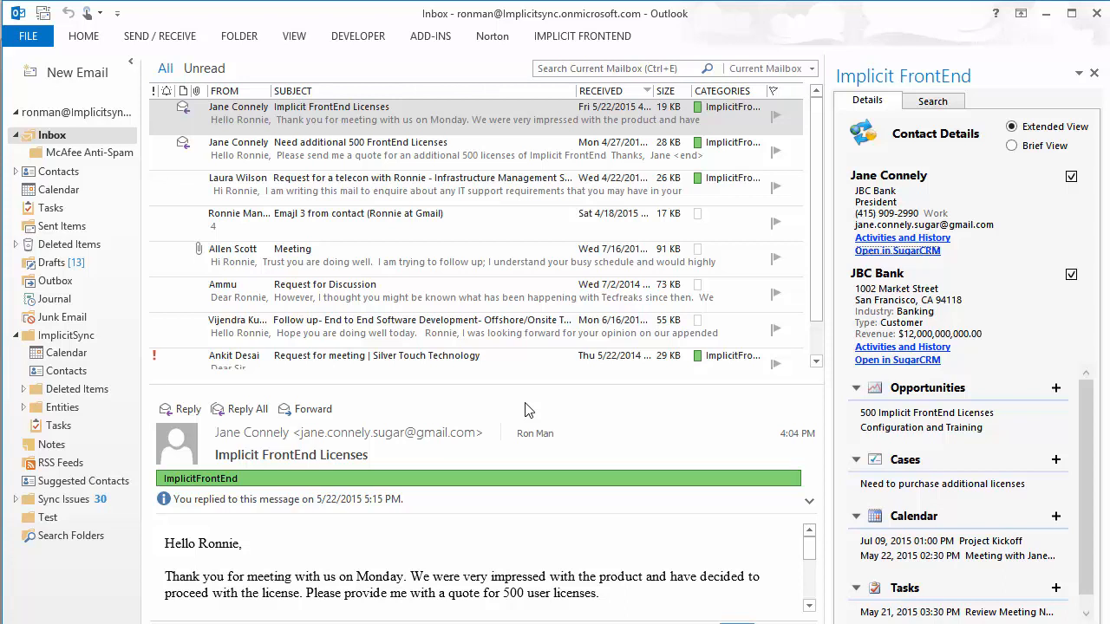
{"action": "mouse_move", "coordinate": [767, 41]}
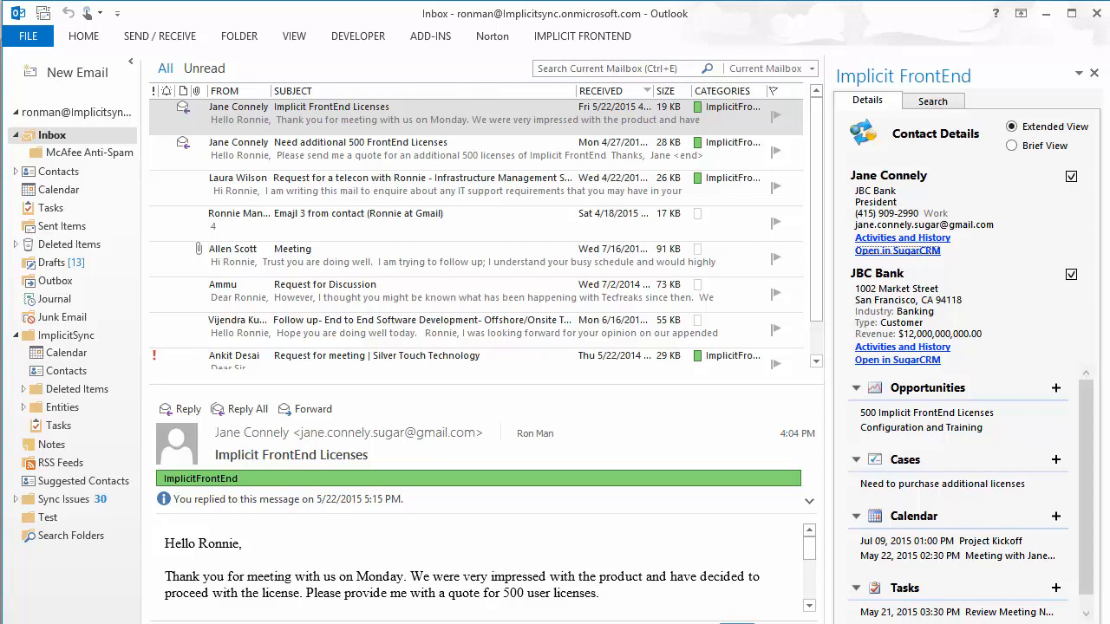
{"action": "mouse_move", "coordinate": [897, 250]}
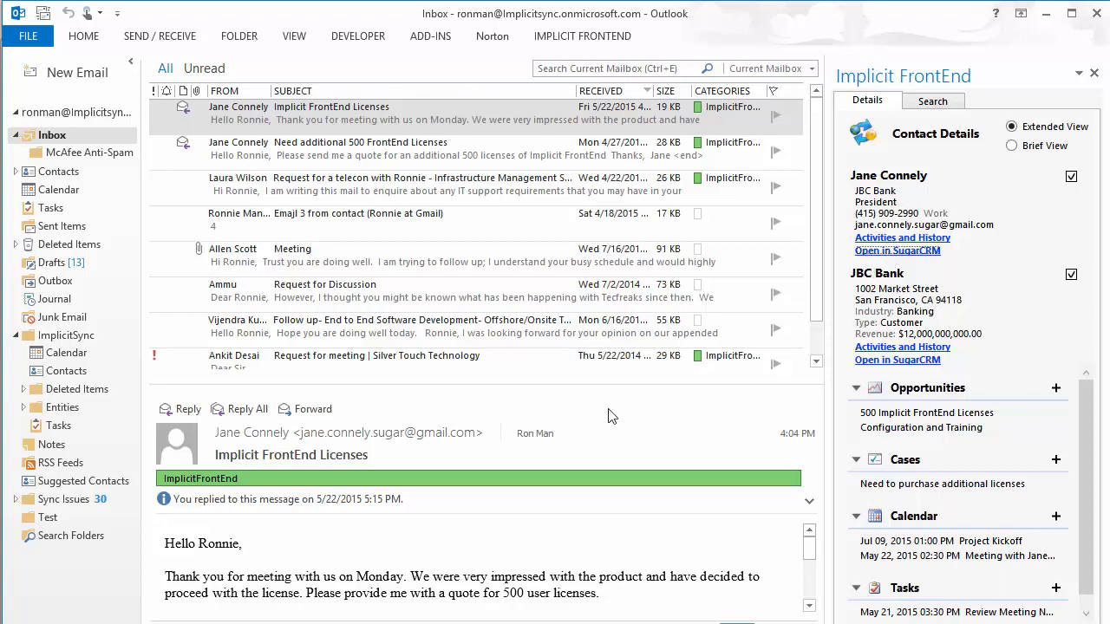
{"action": "mouse_move", "coordinate": [627, 434]}
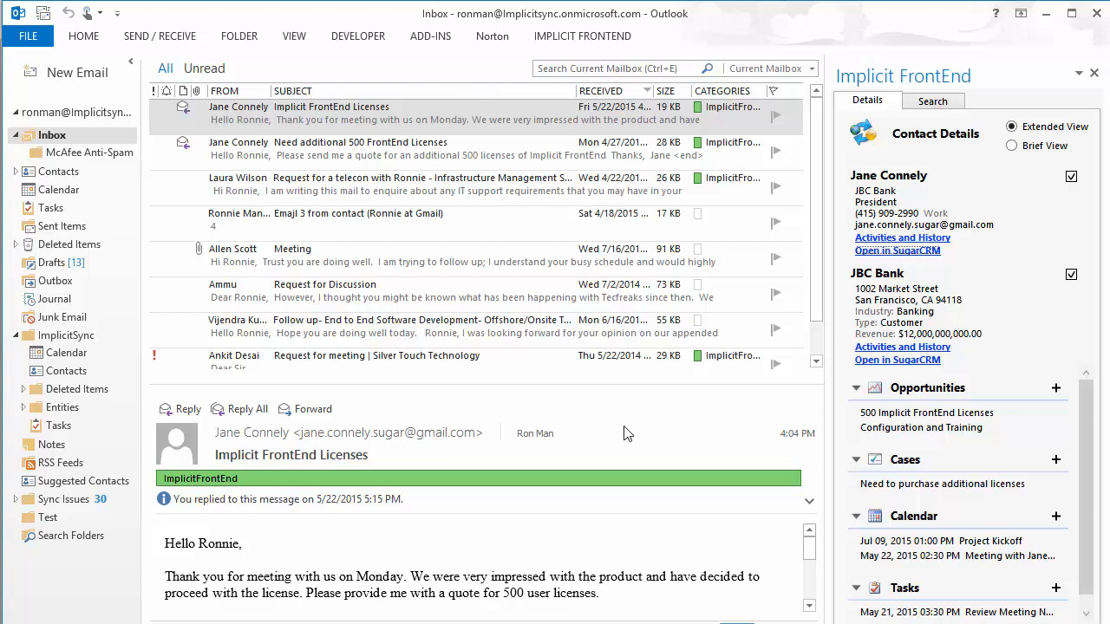
{"action": "mouse_move", "coordinate": [639, 428]}
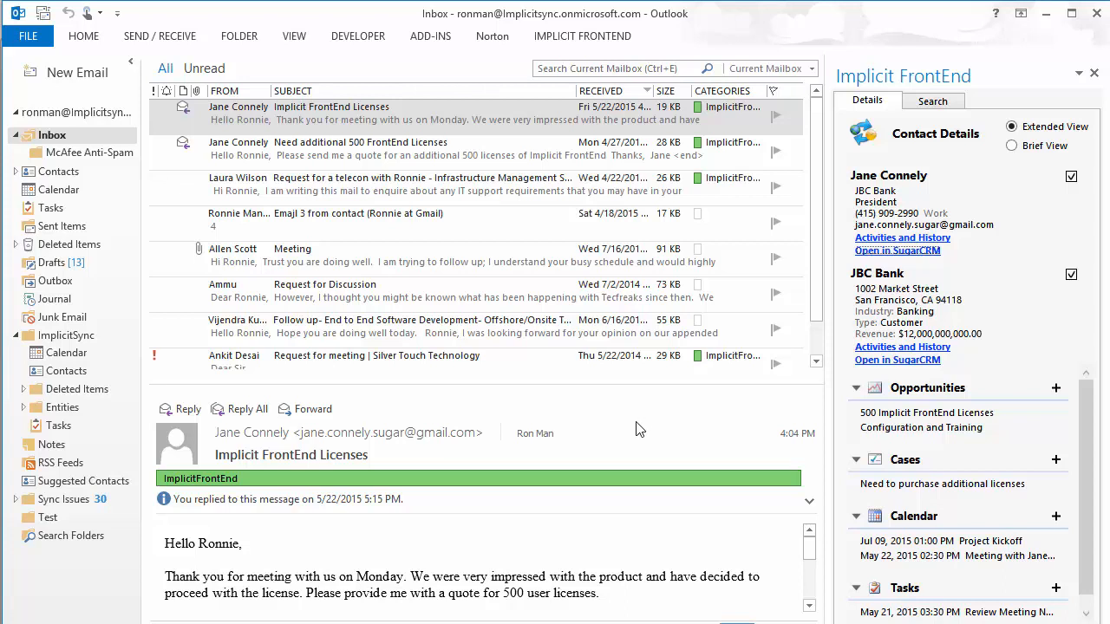
{"action": "mouse_move", "coordinate": [702, 427]}
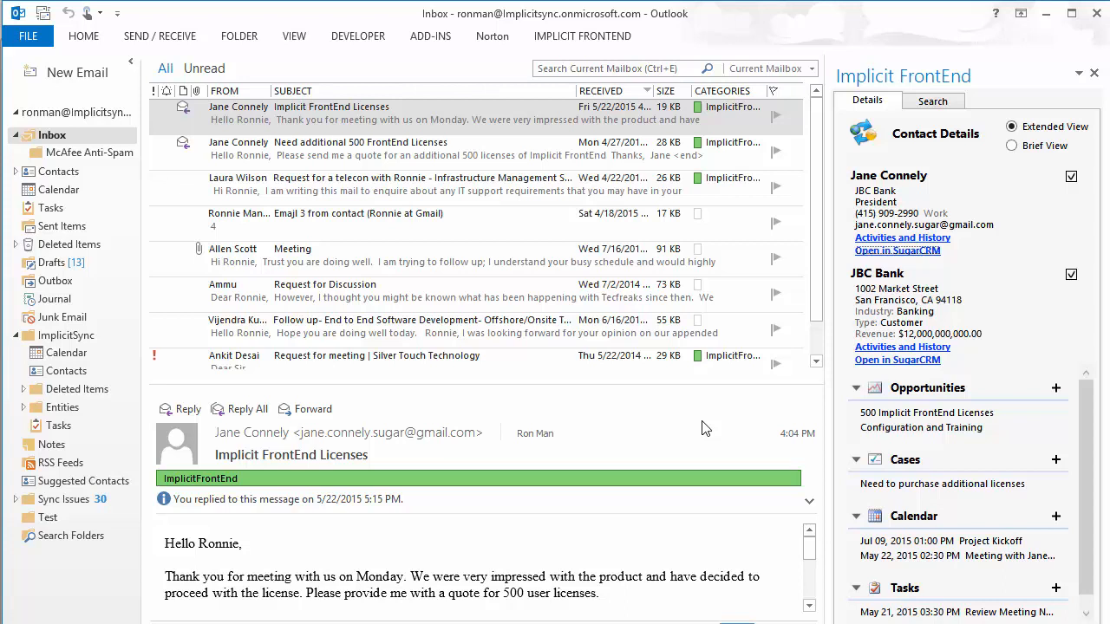
{"action": "mouse_move", "coordinate": [698, 426]}
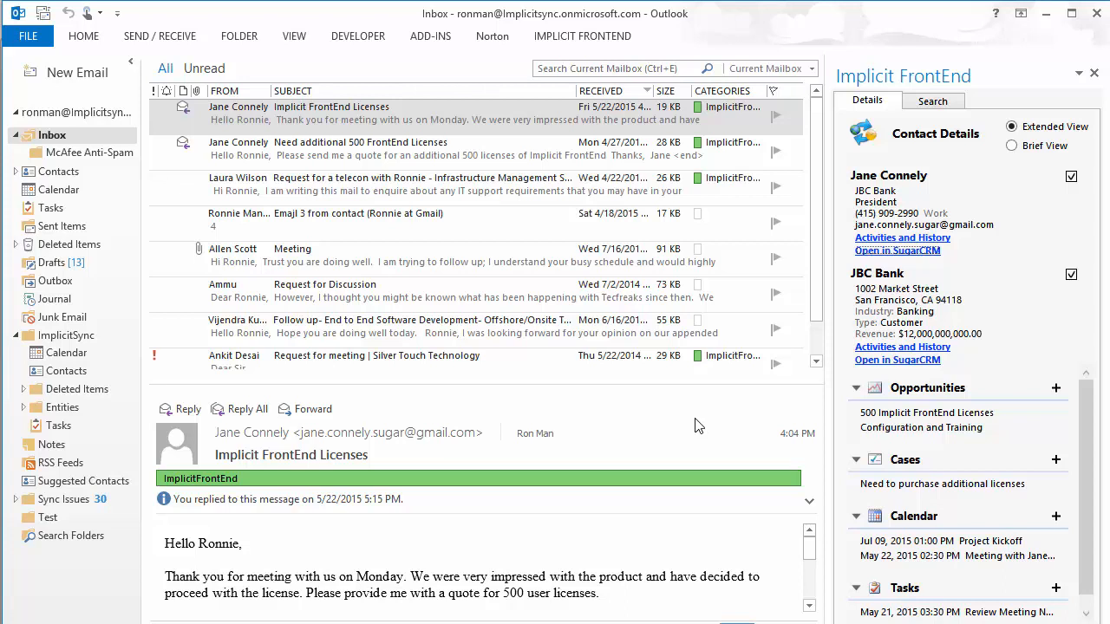